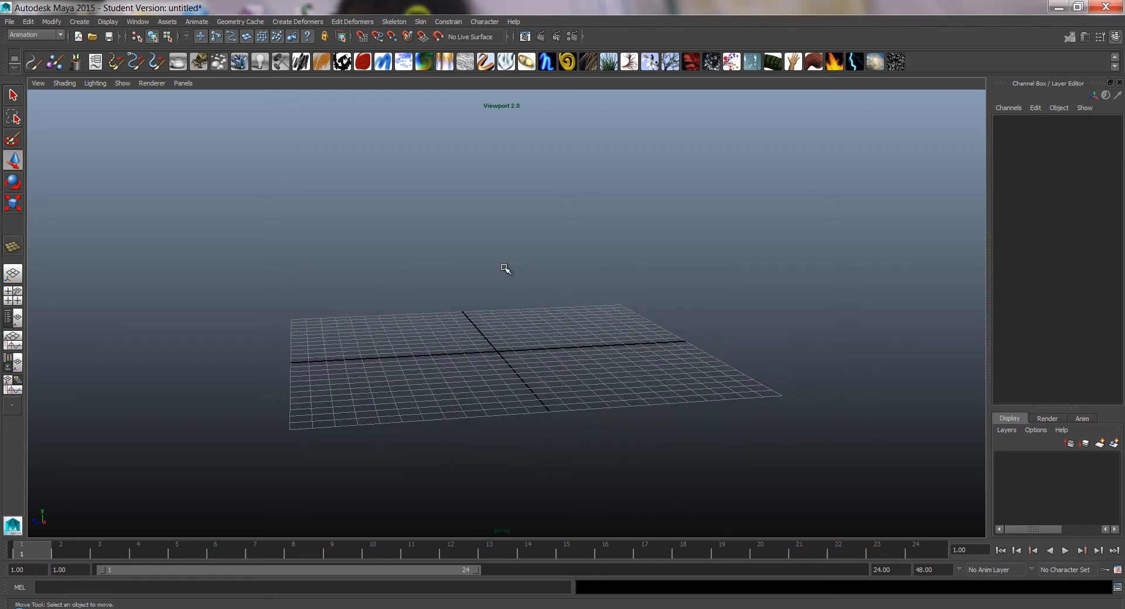
mouse_move(136, 112)
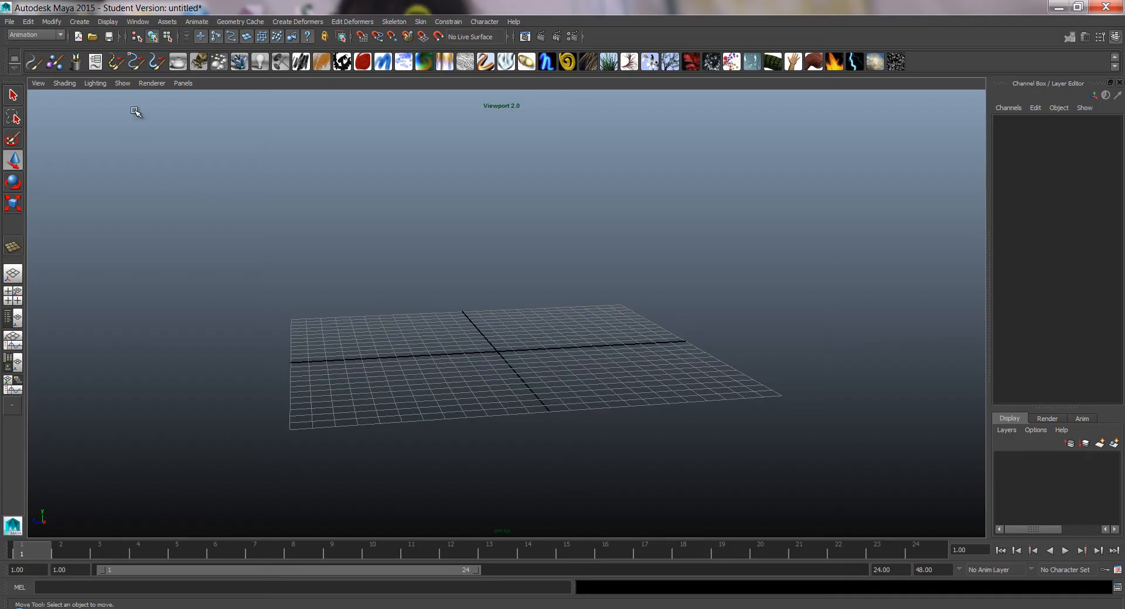
- Create a polygon sphere, scale it to 0.676 and raise it to Y 2.325 above the grid
left_click(79, 21)
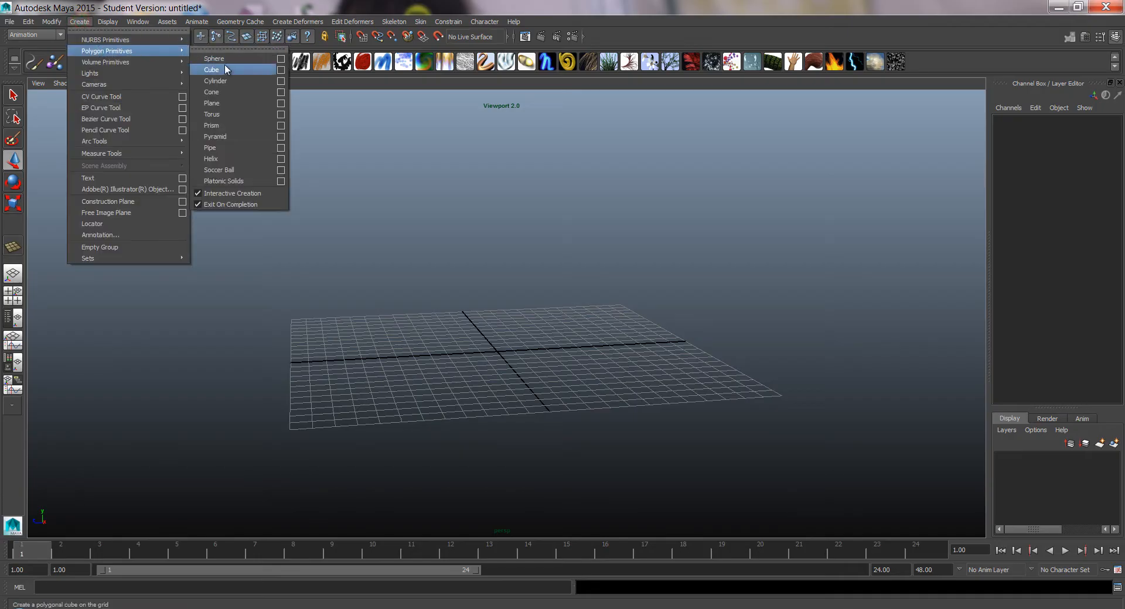
left_click(213, 58)
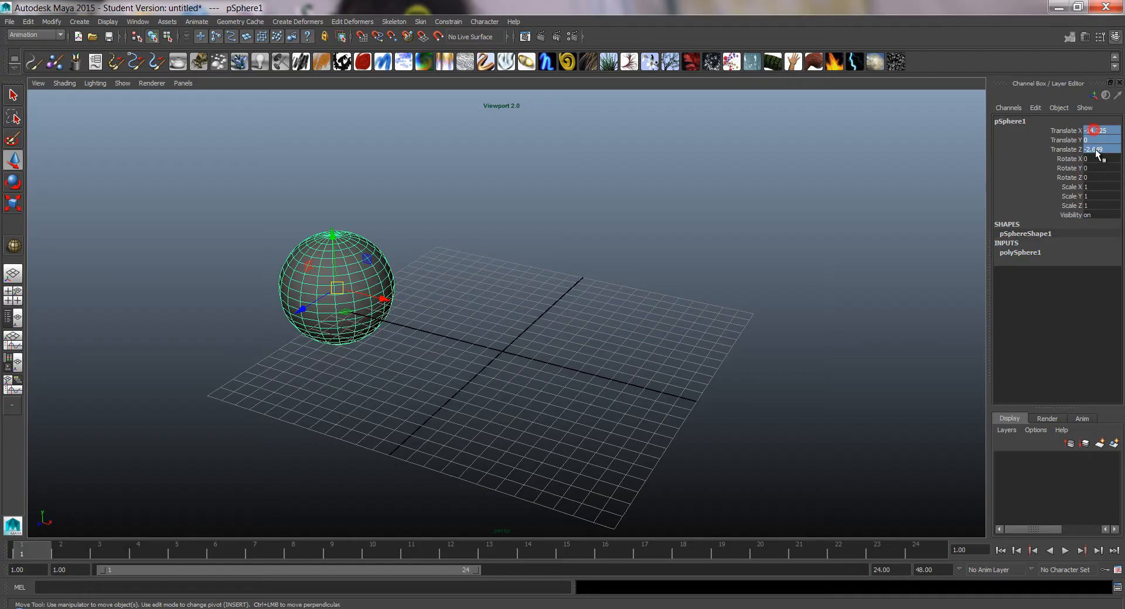
key("Enter")
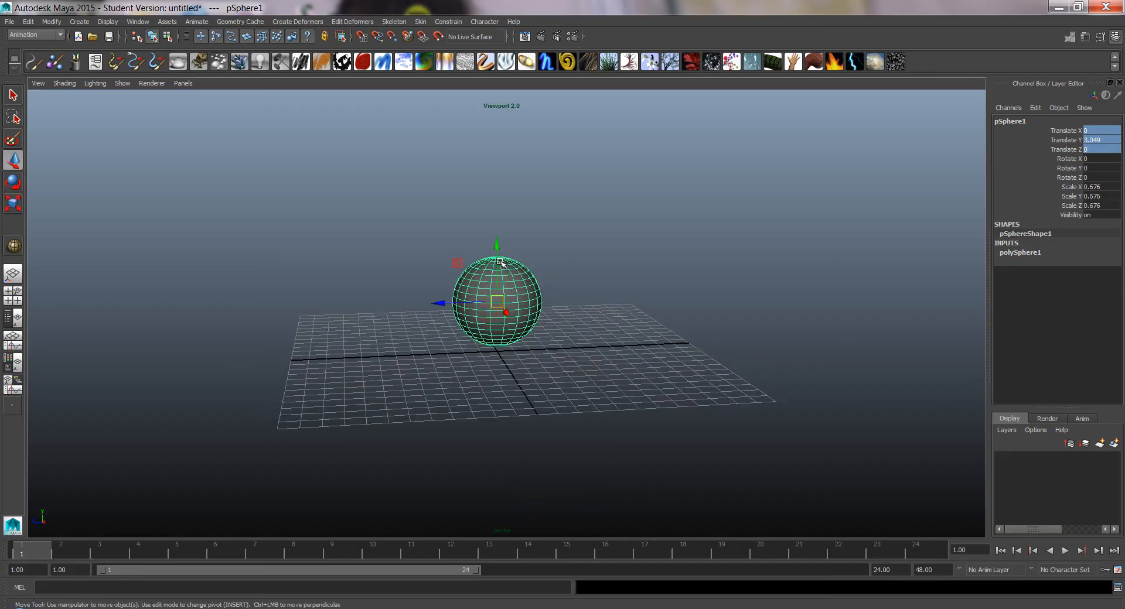
key("w")
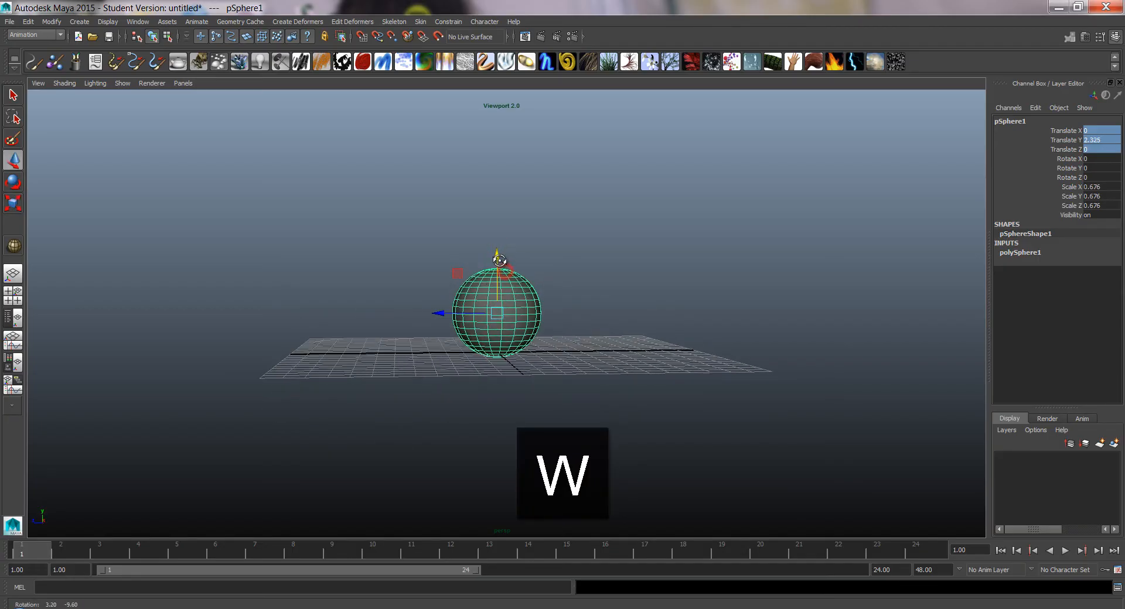
left_click(51, 21)
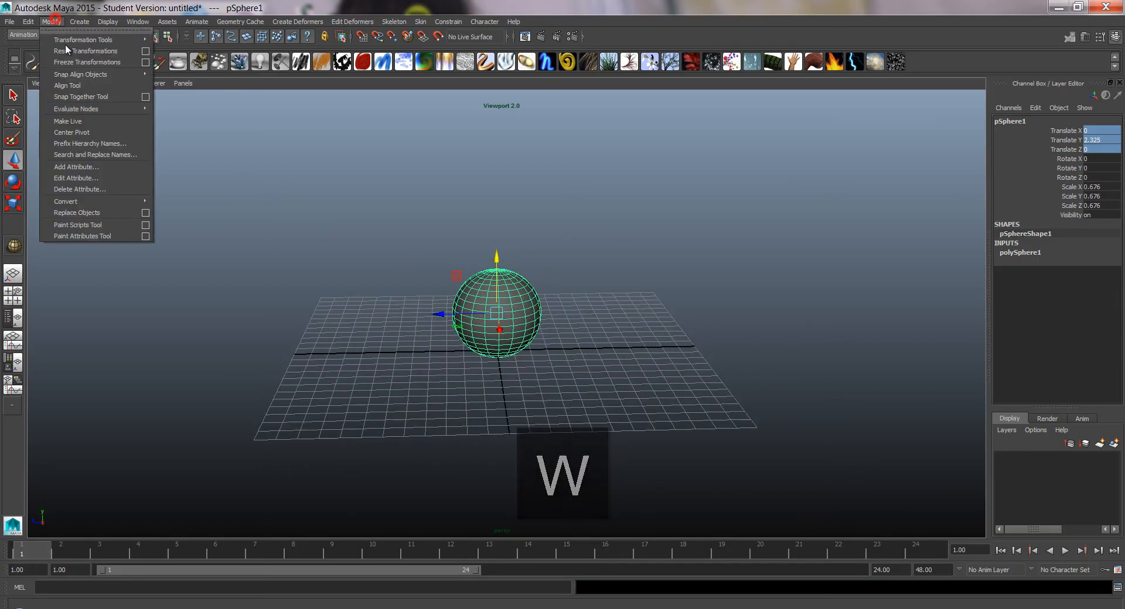
- Add a large polygon ground plane under the sphere and freeze the sphere's transformations
left_click(78, 21)
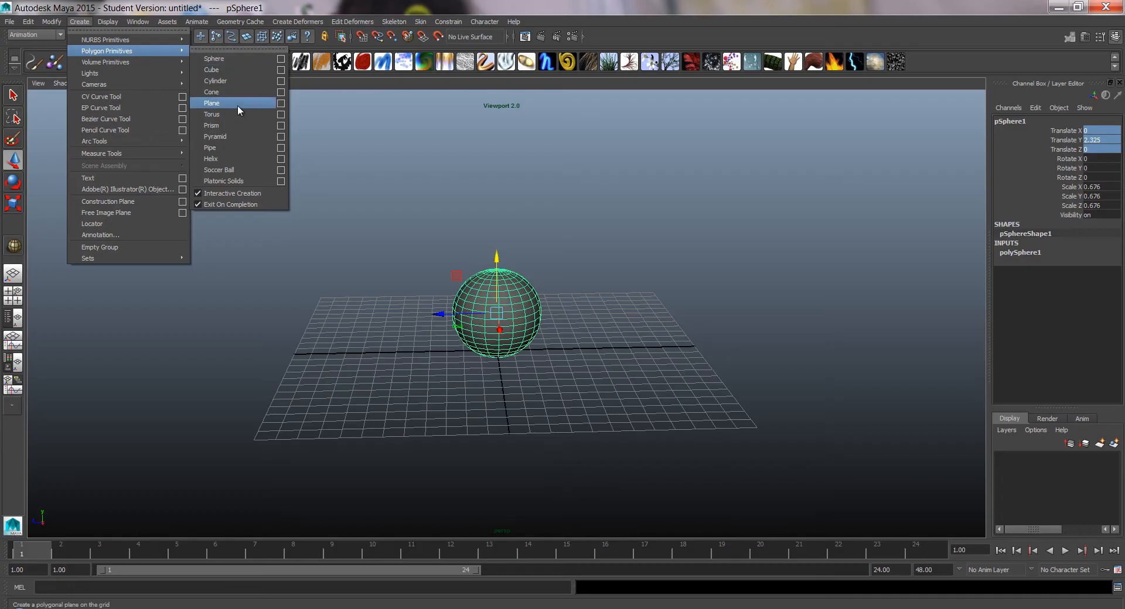
left_click(212, 103)
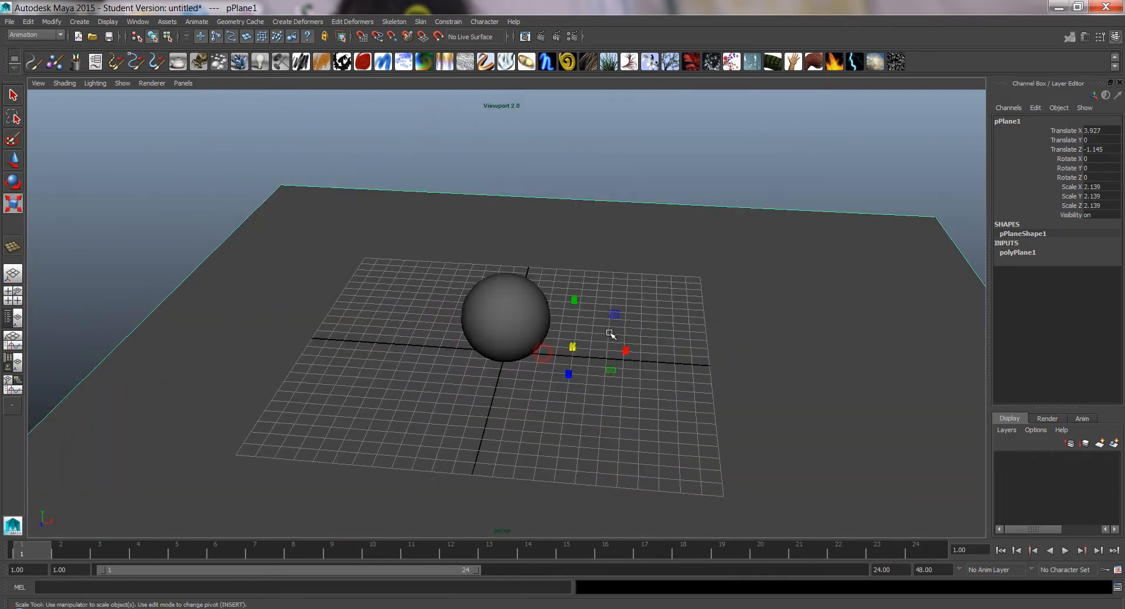
key("w")
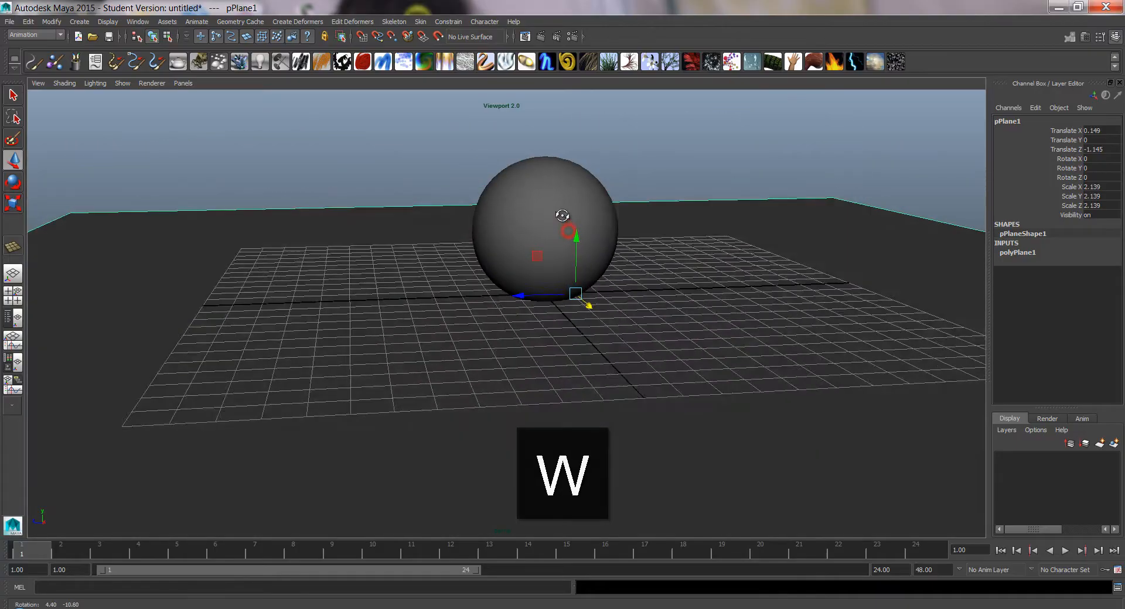
key("w")
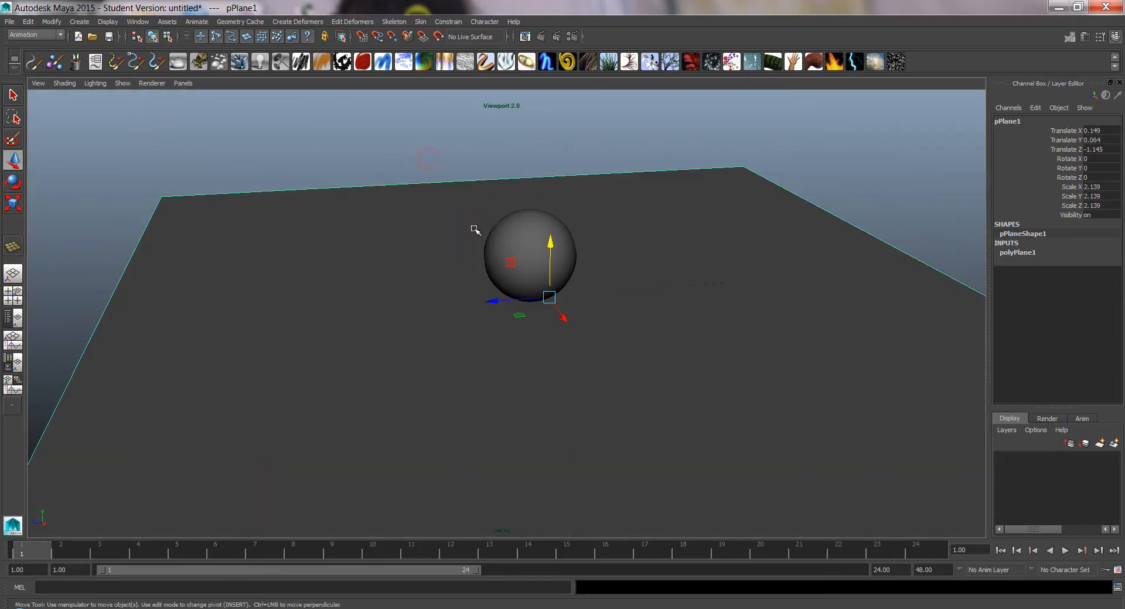
left_click(51, 21)
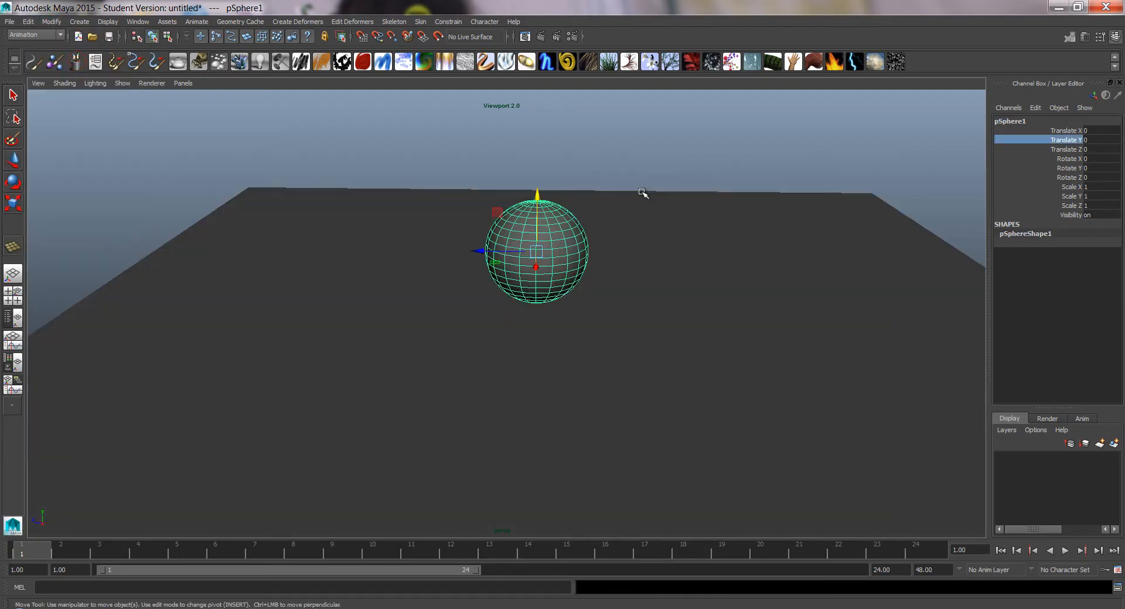
mouse_move(999, 544)
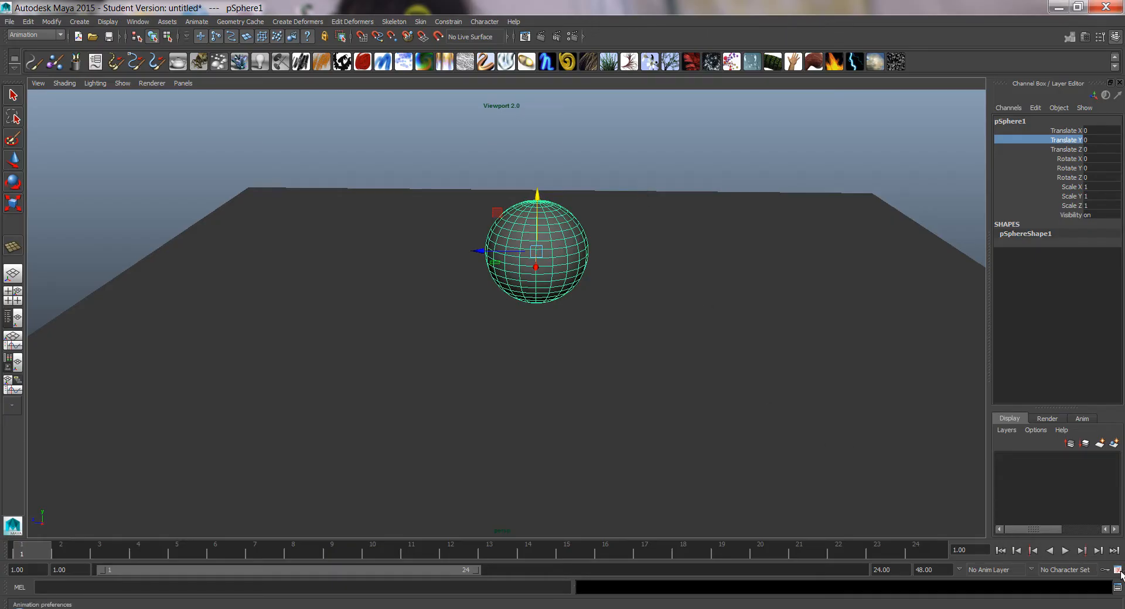
- Set playback to real-time, time unit to PAL (25 fps) and save the preferences
left_click(1116, 569)
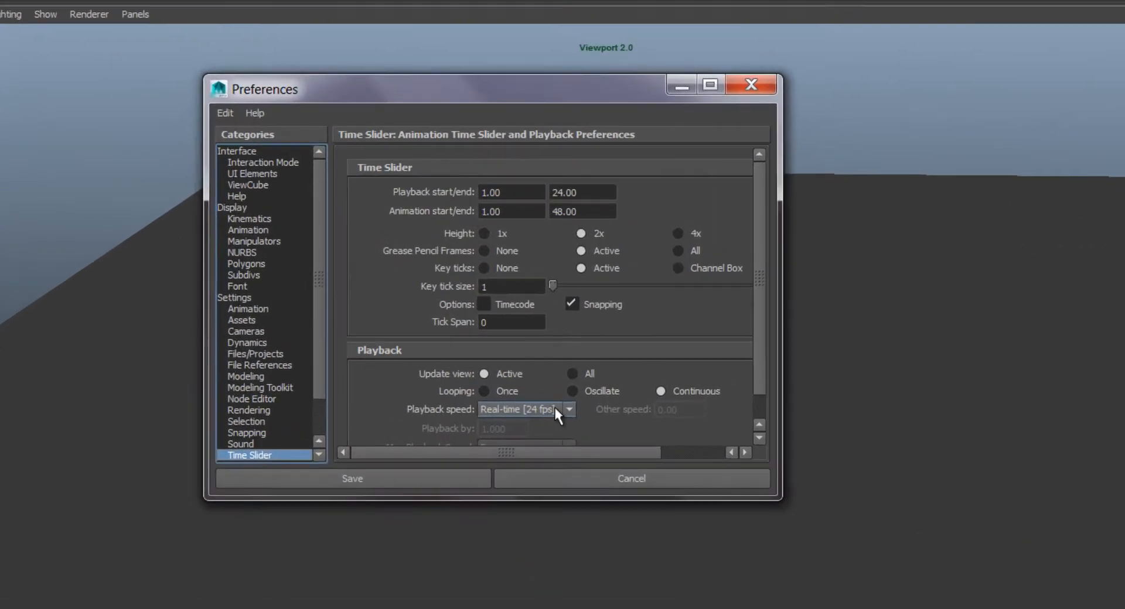
left_click(569, 409)
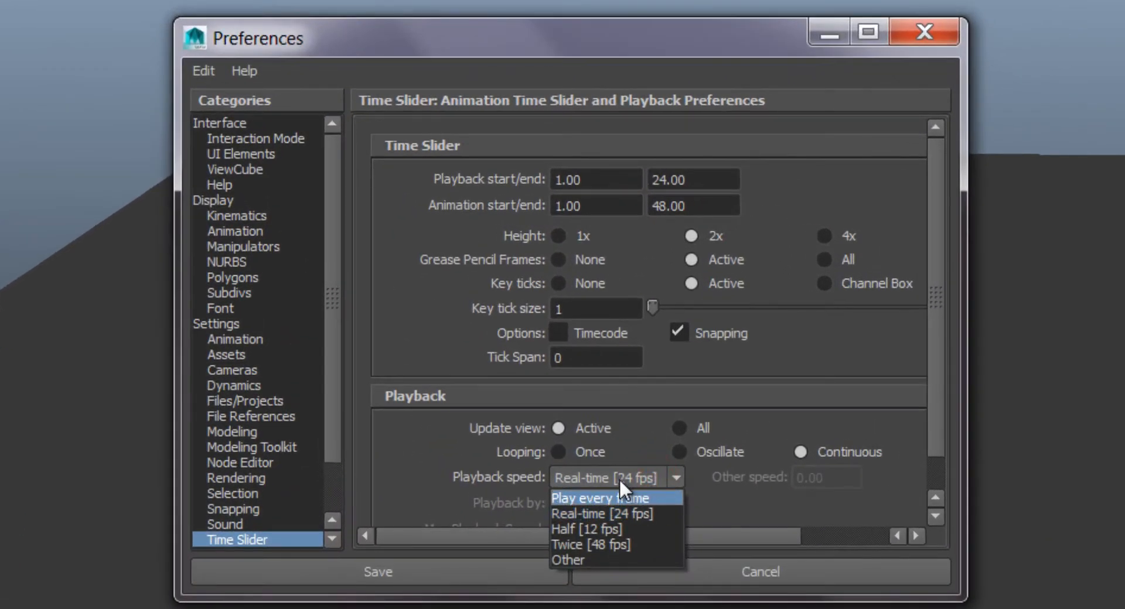
left_click(601, 513)
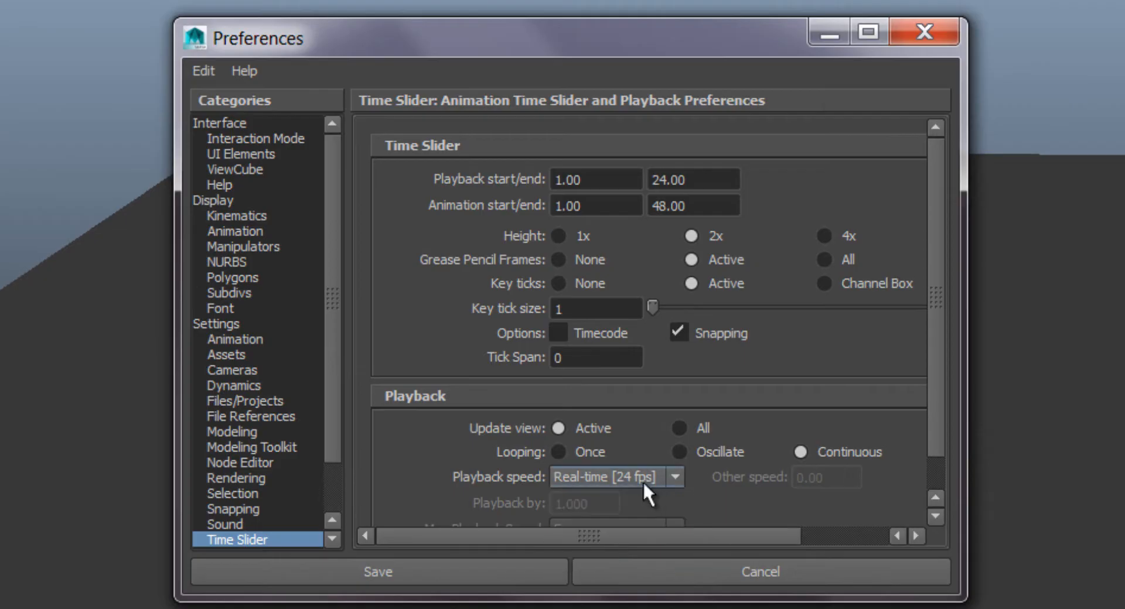
left_click(215, 324)
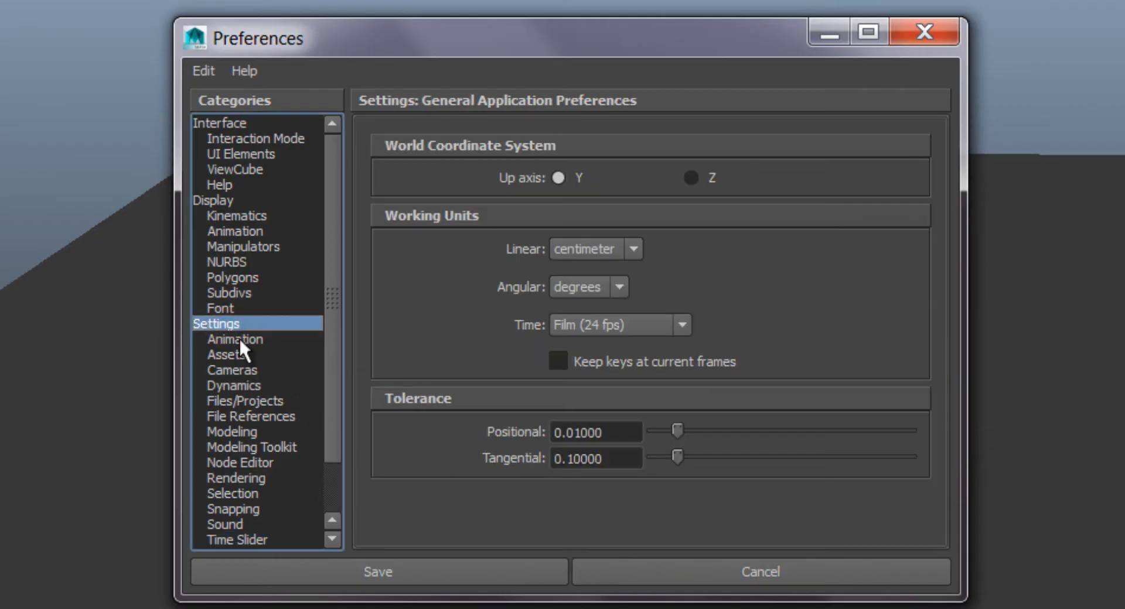
left_click(678, 325)
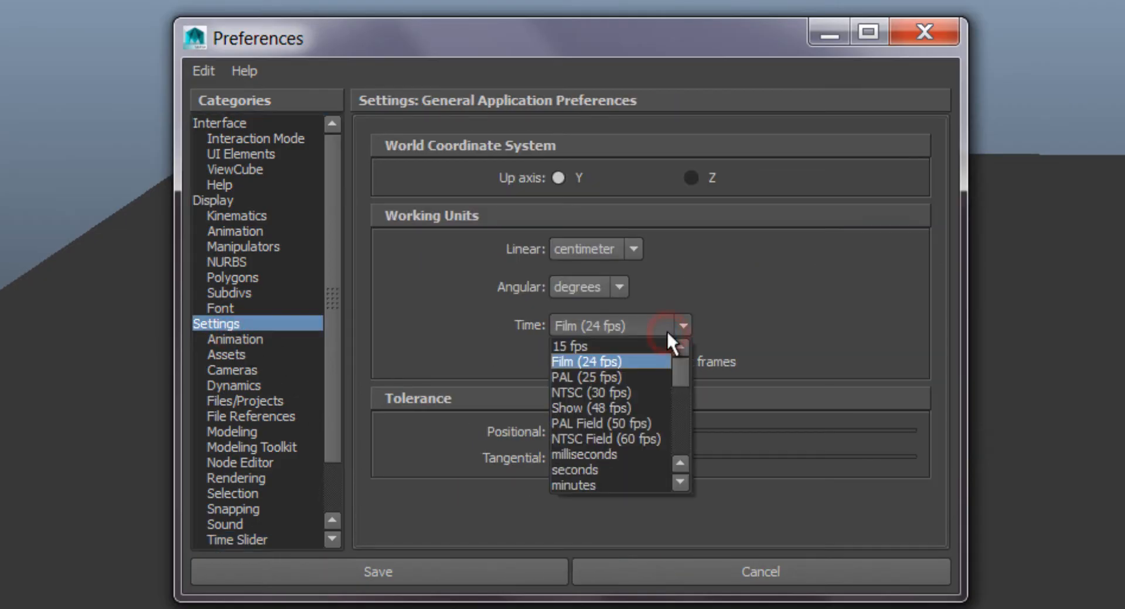
mouse_move(608, 377)
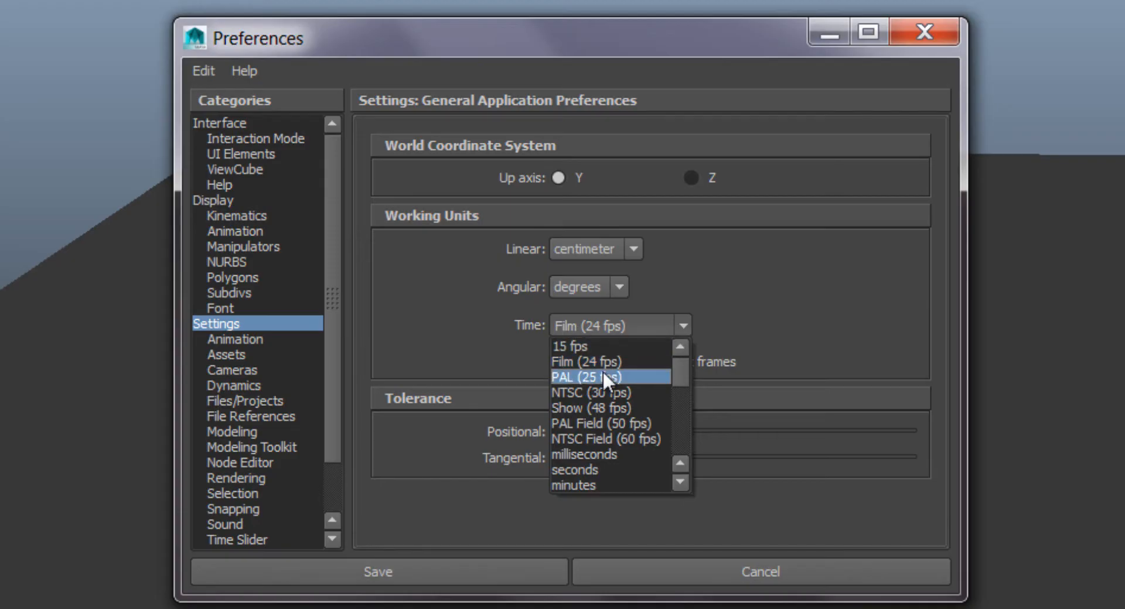
left_click(586, 376)
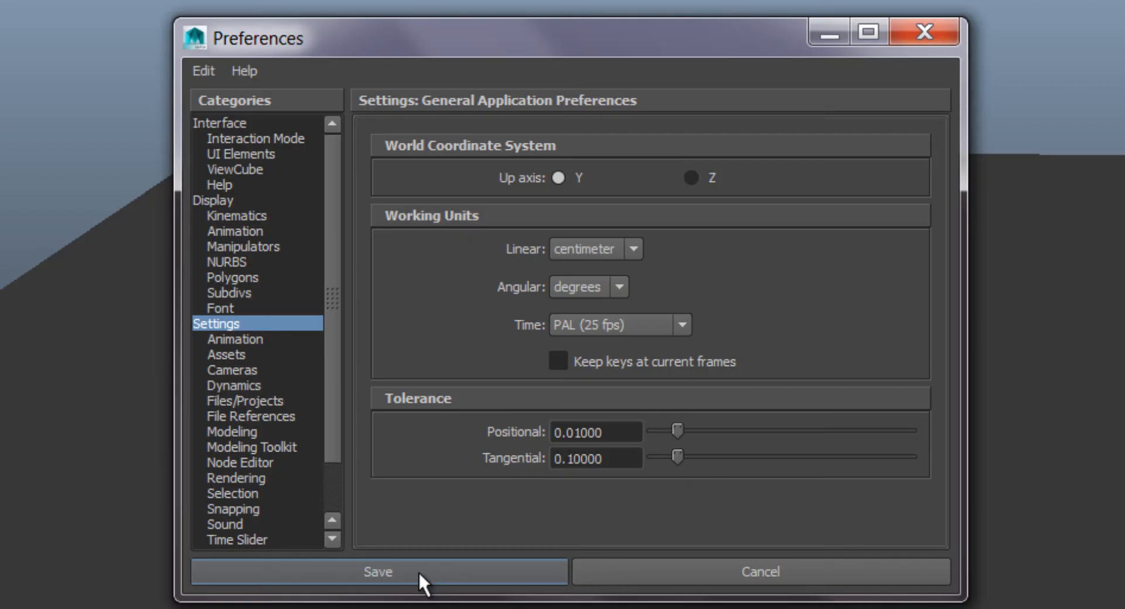
left_click(377, 572)
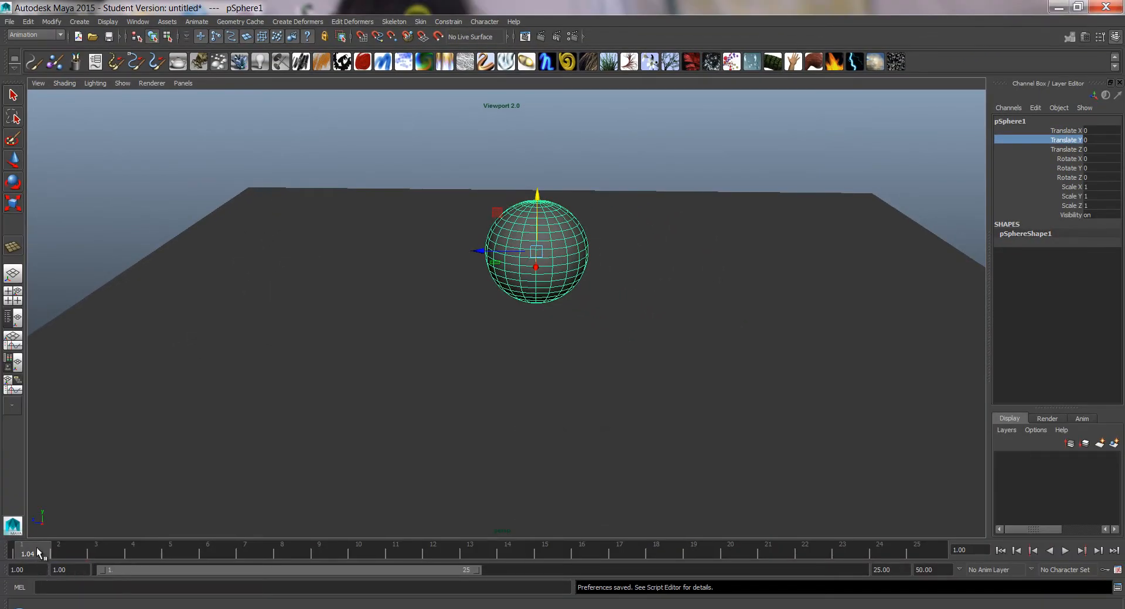
- Extend the animation and playback range to end at frame 200
type("200")
key("Return")
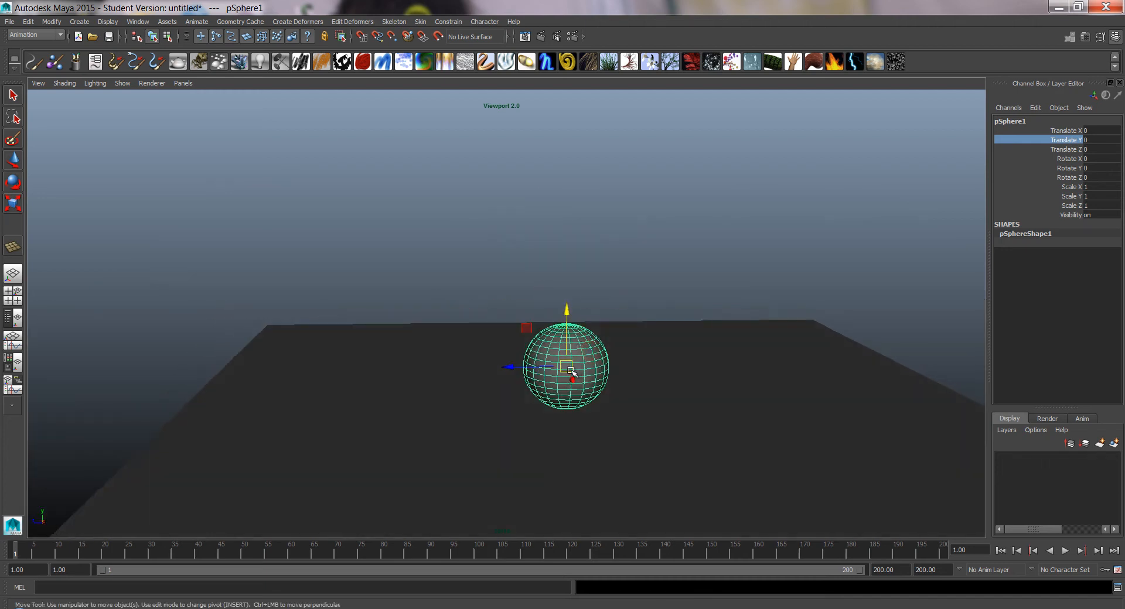
- Key the sphere high at frame 1 and down on the ground plane at frame 10
left_click_drag(567, 366, 430, 236)
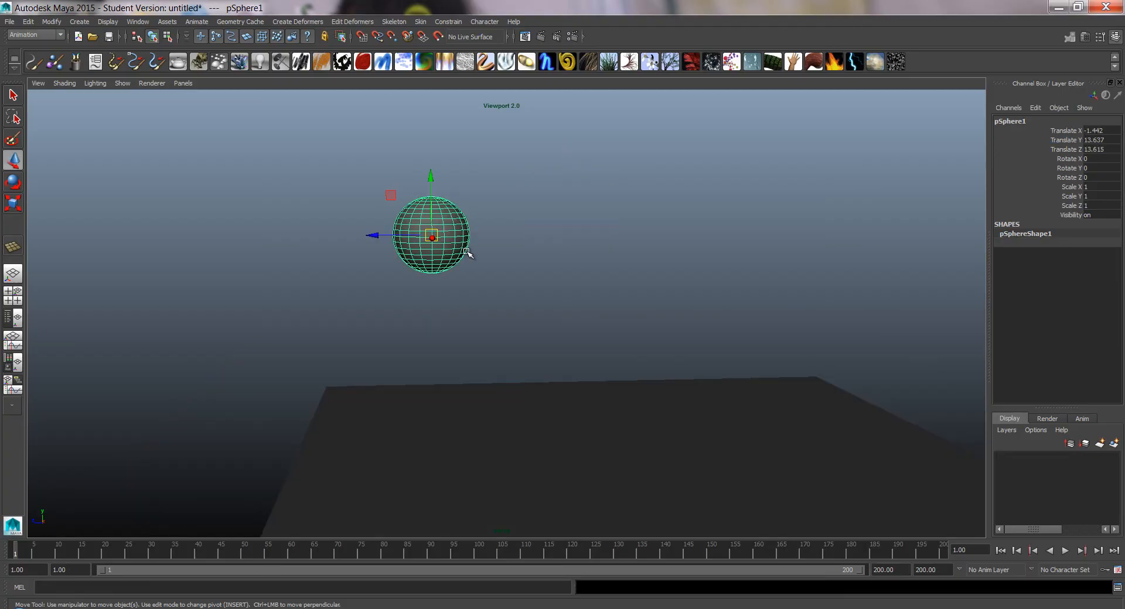
mouse_move(439, 243)
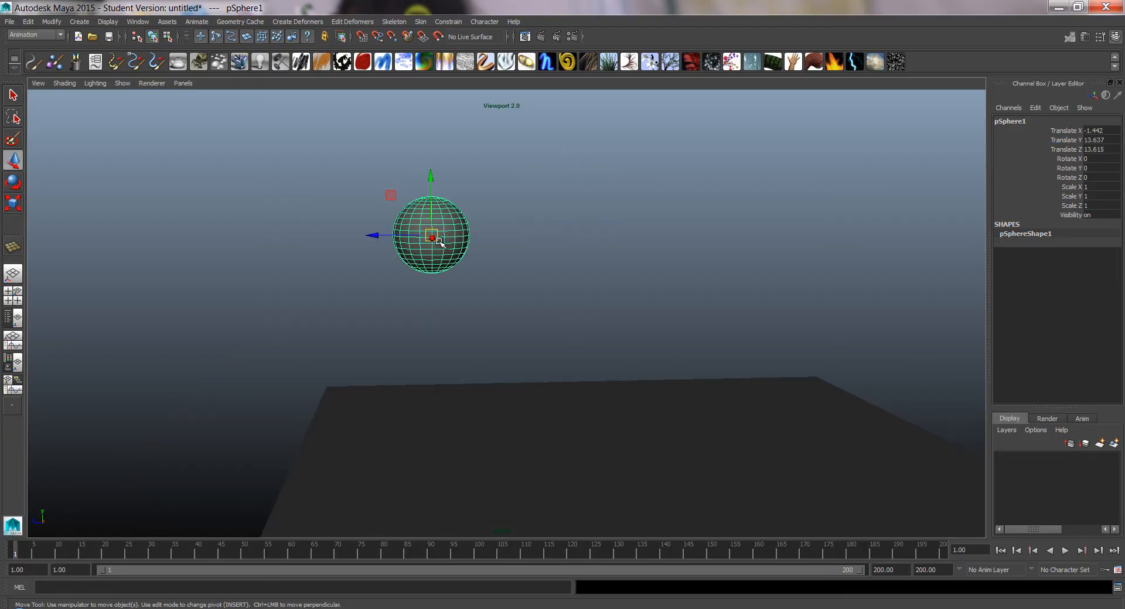
mouse_move(1079, 139)
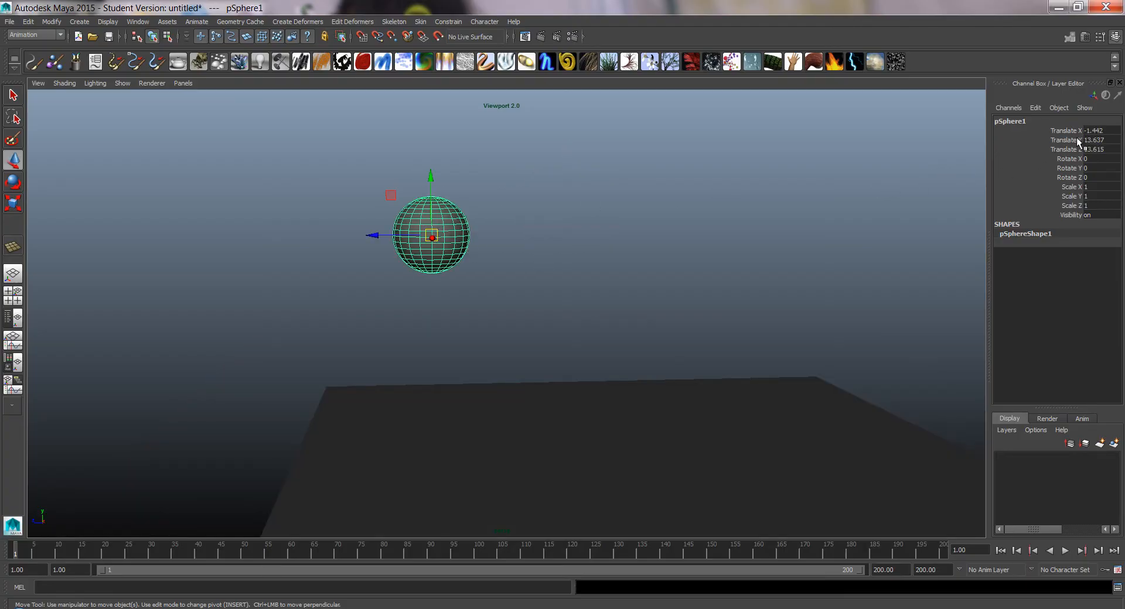
mouse_move(1075, 139)
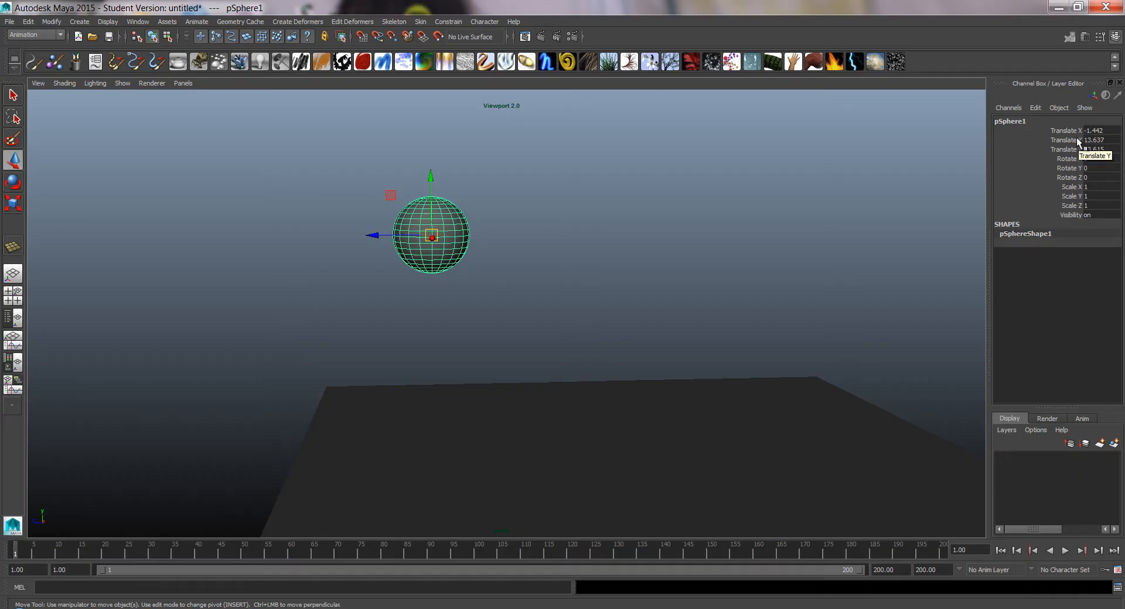
mouse_move(748, 193)
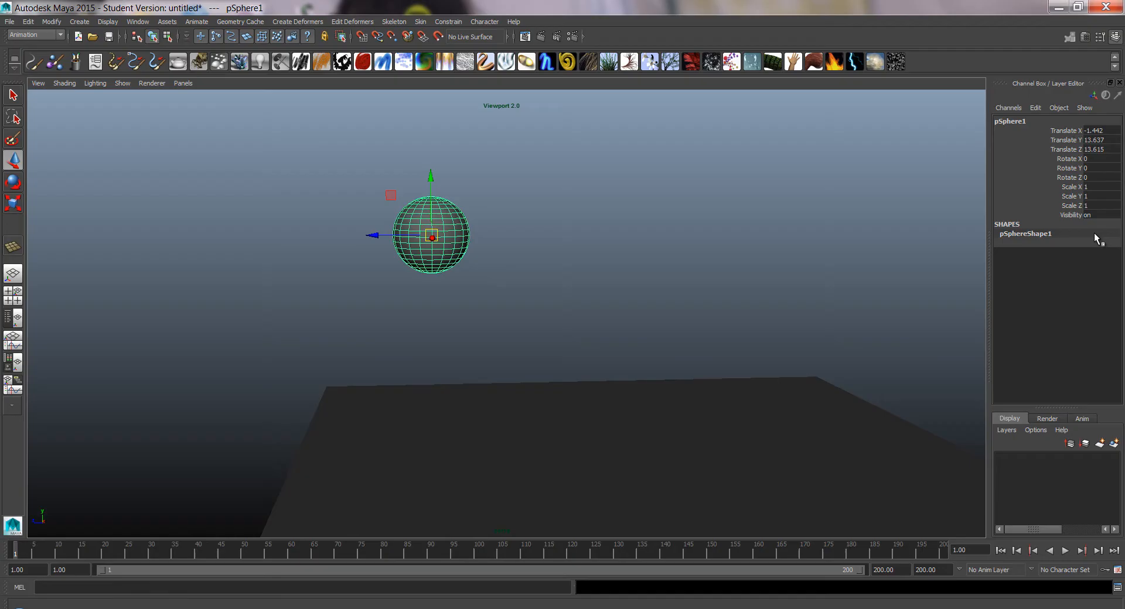
mouse_move(496, 180)
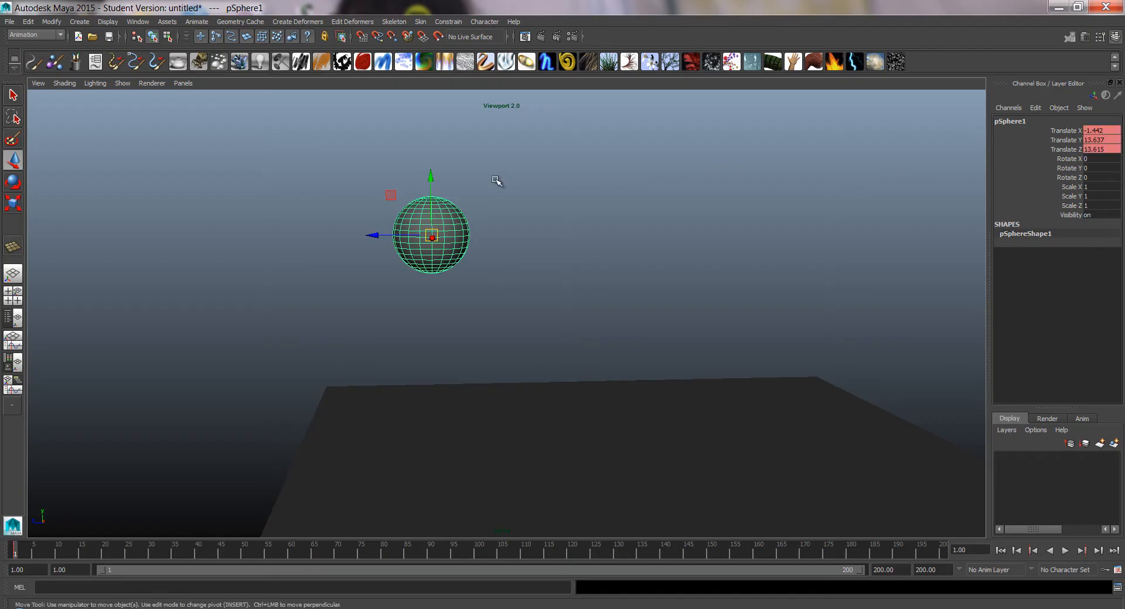
key("shift+w")
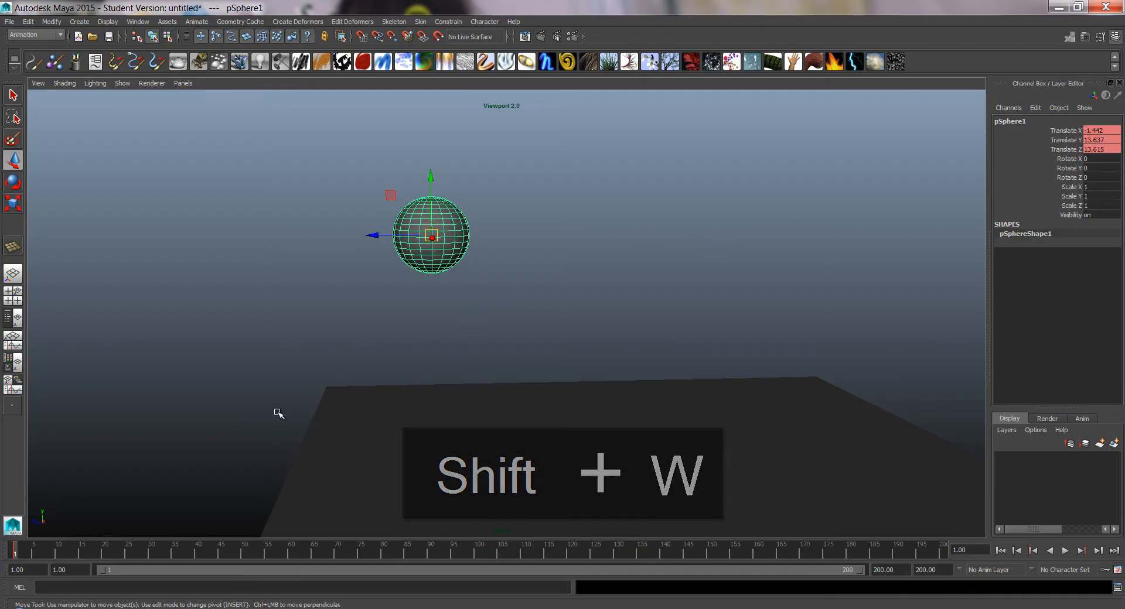
key("shift+w")
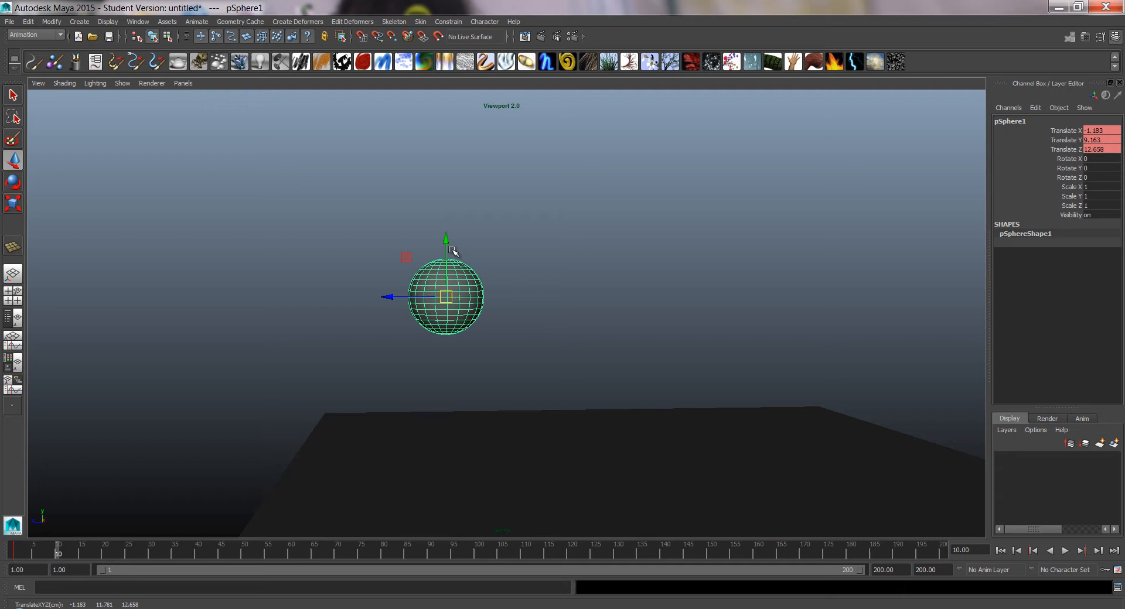
left_click_drag(445, 236, 430, 326)
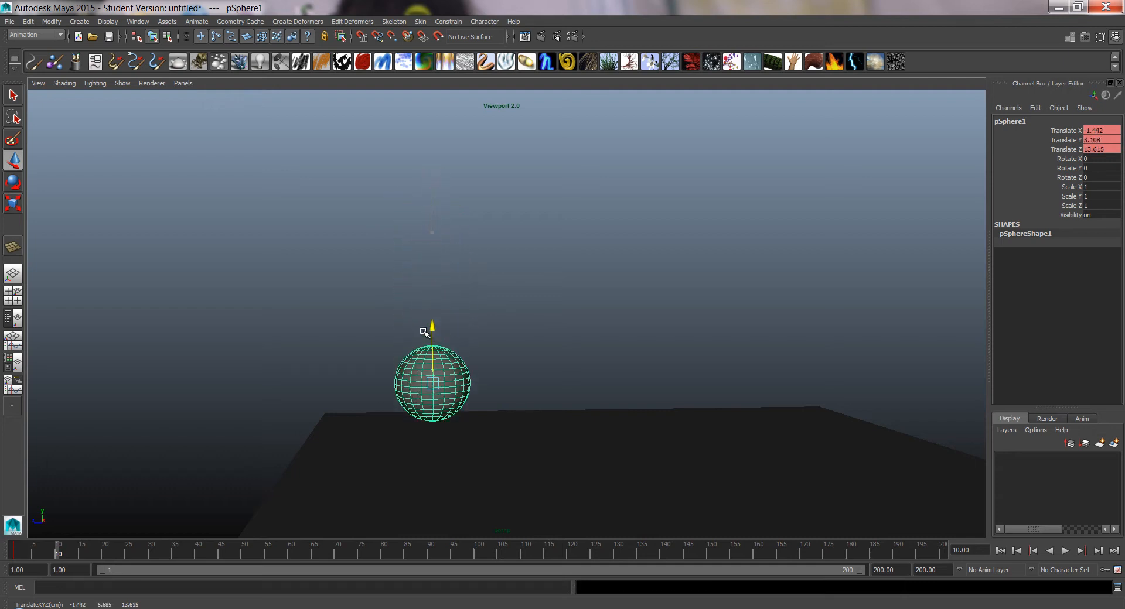
left_click_drag(431, 329, 431, 372)
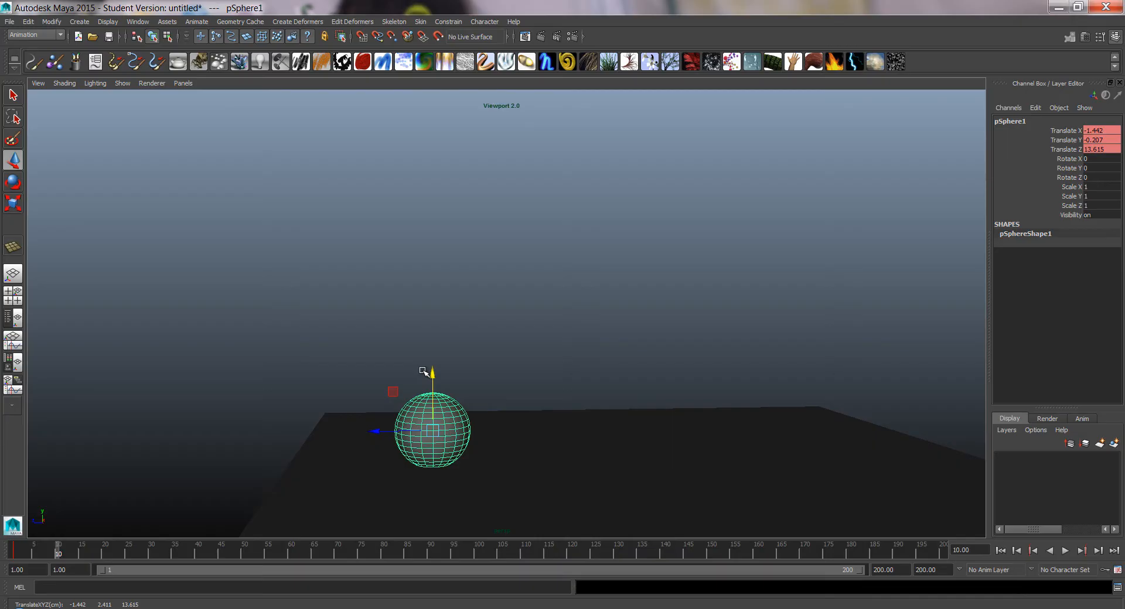
key("shift+w")
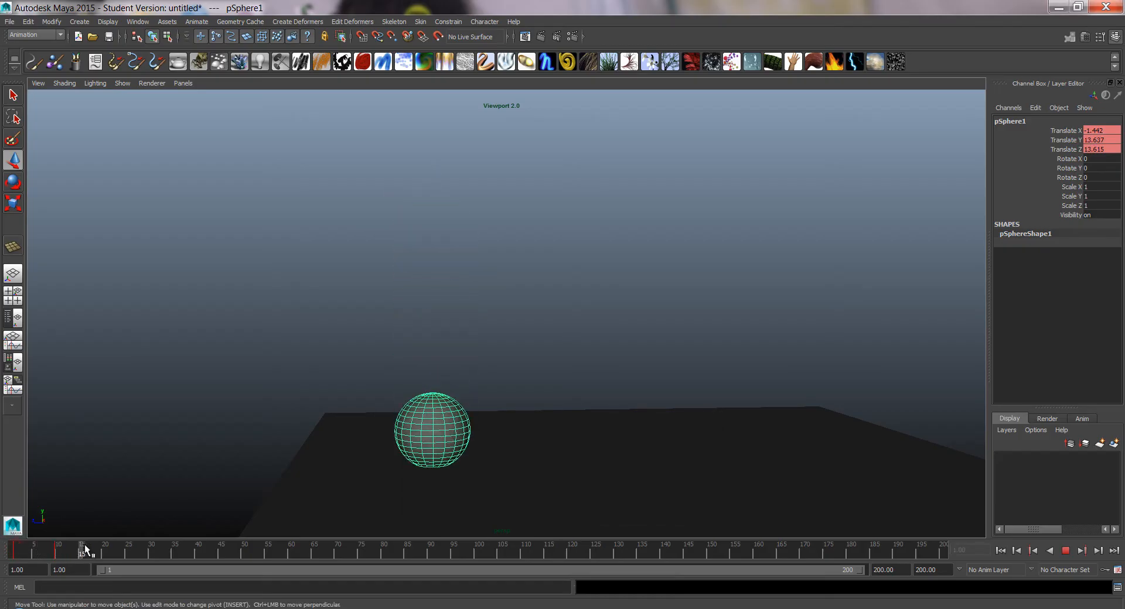
- Key the sphere back at its peak at frame 20 and on the ground at frame 30
left_click(432, 429)
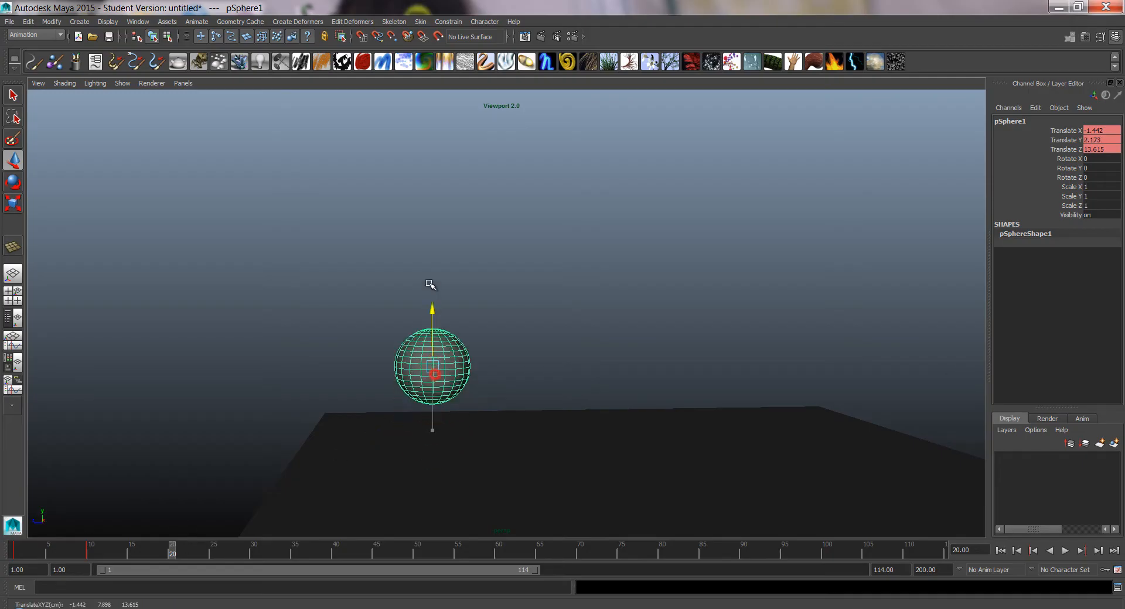
left_click_drag(430, 365, 430, 237)
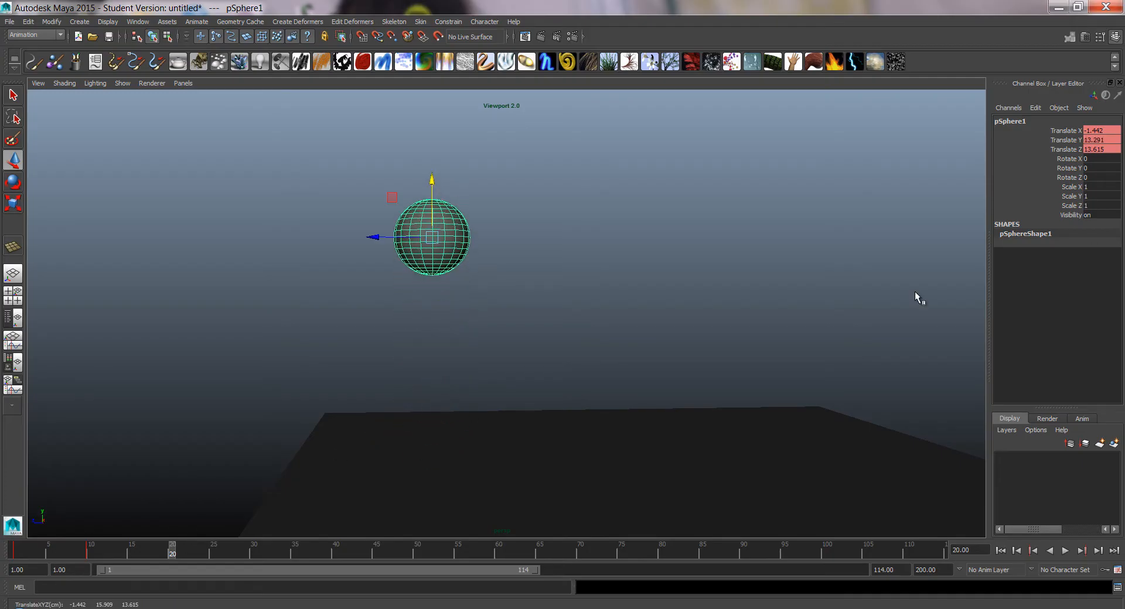
key("shift+w")
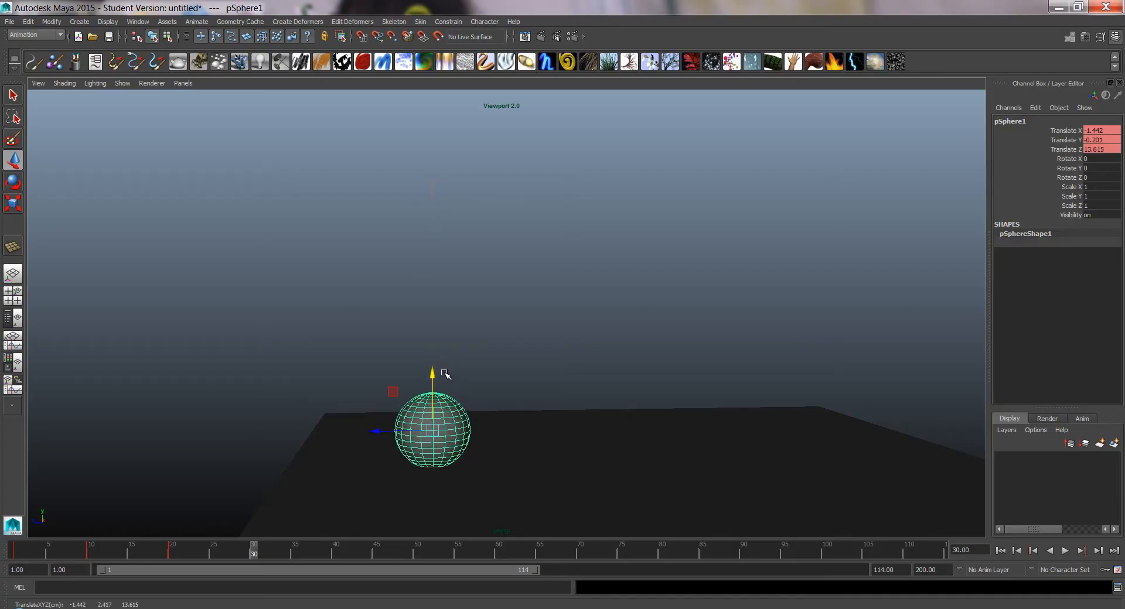
key("shift+w")
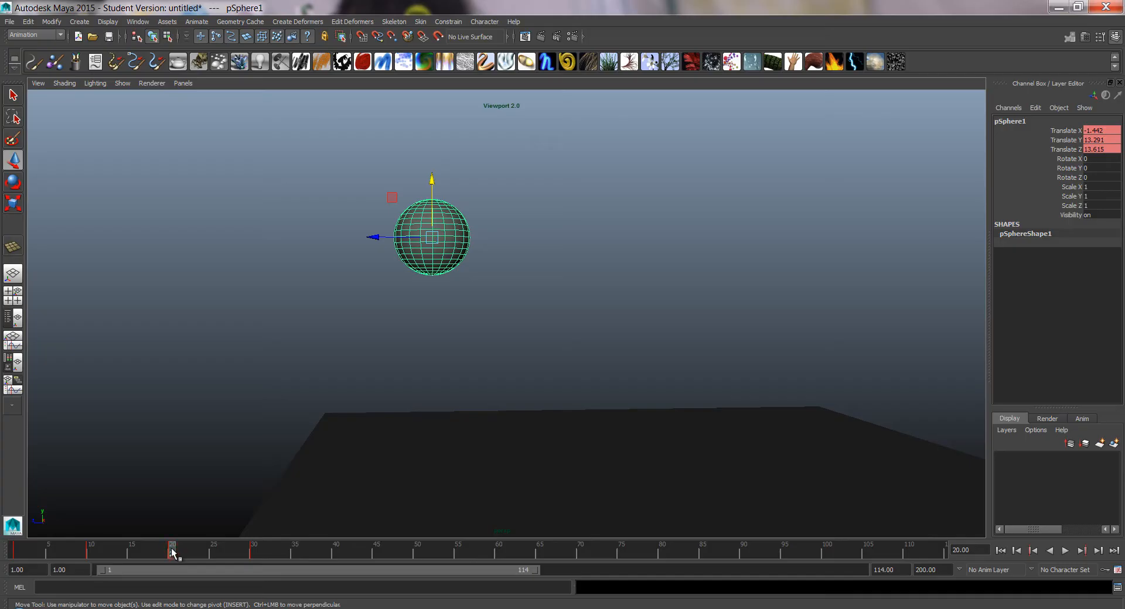
- Copy the frame 20 peak key in the Time Slider and paste it at frame 40
right_click(173, 552)
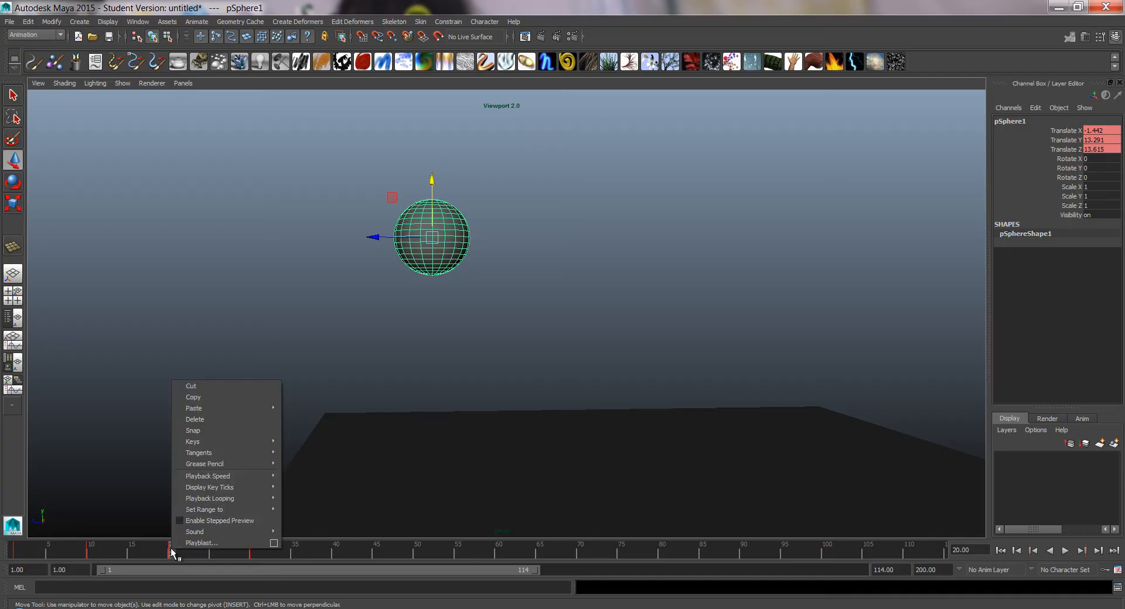
left_click(210, 487)
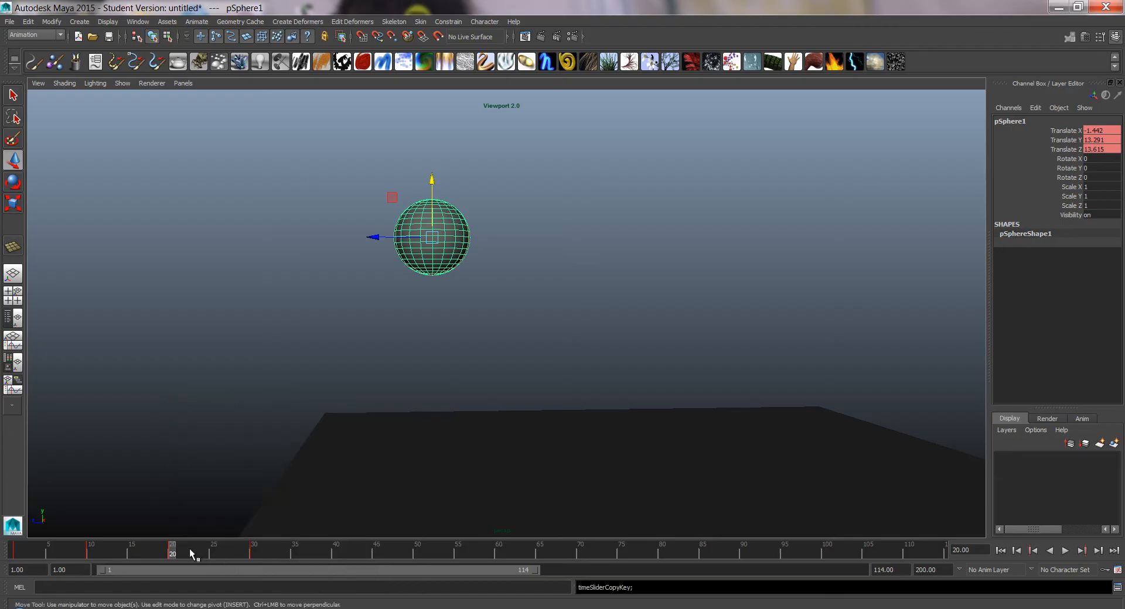
right_click(335, 551)
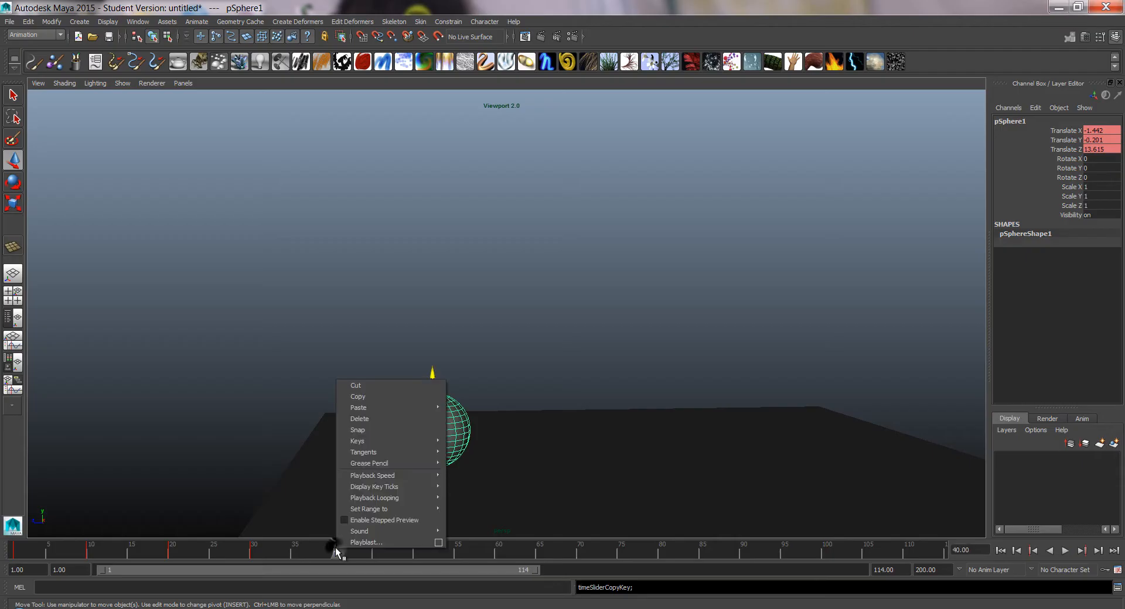
left_click(357, 408)
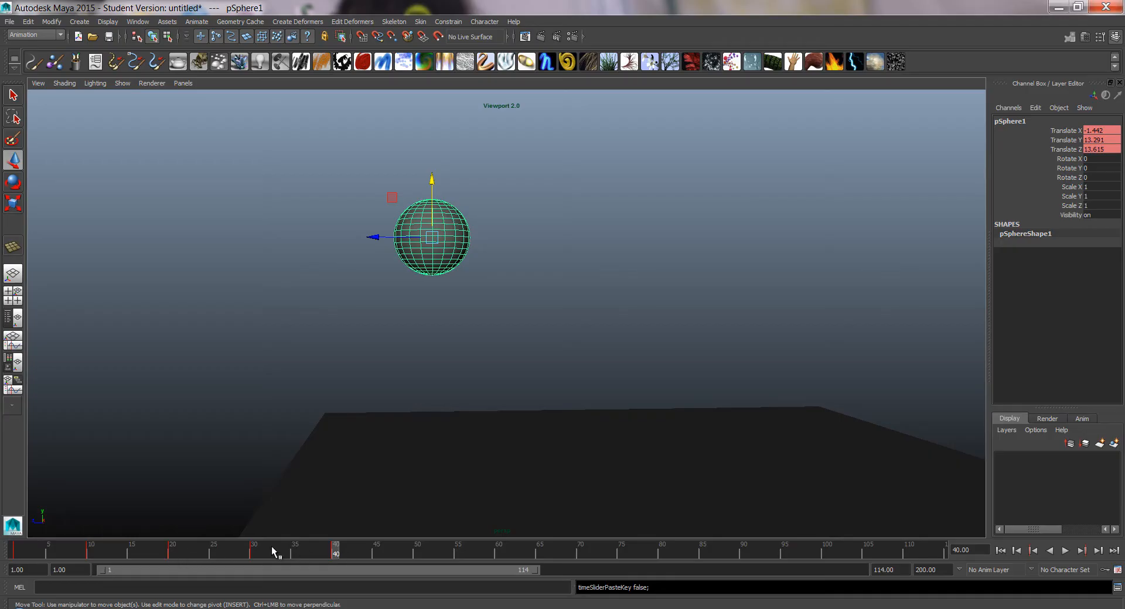
left_click(1065, 551)
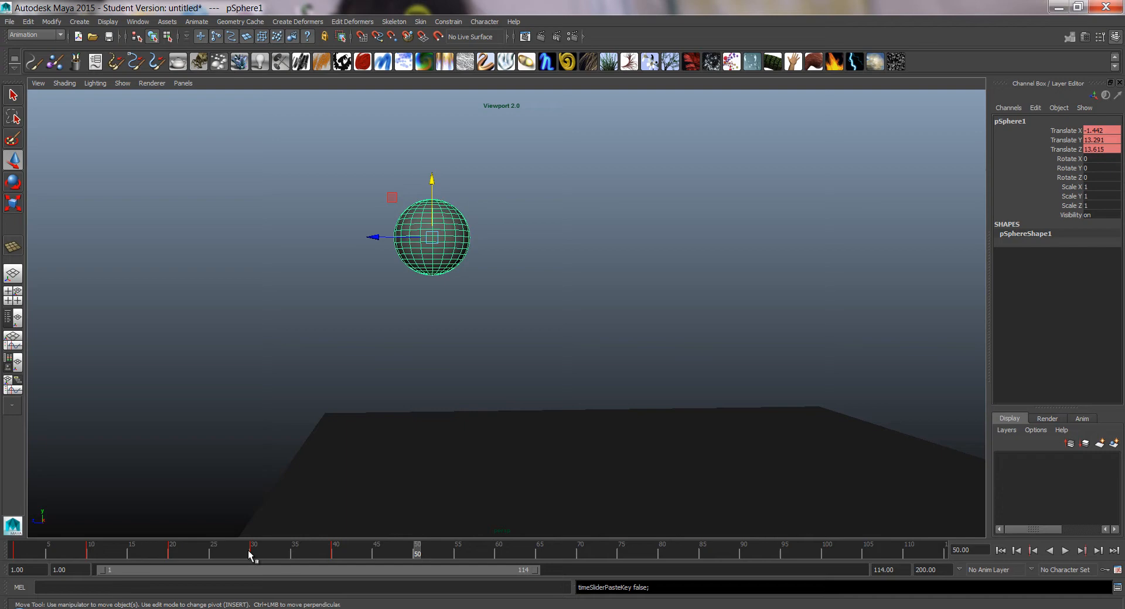
- Copy the frame 30 ground key and paste it at frame 50
right_click(255, 553)
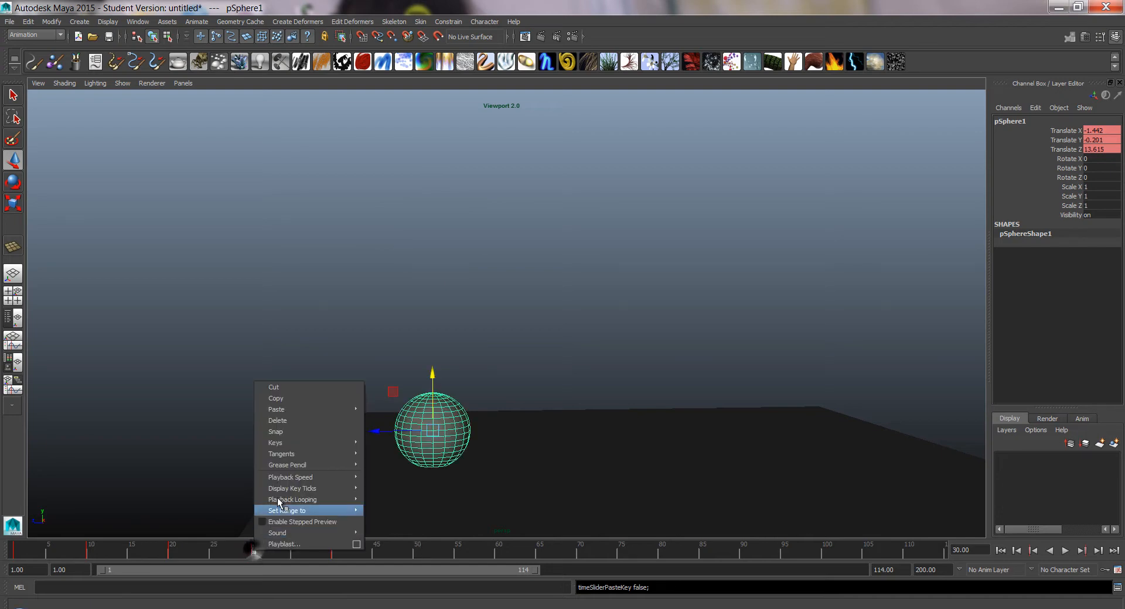
left_click(276, 398)
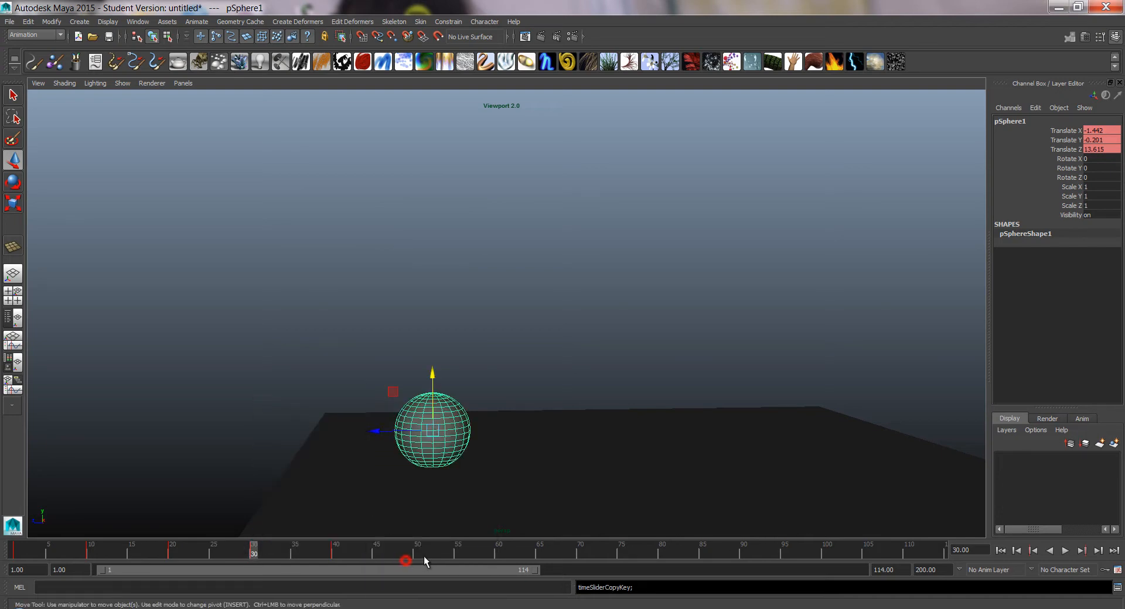
right_click(416, 557)
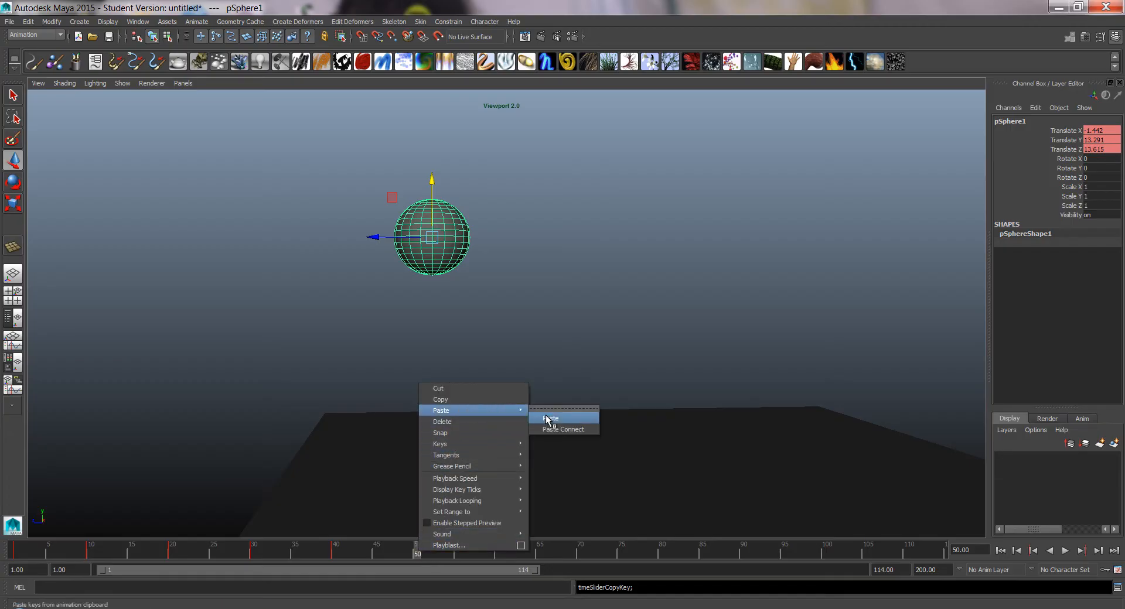
left_click(550, 417)
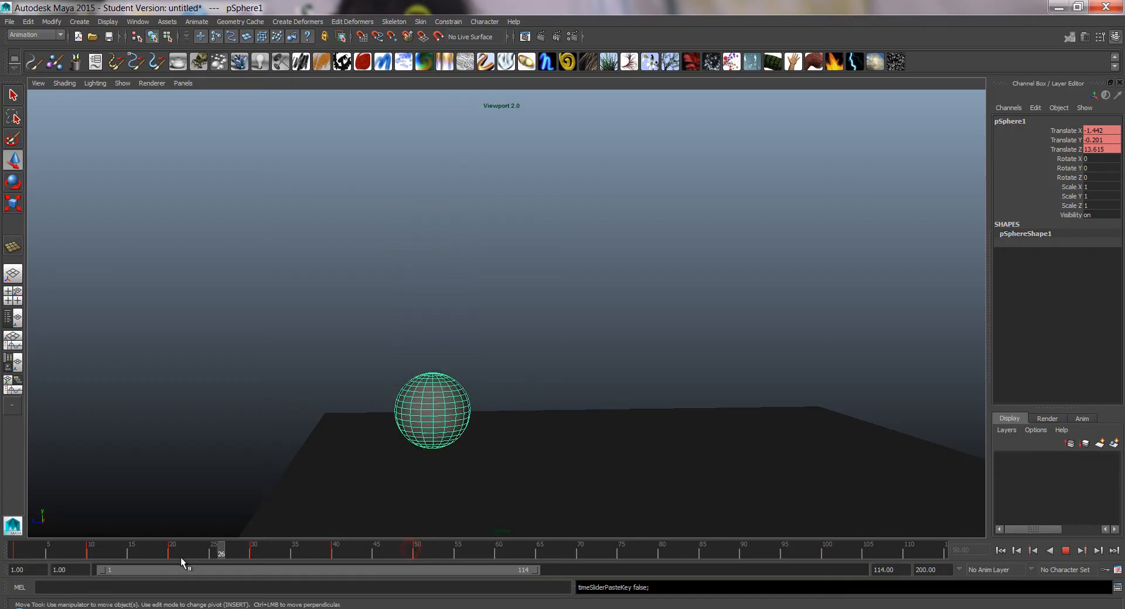
left_click(376, 553)
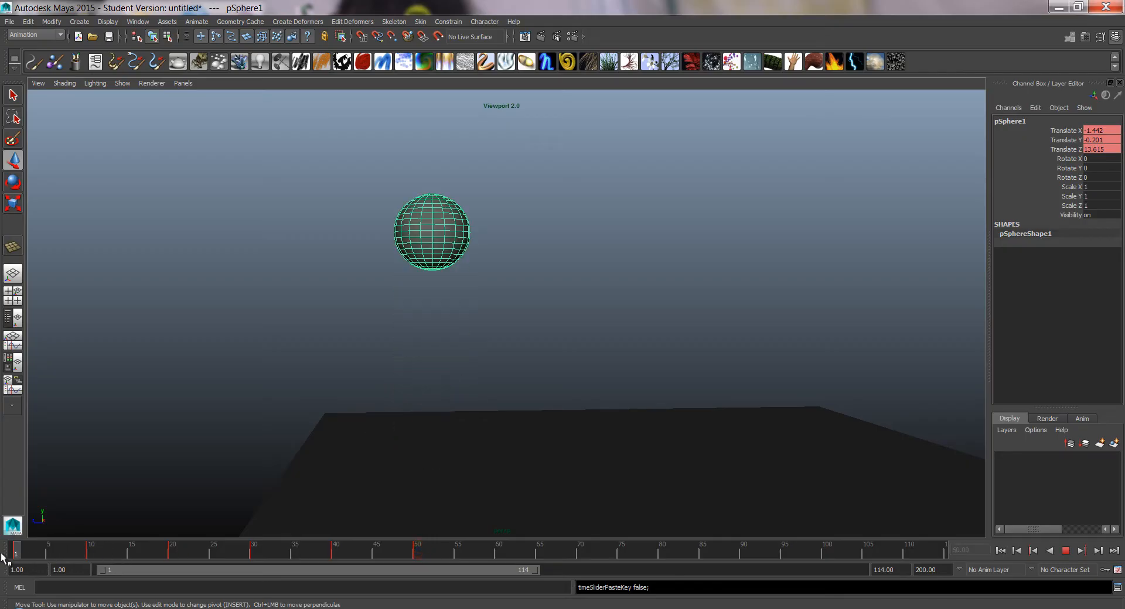
- Play and stop the bounce animation, then bring up the Graph Editor for its curves
left_click(1065, 551)
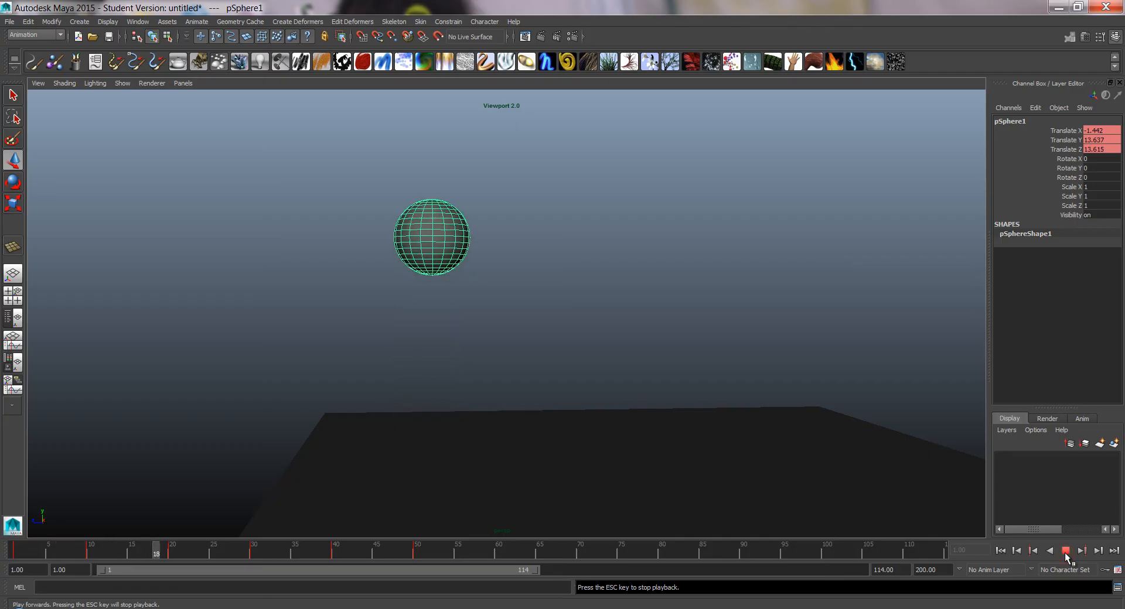
left_click(1065, 551)
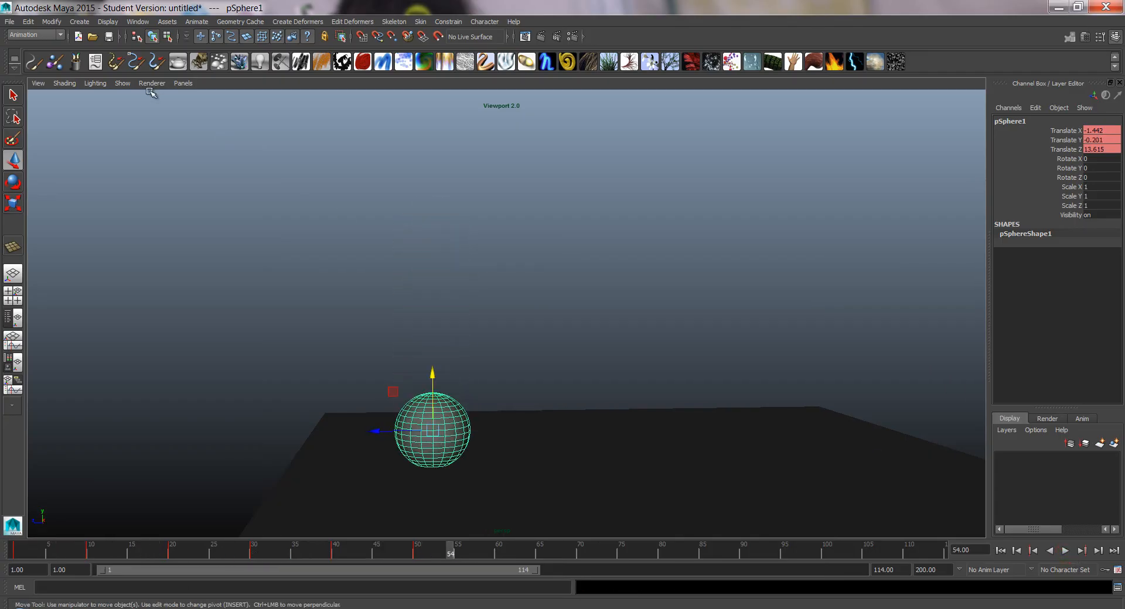
left_click(137, 21)
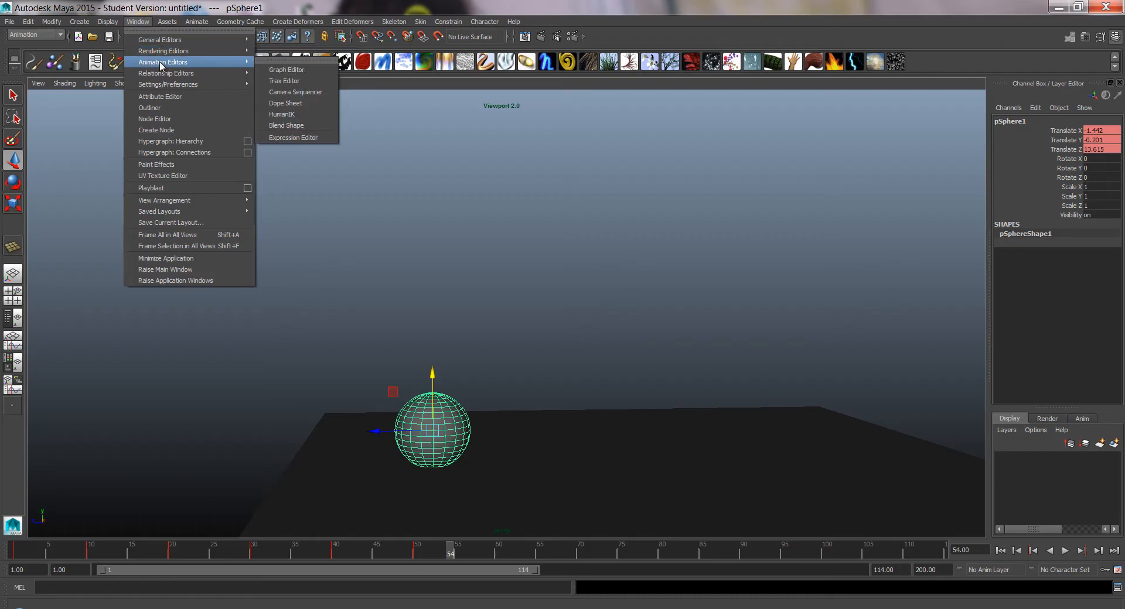
mouse_move(286, 69)
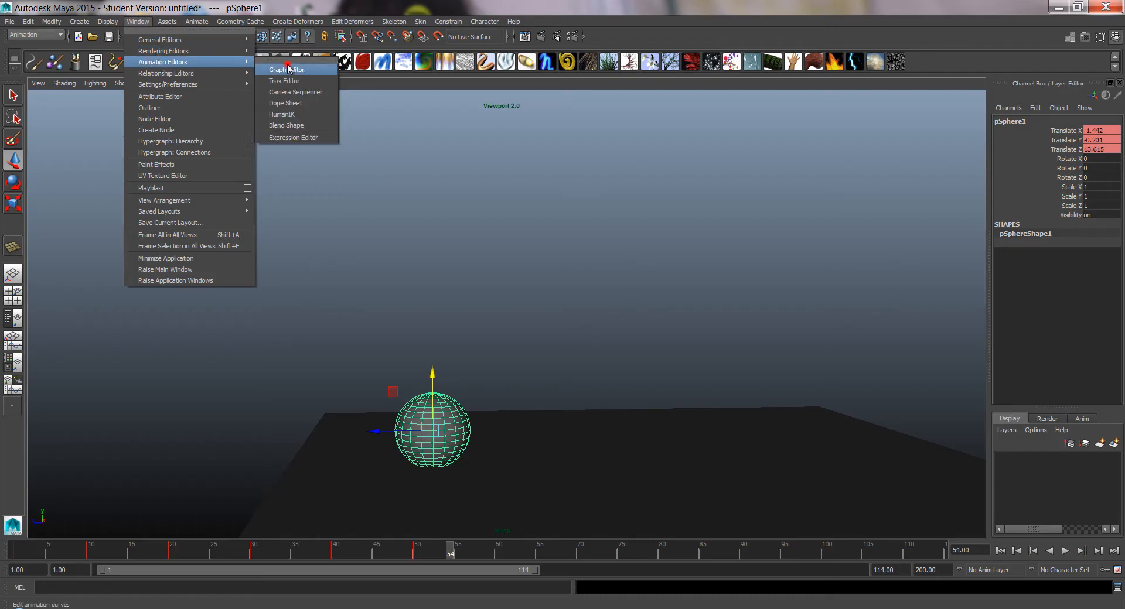
left_click(286, 69)
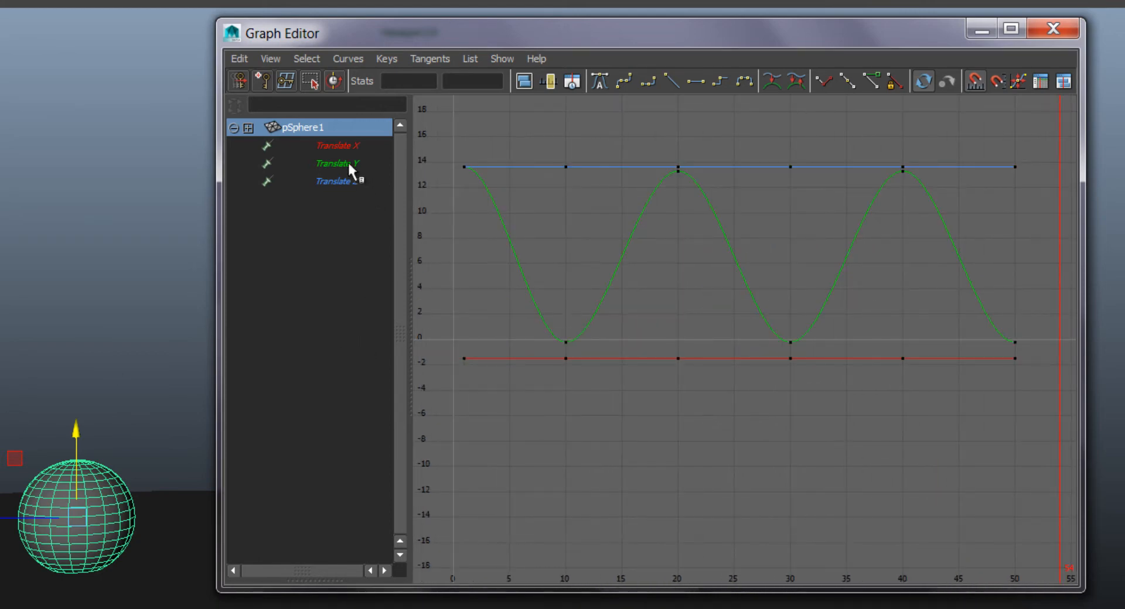
- Isolate the Translate Y curve and frame it to fill the Graph Editor view
left_click(335, 163)
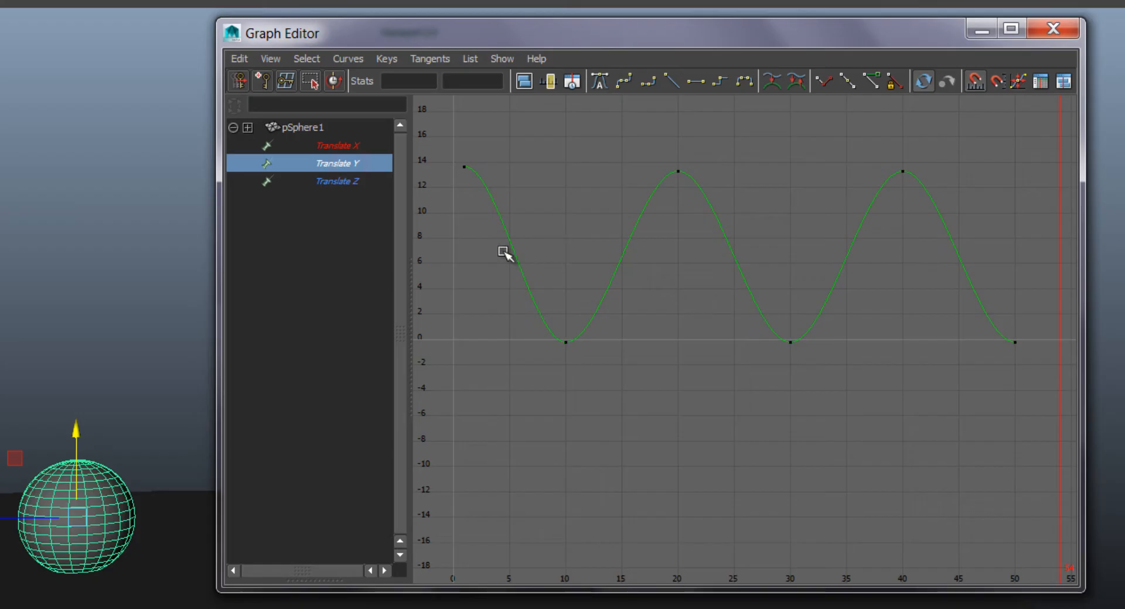
mouse_move(608, 251)
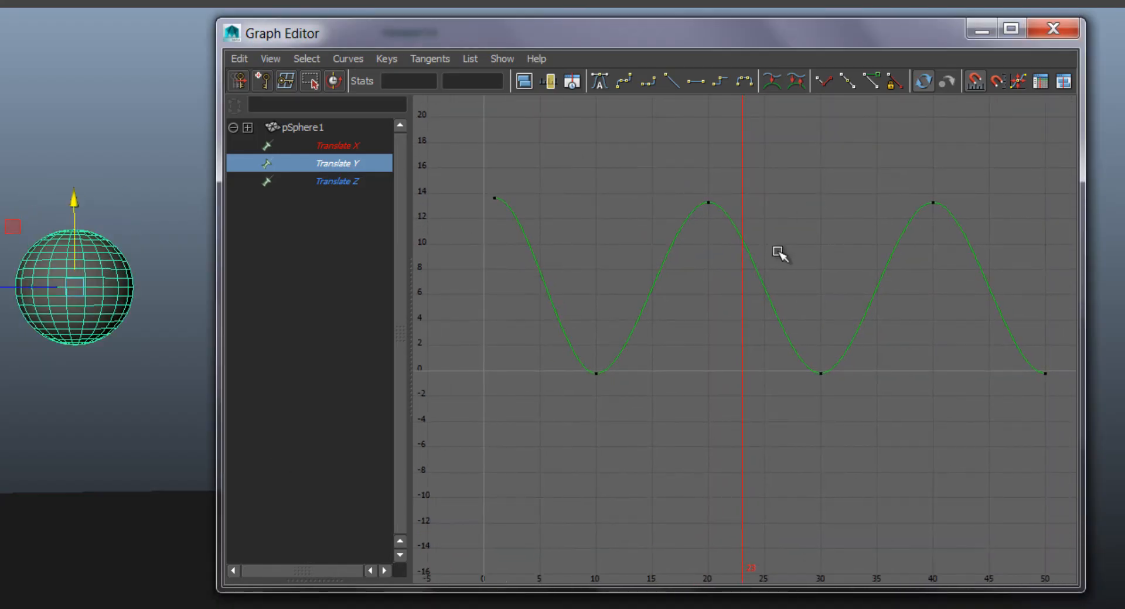
mouse_move(806, 251)
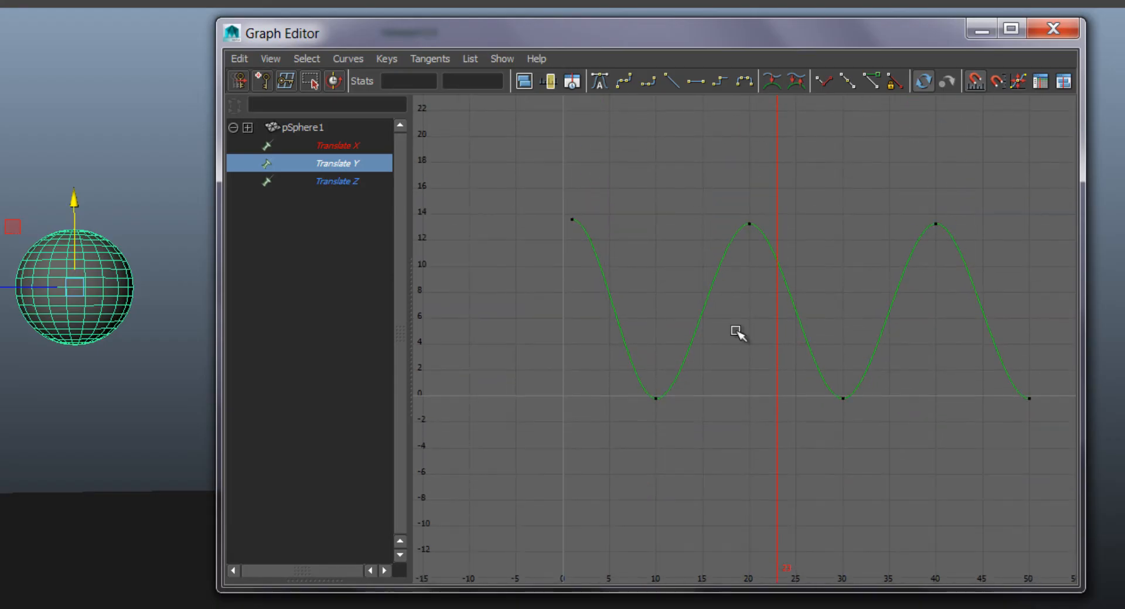
mouse_move(774, 314)
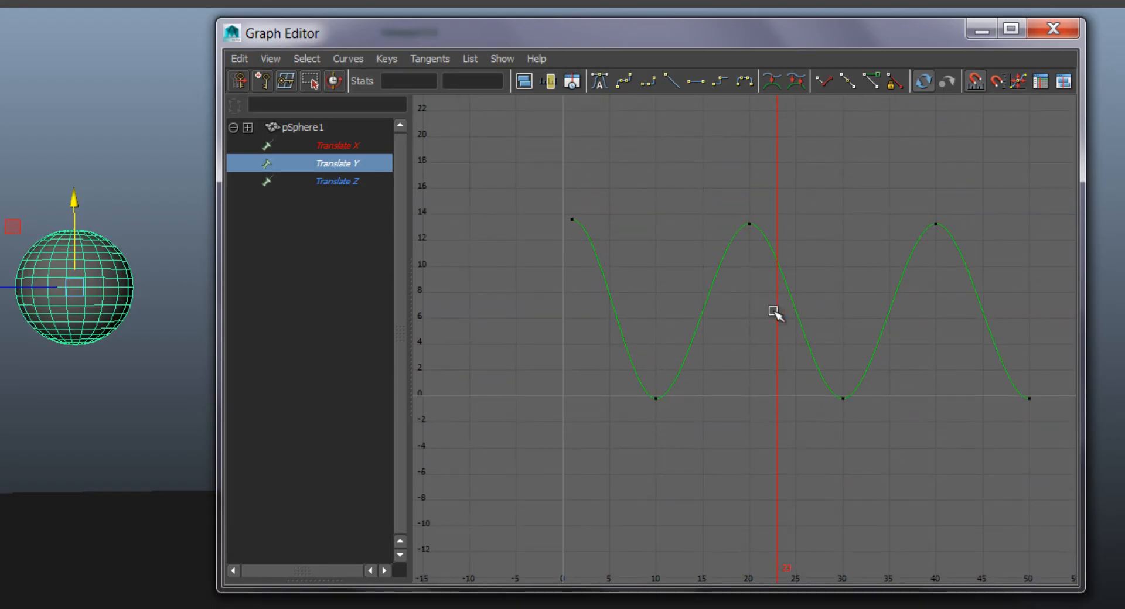
left_click(748, 220)
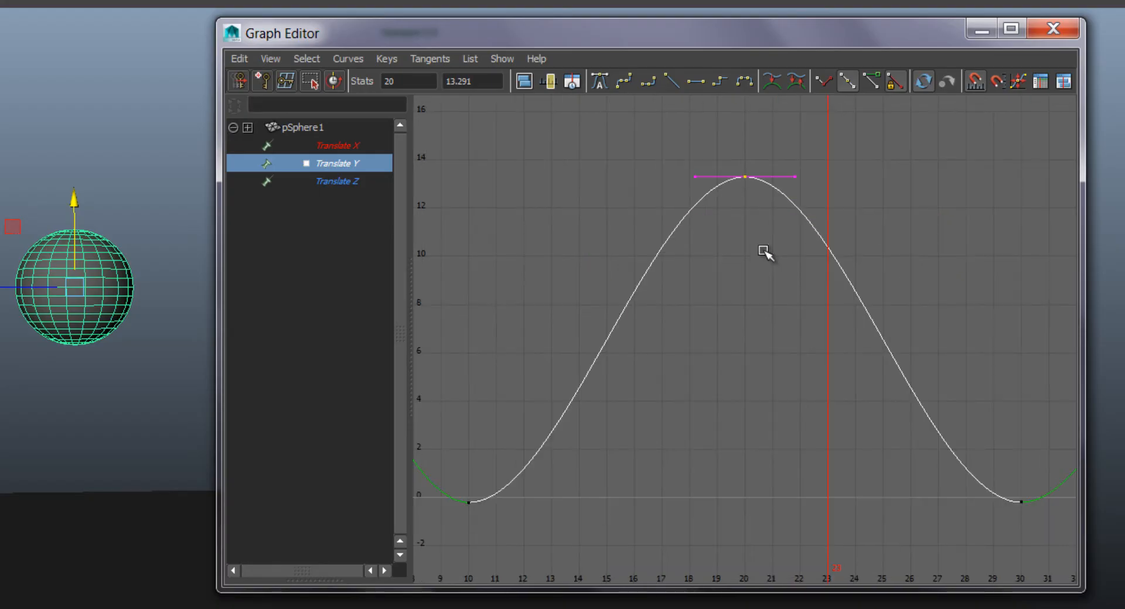
key("f")
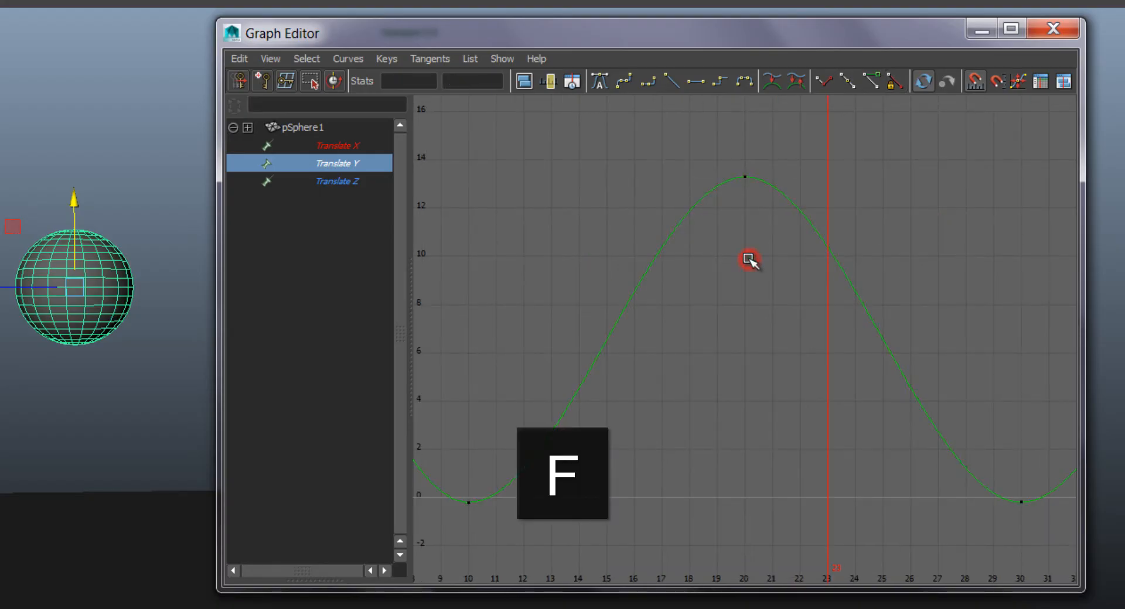
key("f")
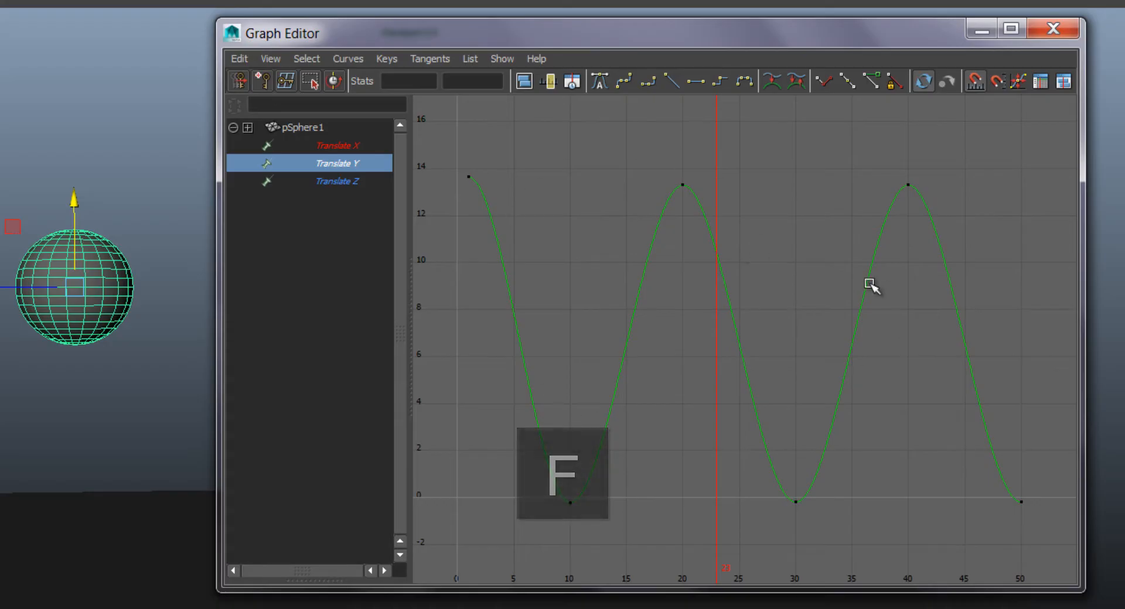
key("f")
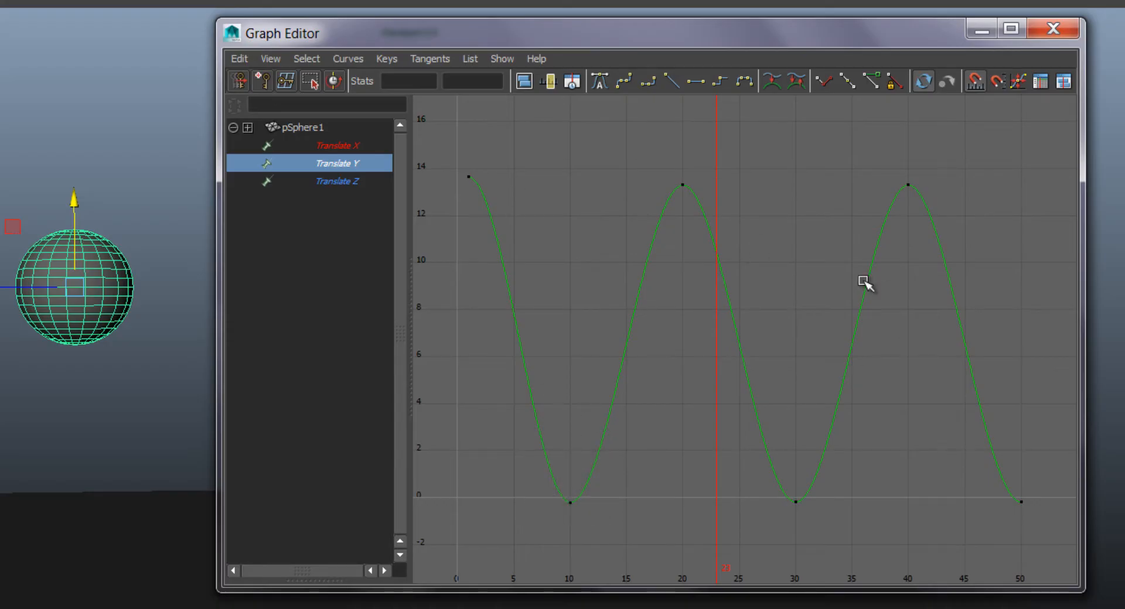
mouse_move(681, 320)
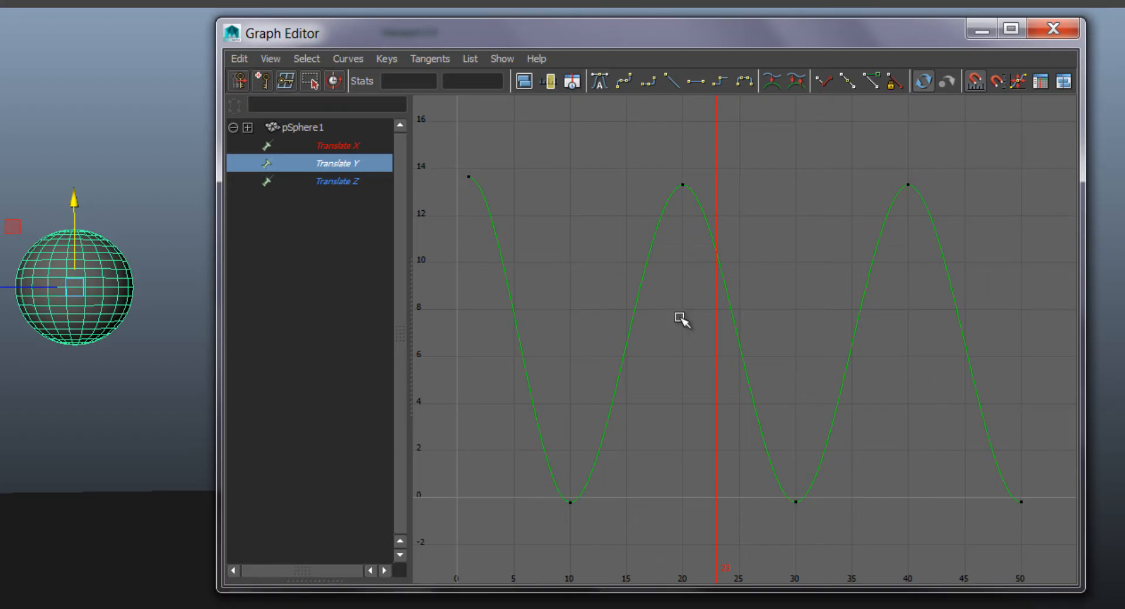
mouse_move(515, 443)
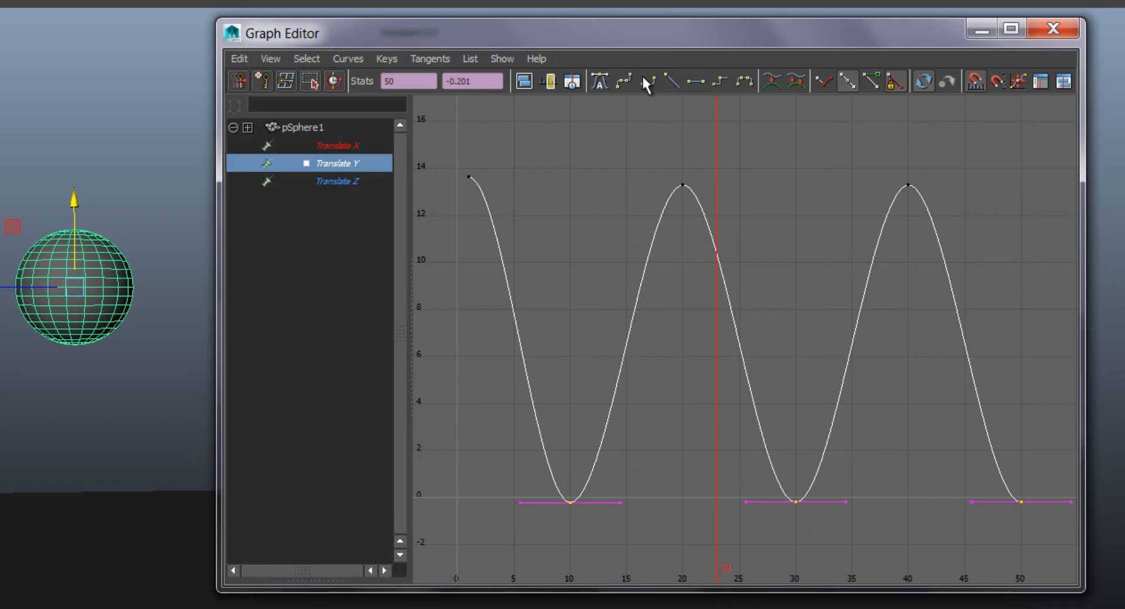
mouse_move(675, 82)
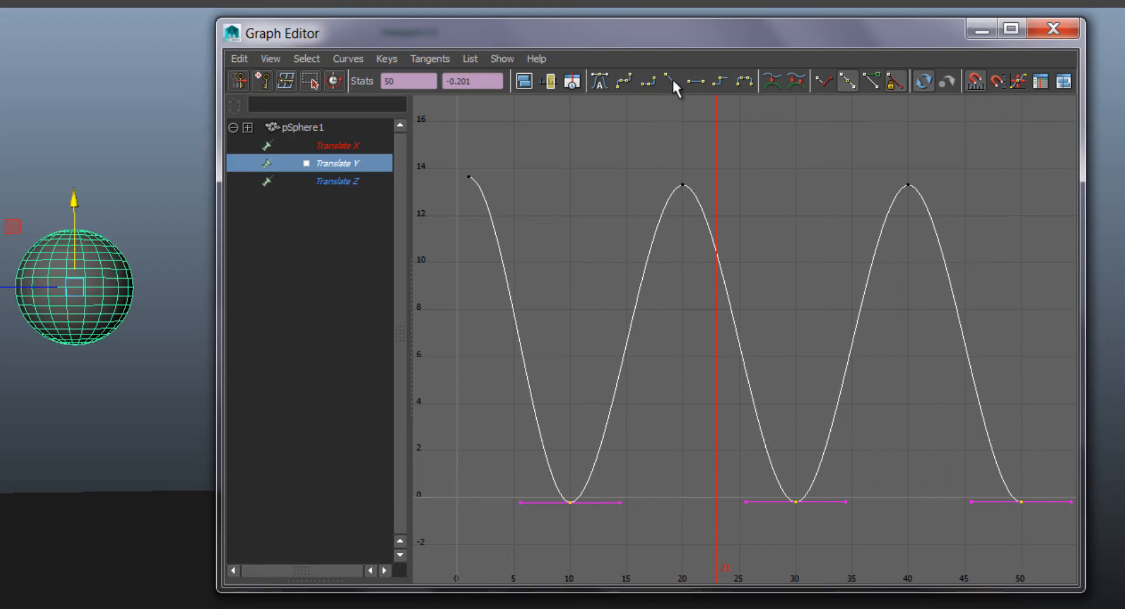
- Apply linear tangents to the ground-contact keys at frames 10, 30 and 50
left_click(674, 81)
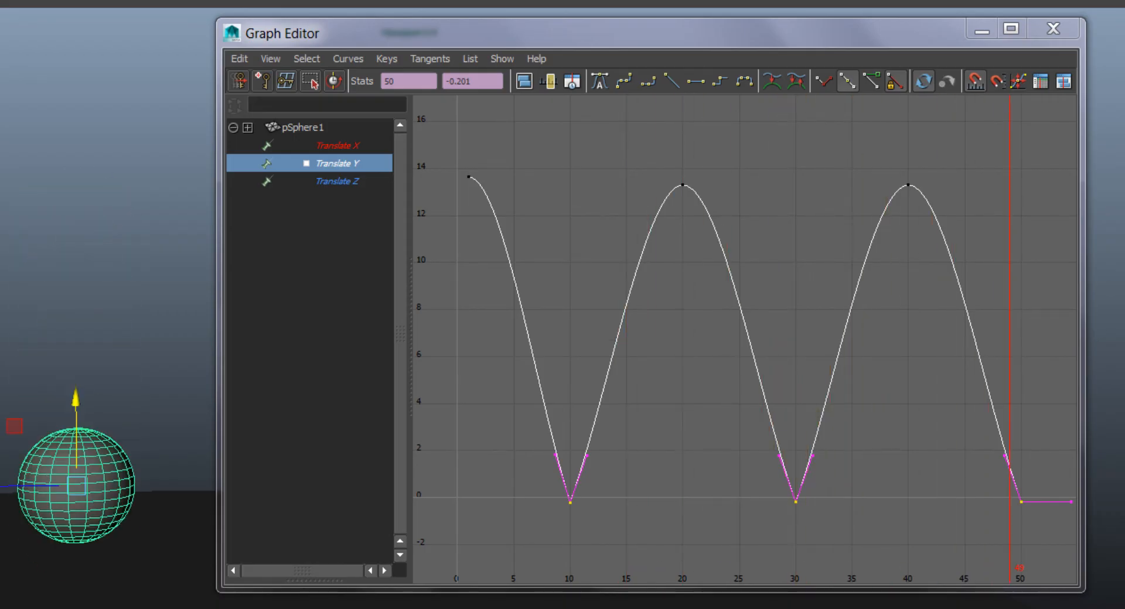
left_click(571, 487)
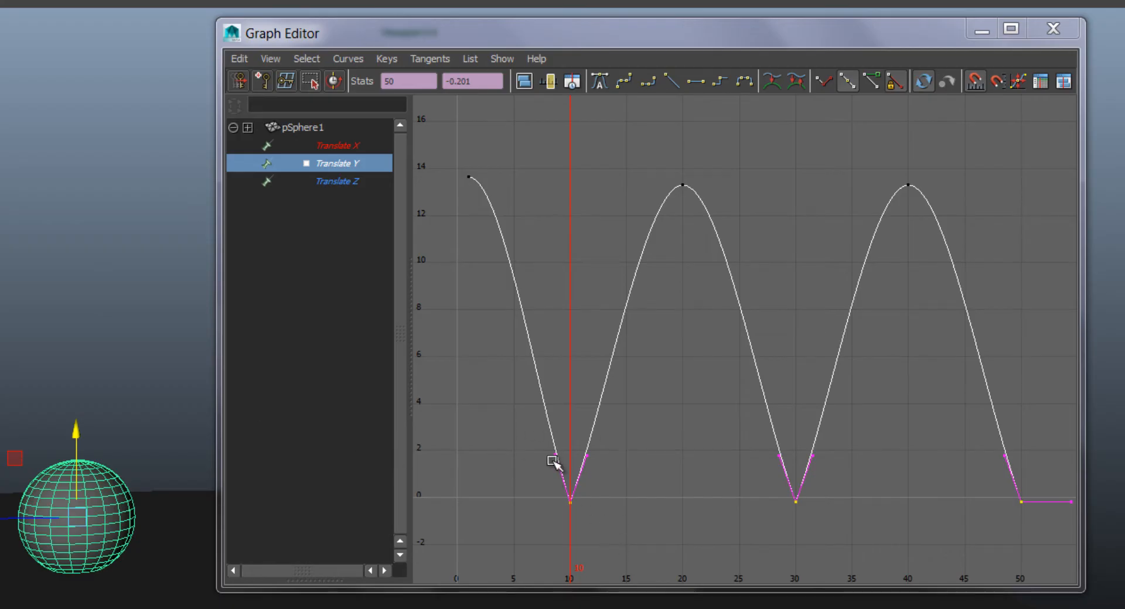
- Select the frame-10 ground contact key, reading a value of -0.207
left_click(570, 506)
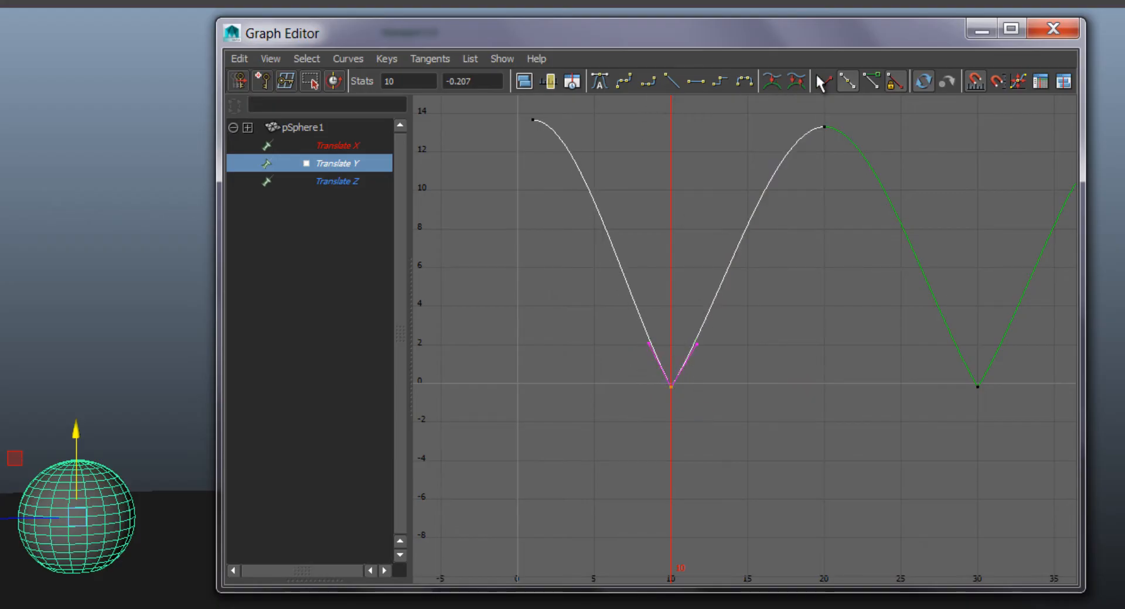
mouse_move(823, 82)
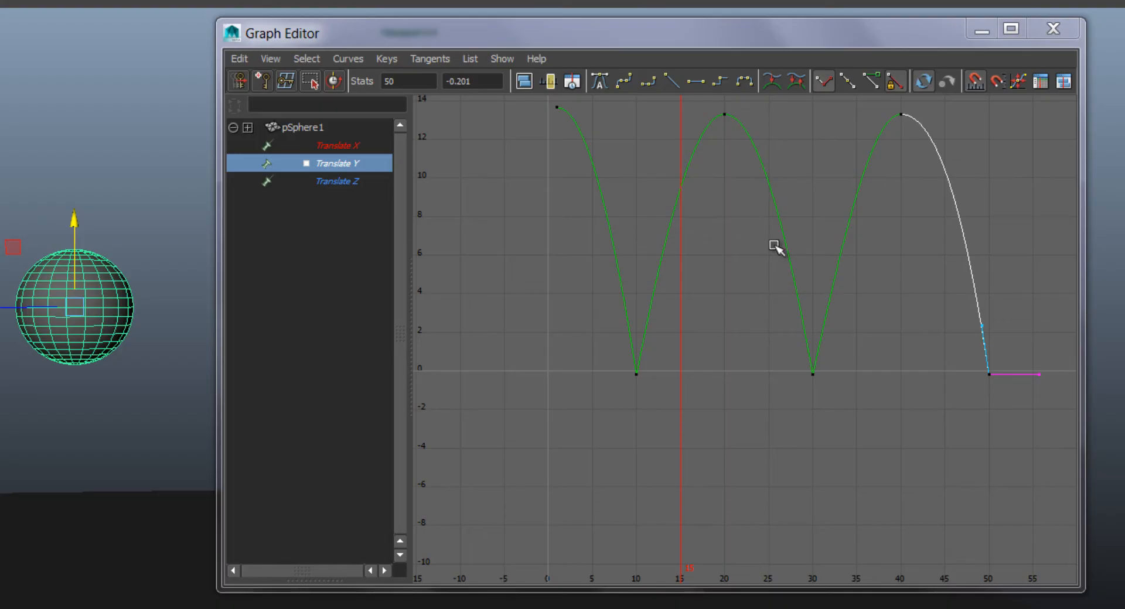
- Insert in-between keys on each Translate Y arc near frames 12, 24 and 36 to round the bounce tops
key("Shift+w")
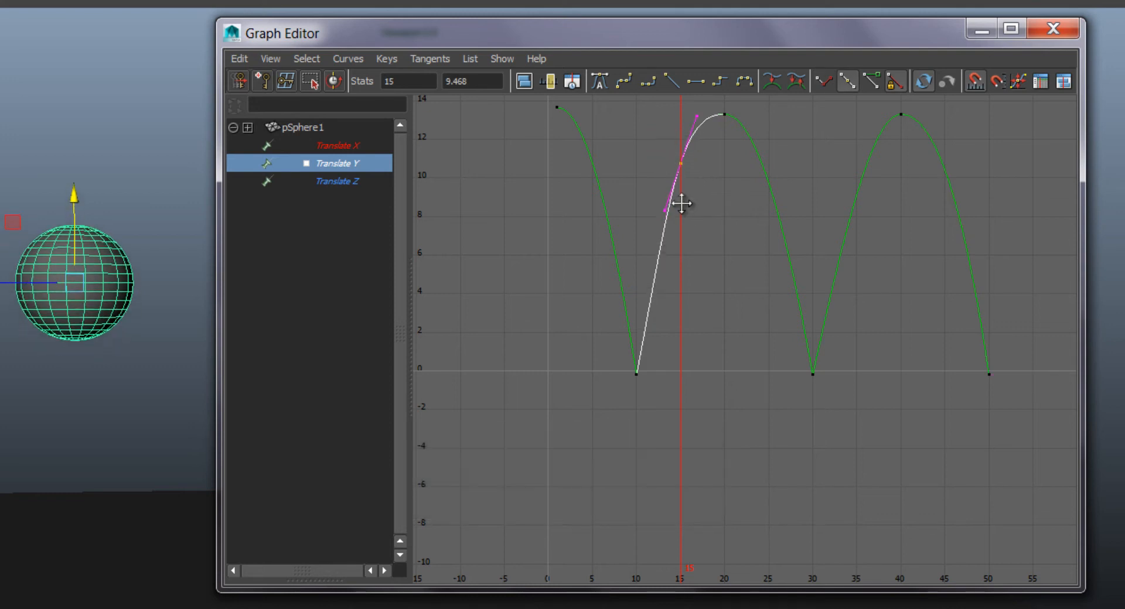
left_click_drag(678, 205, 567, 391)
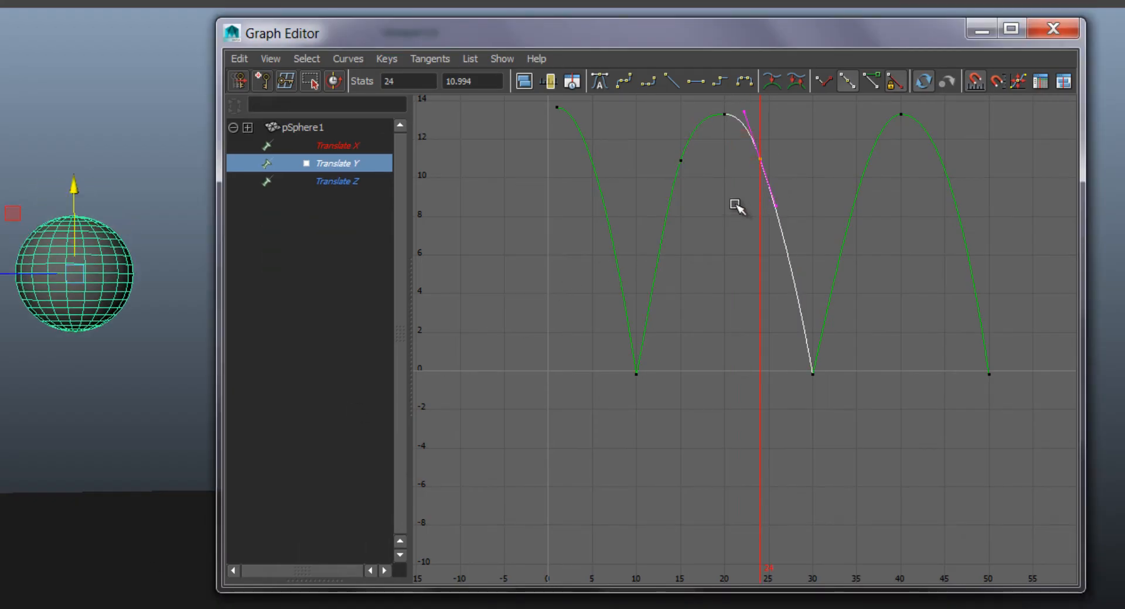
key("w")
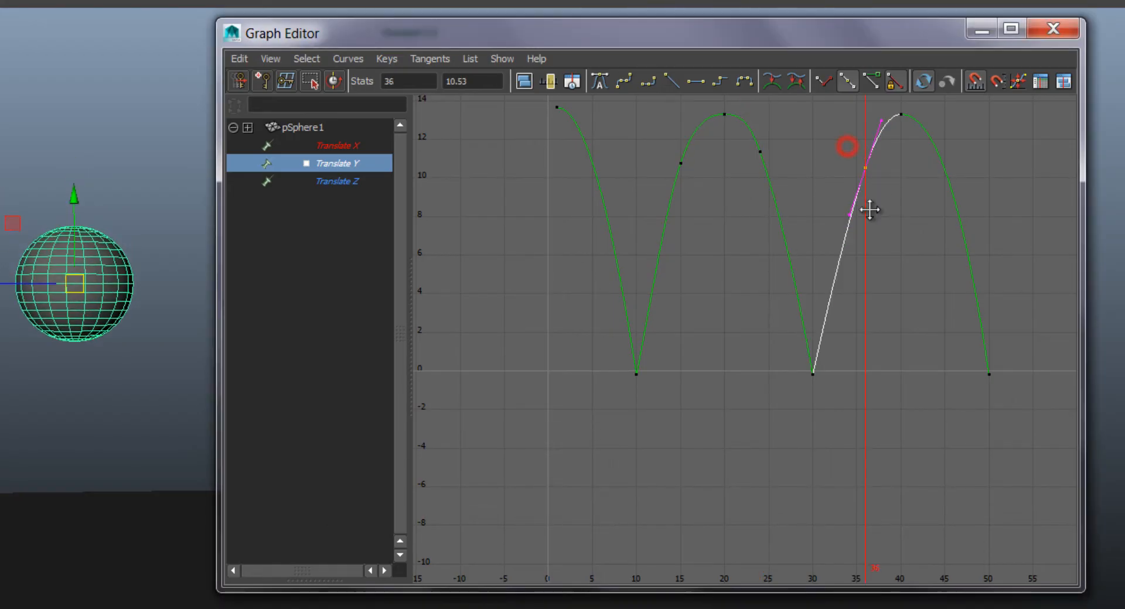
key("shift+w")
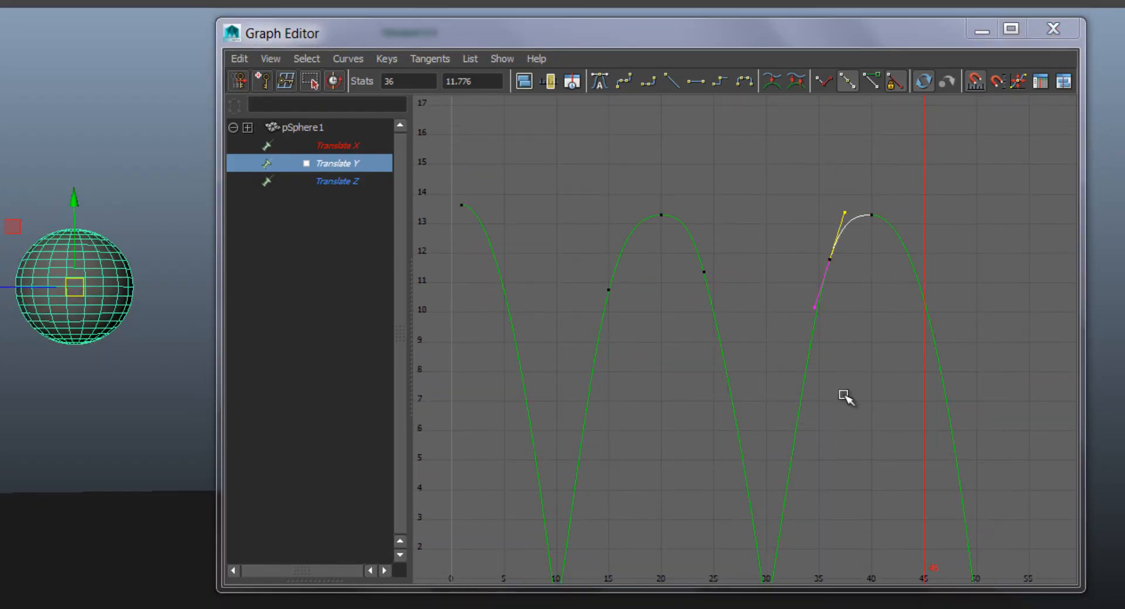
key("shift+w")
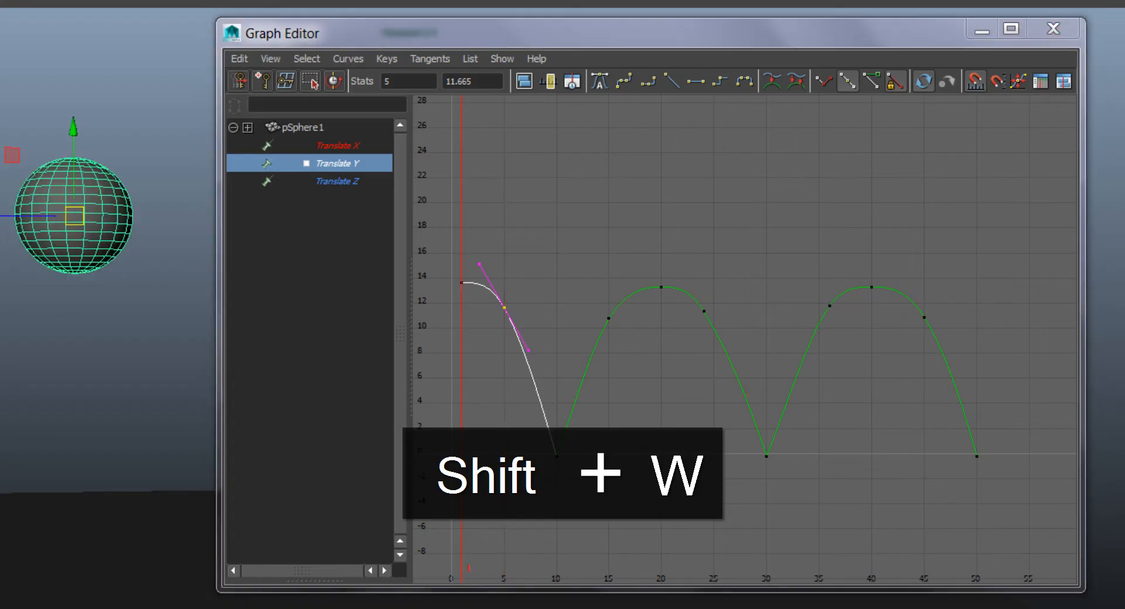
key("shift+w")
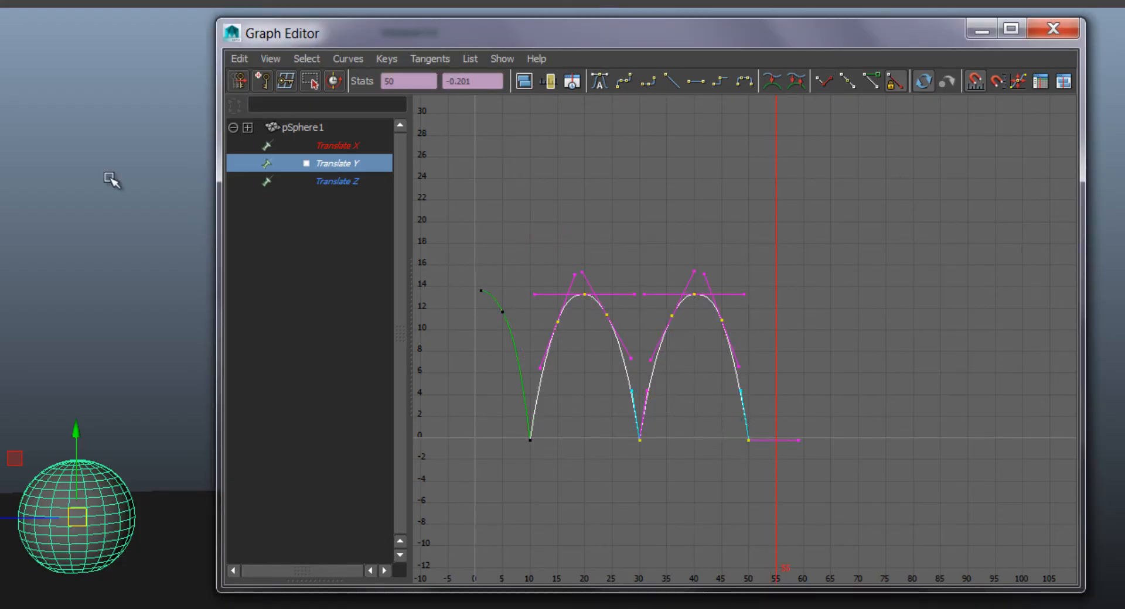
- Copy the bounce keys and paste them after frame 50 with the Merge option, extending the curve to frame 90
left_click(239, 59)
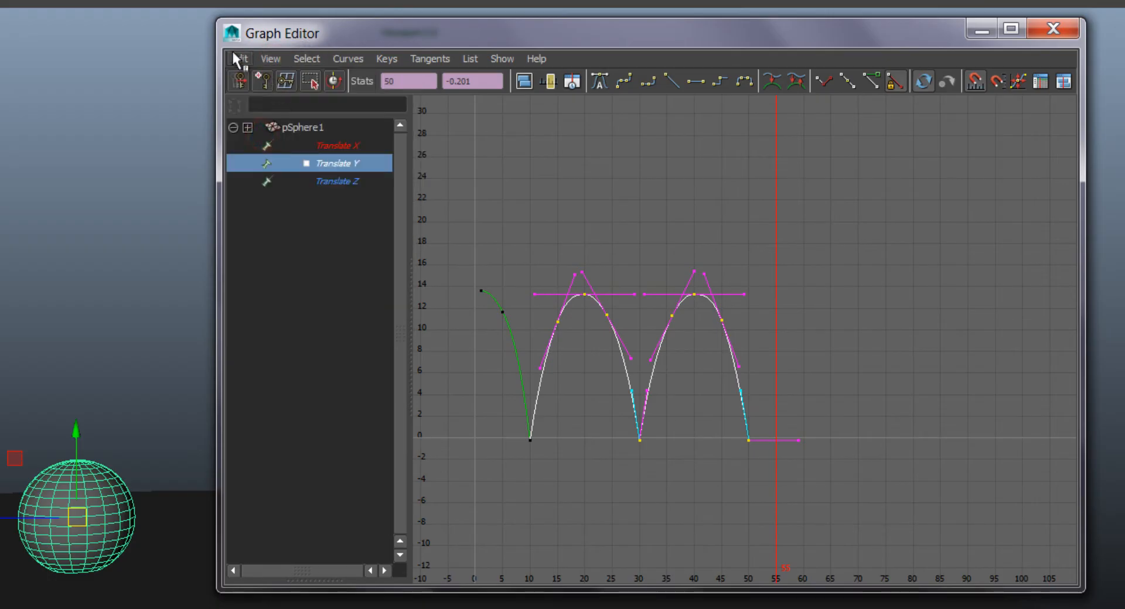
left_click(238, 58)
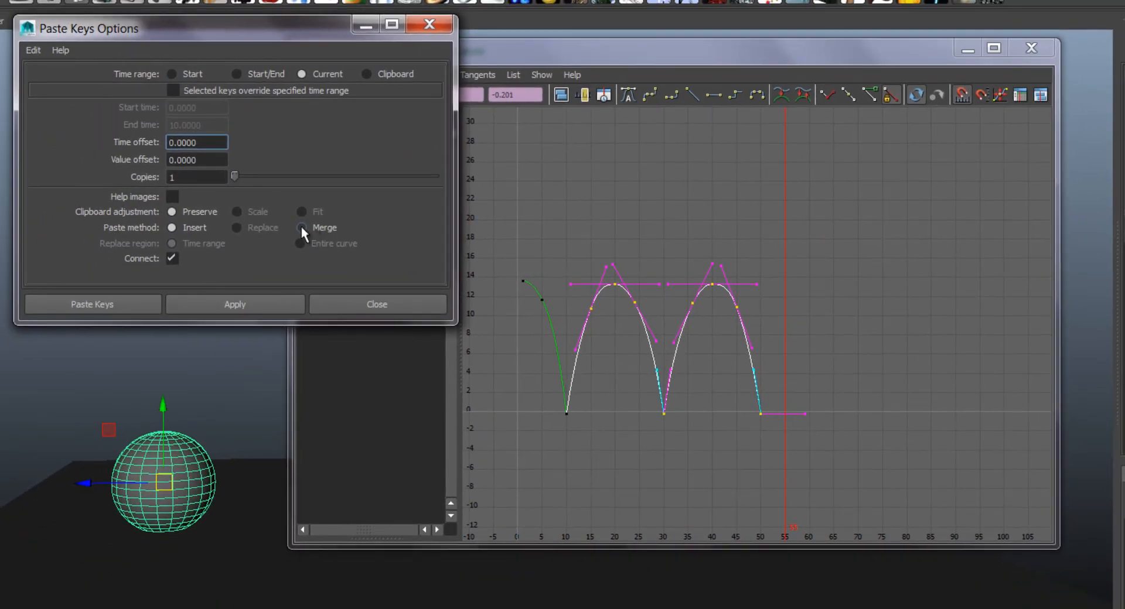
left_click(301, 227)
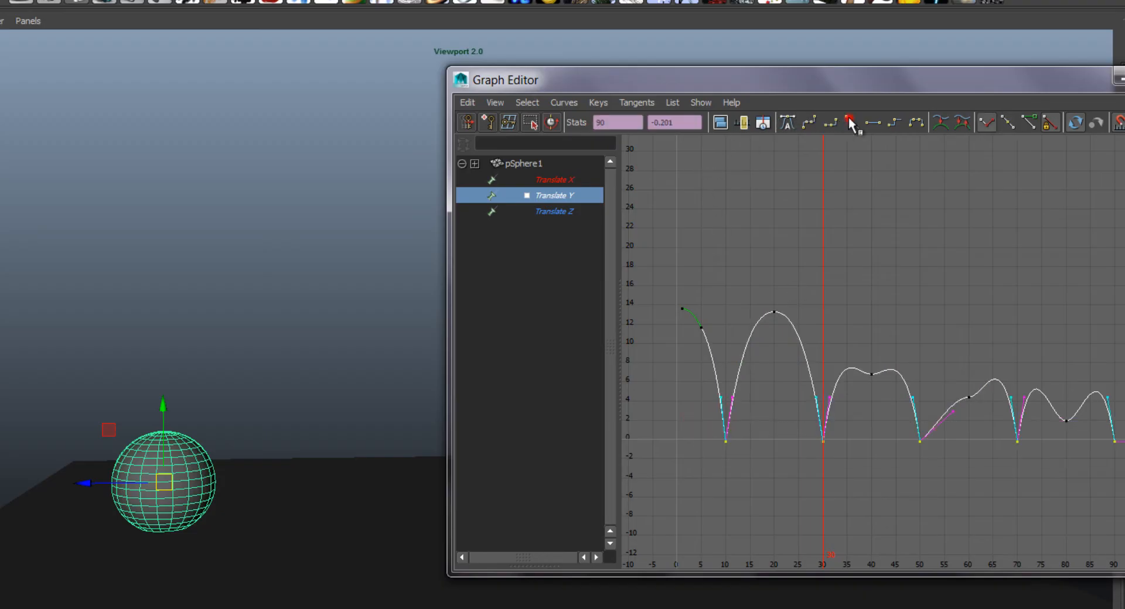
- Lower and tighten the later Translate Y peaks and sharpen the first ground-contact tangents so bounces decay by frame 67
left_click(851, 123)
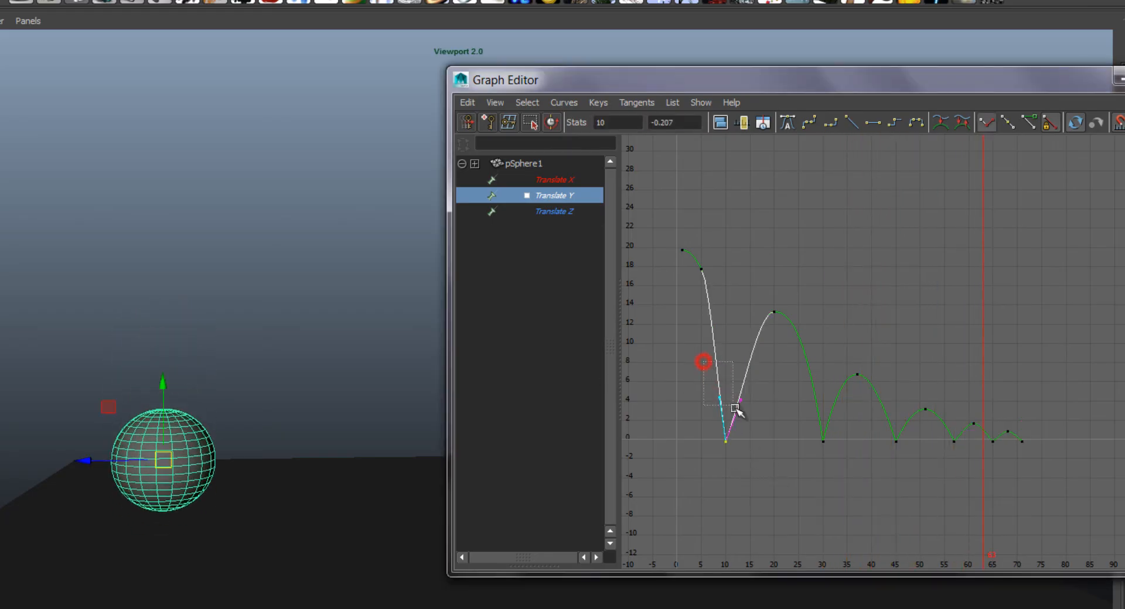
left_click_drag(702, 362, 731, 402)
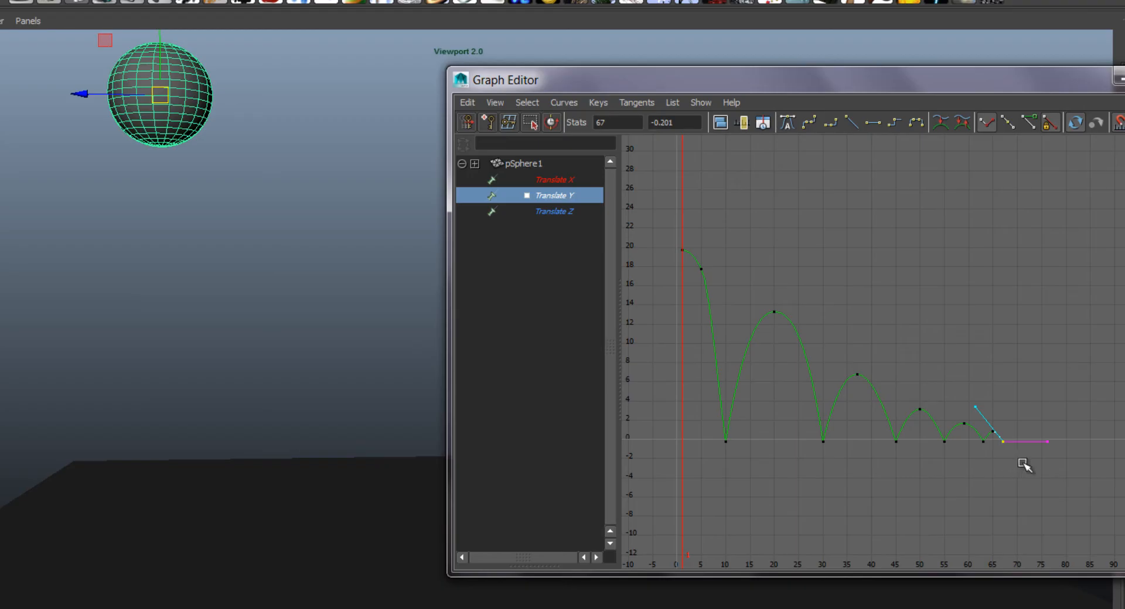
mouse_move(334, 331)
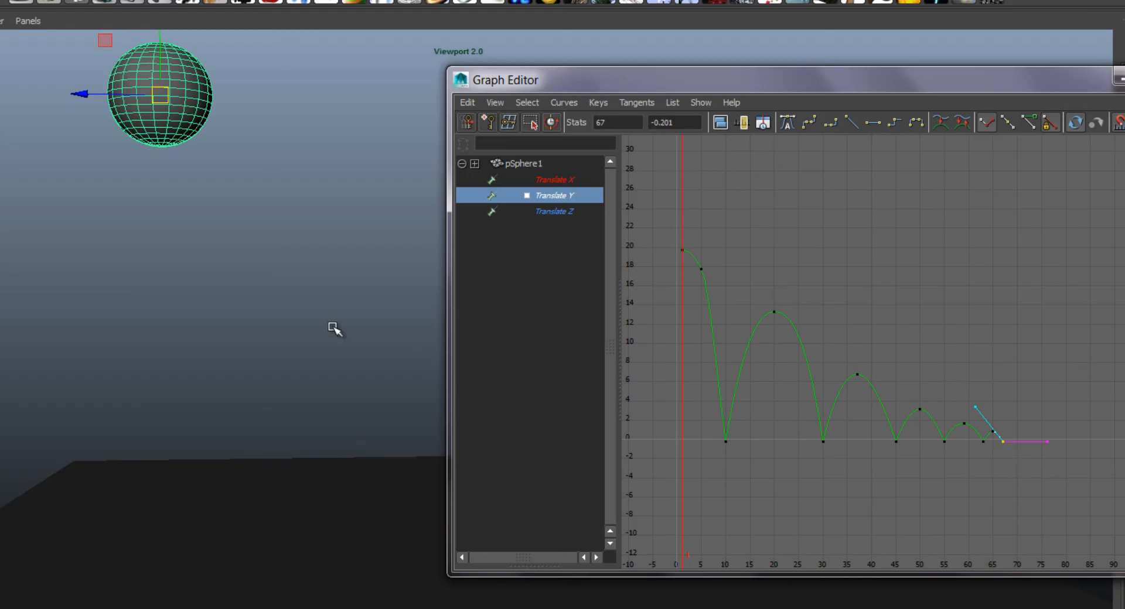
mouse_move(705, 95)
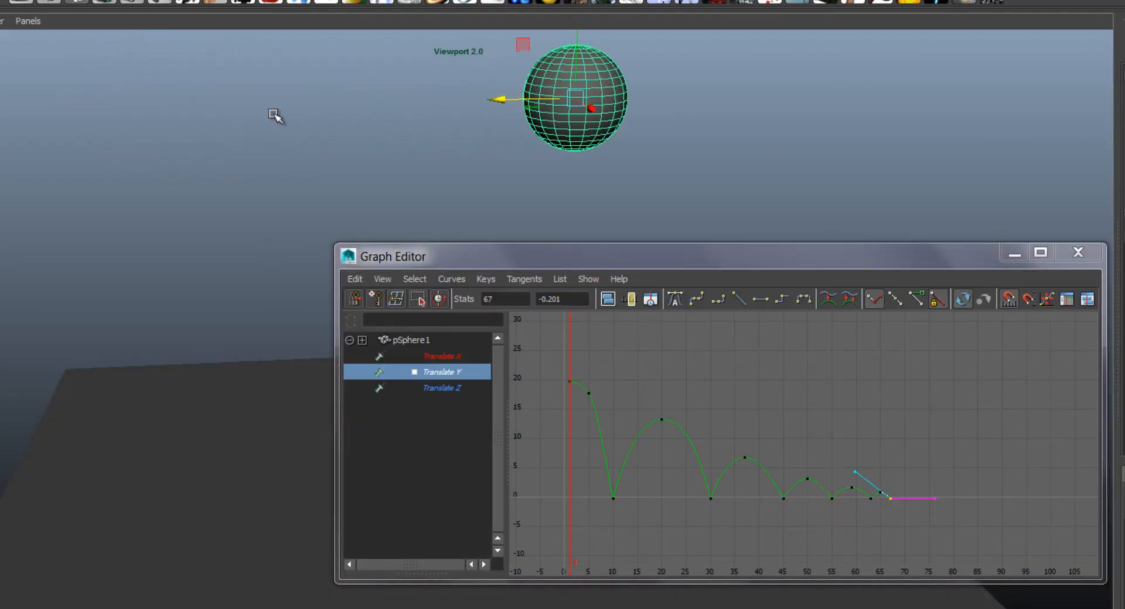
- Isolate pSphere1's Translate Z curve, stretch its keys to about frame 60, then play the animation
left_click(404, 340)
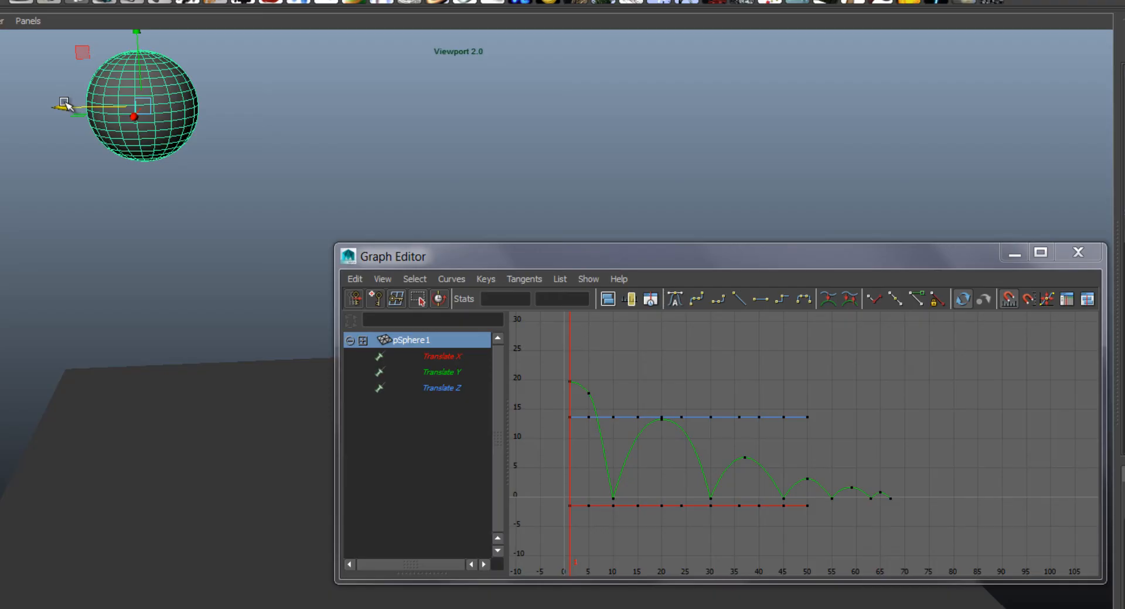
mouse_move(459, 401)
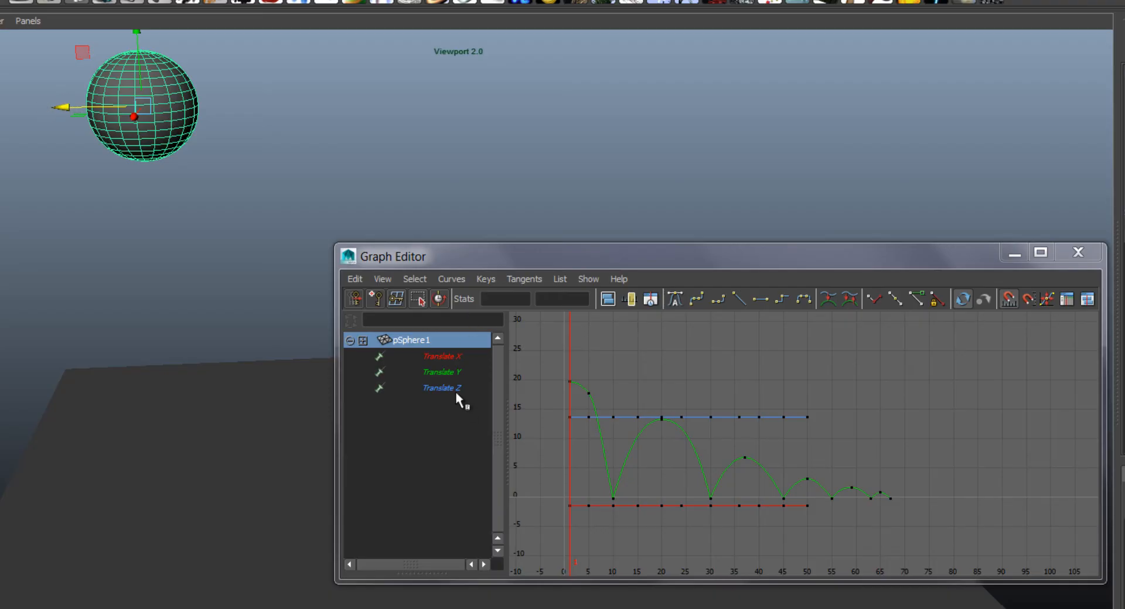
left_click(442, 388)
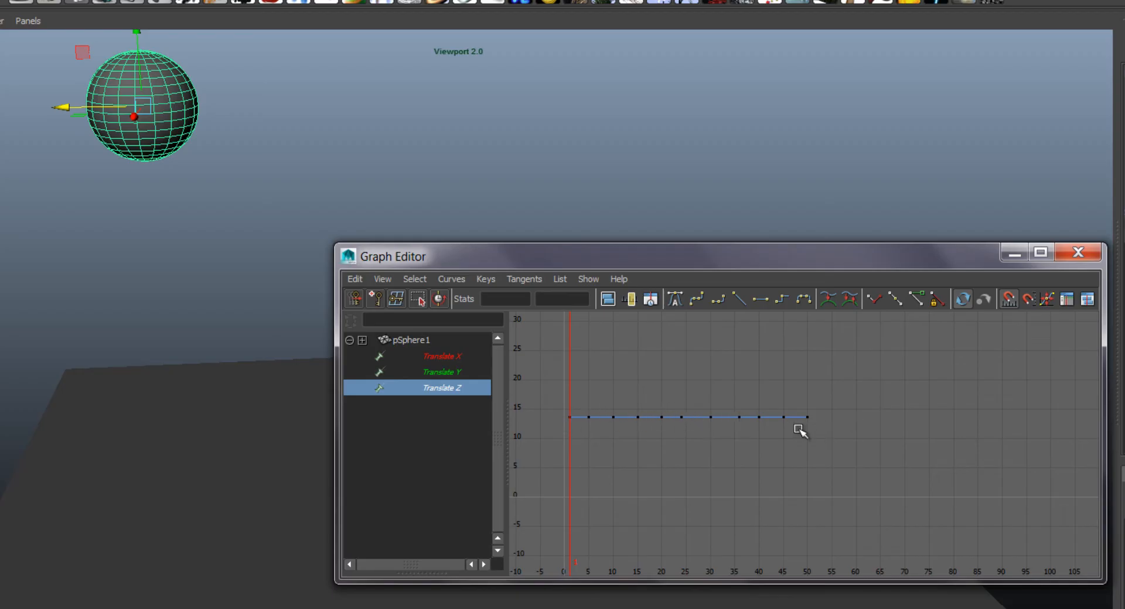
mouse_move(840, 393)
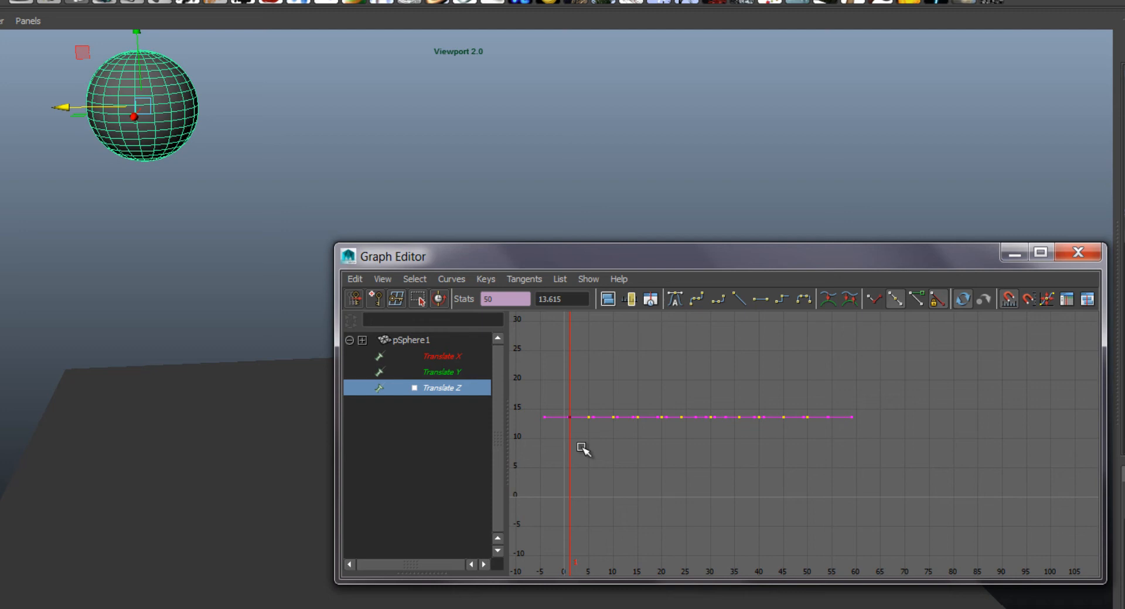
key("Delete")
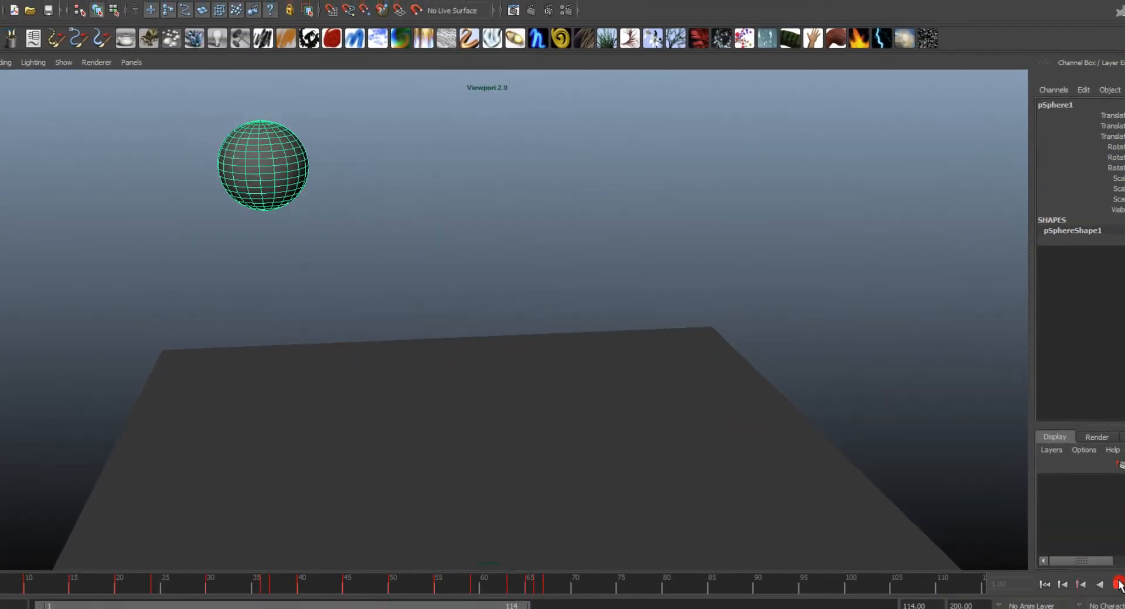
left_click(1069, 550)
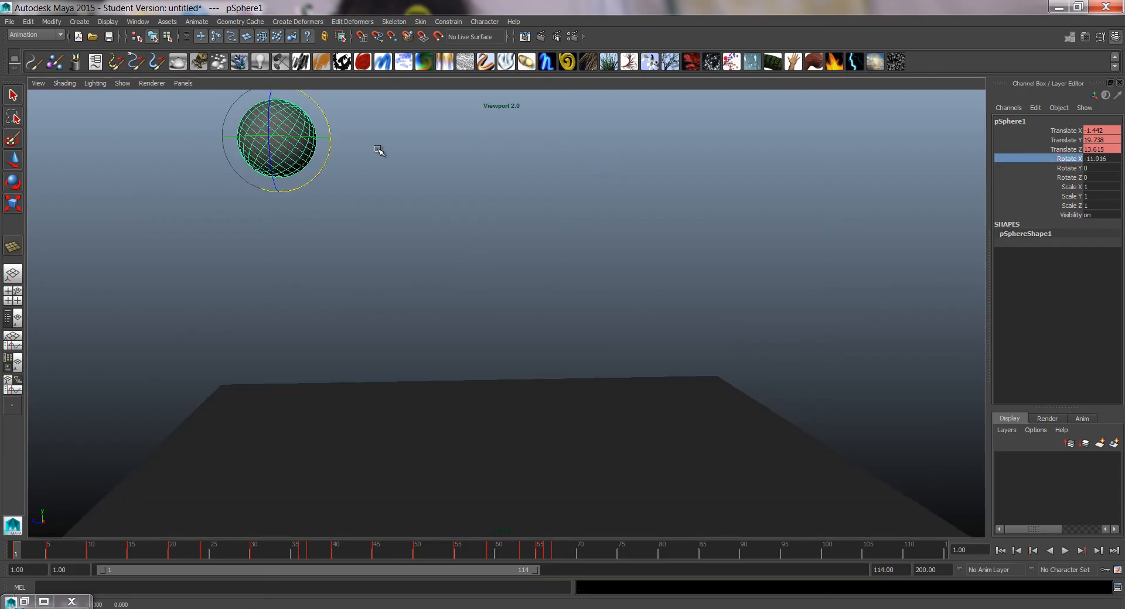
- Undo the stray rotation and set baseline rotate and scale keys on the round sphere
key("ctrl+z")
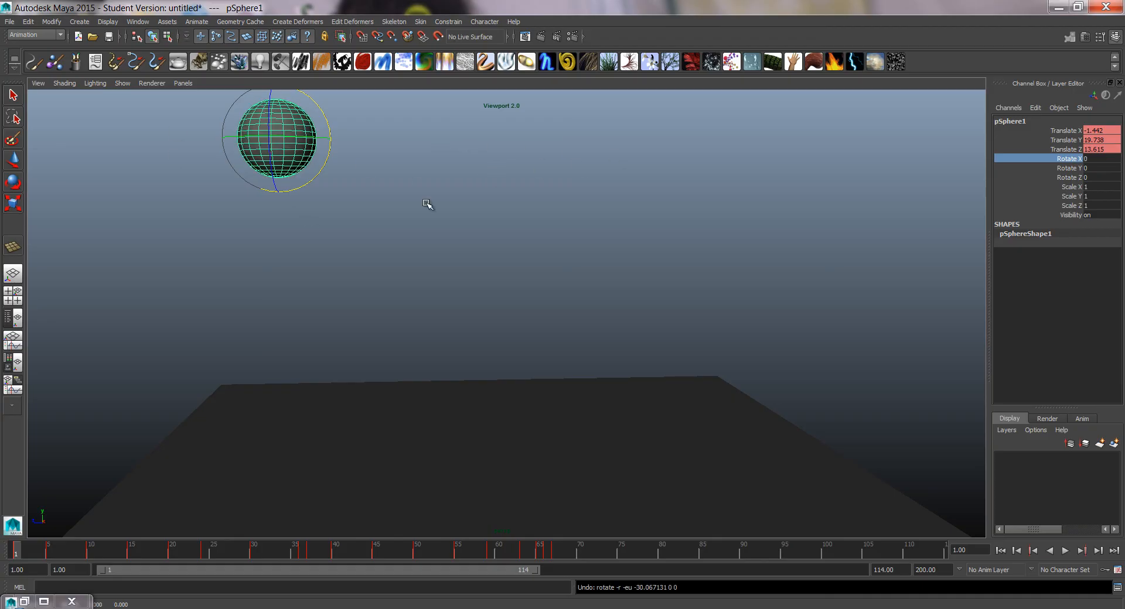
mouse_move(1076, 206)
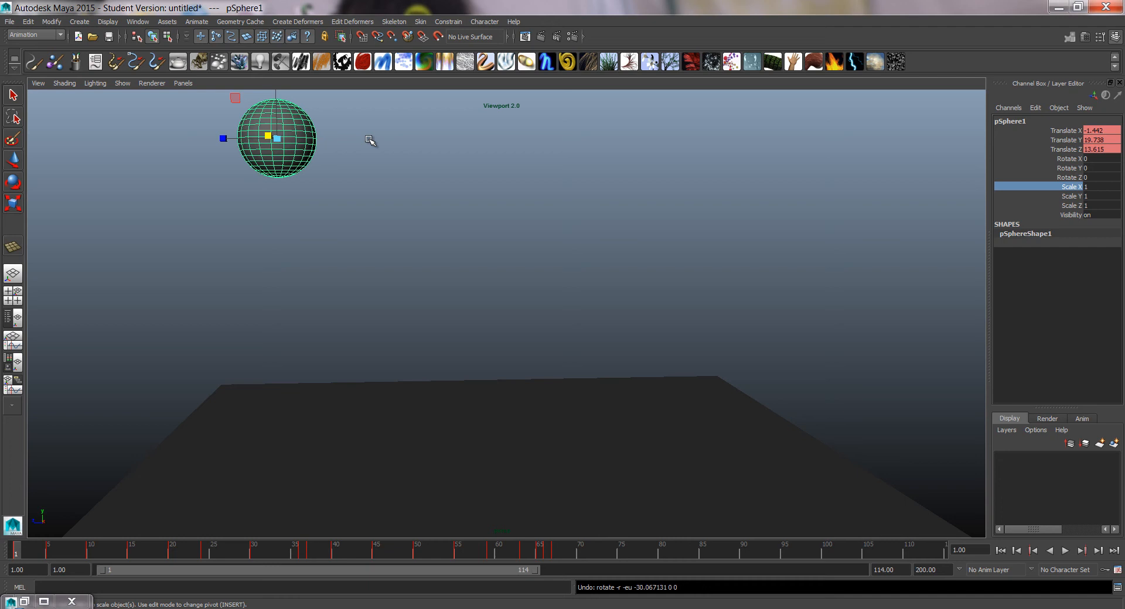
key("r")
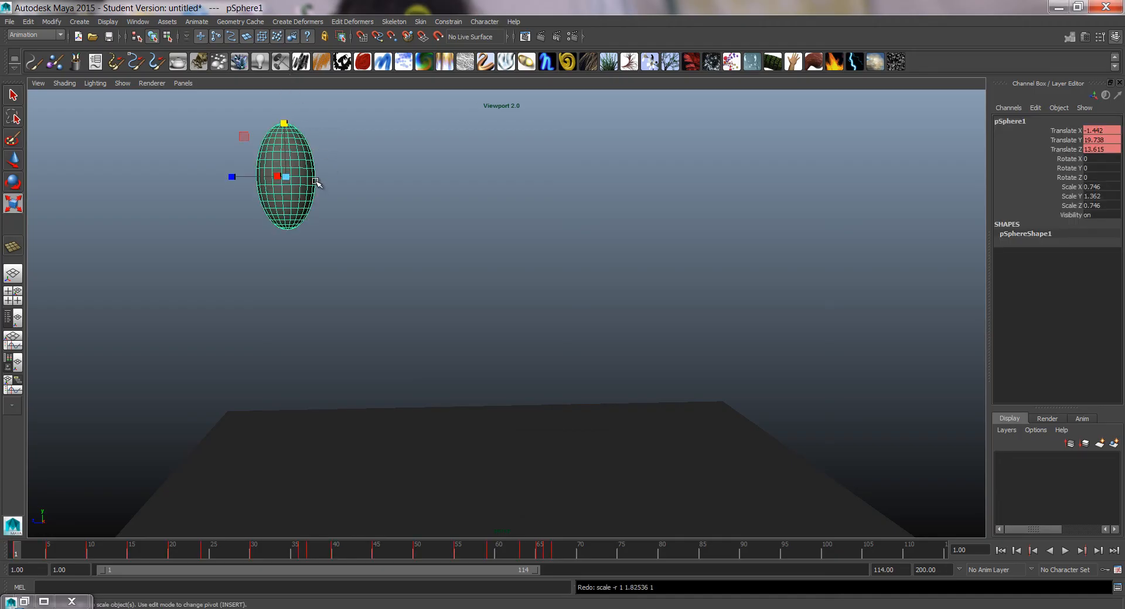
key("e")
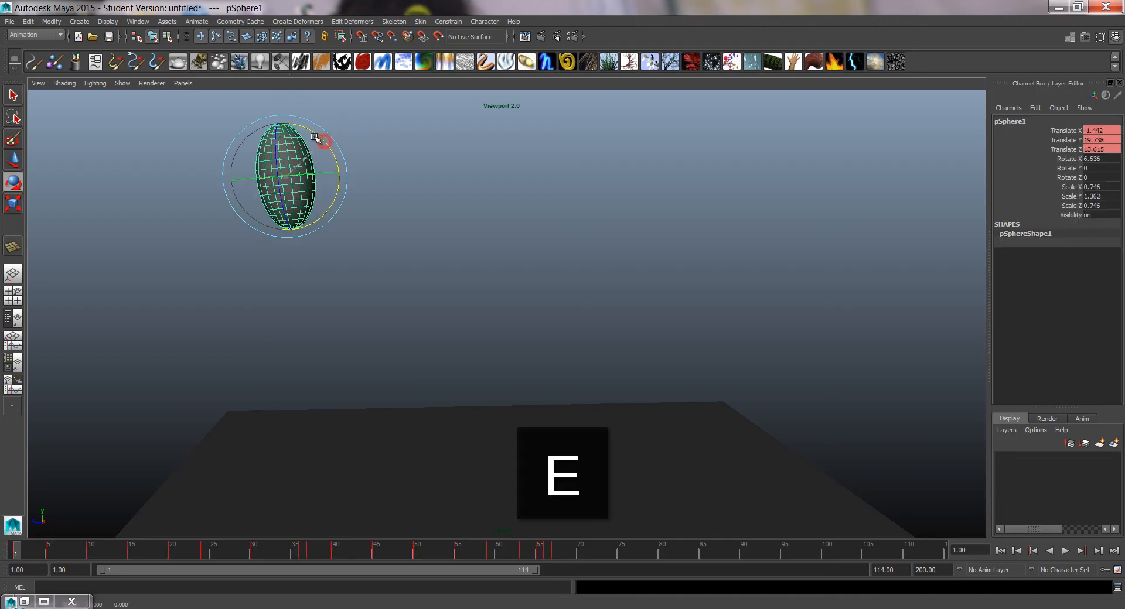
left_click_drag(323, 139, 312, 136)
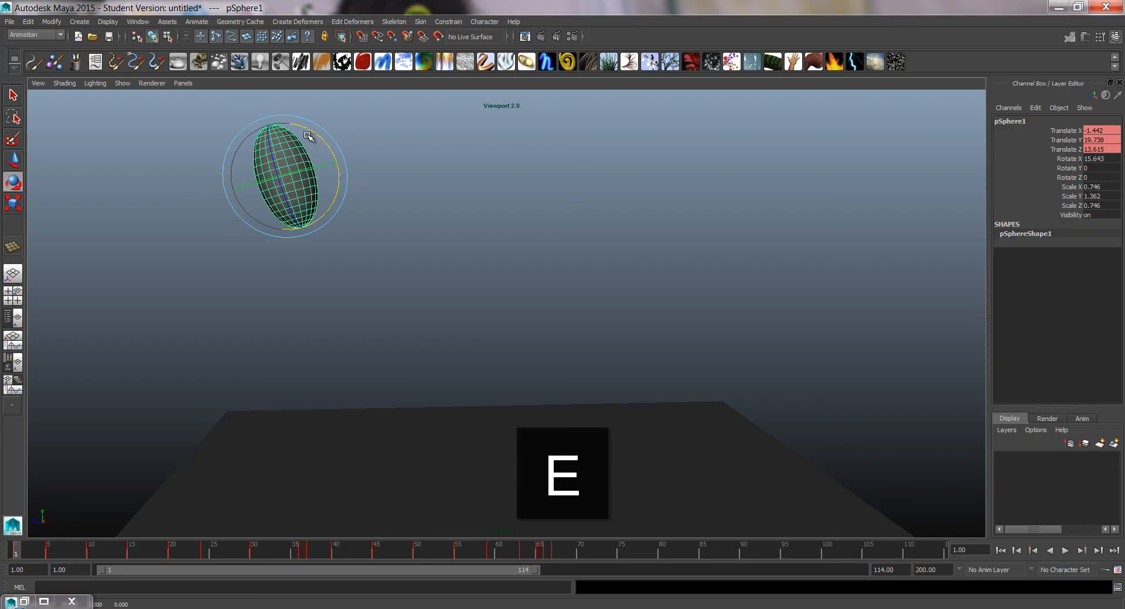
key("ctrl+z")
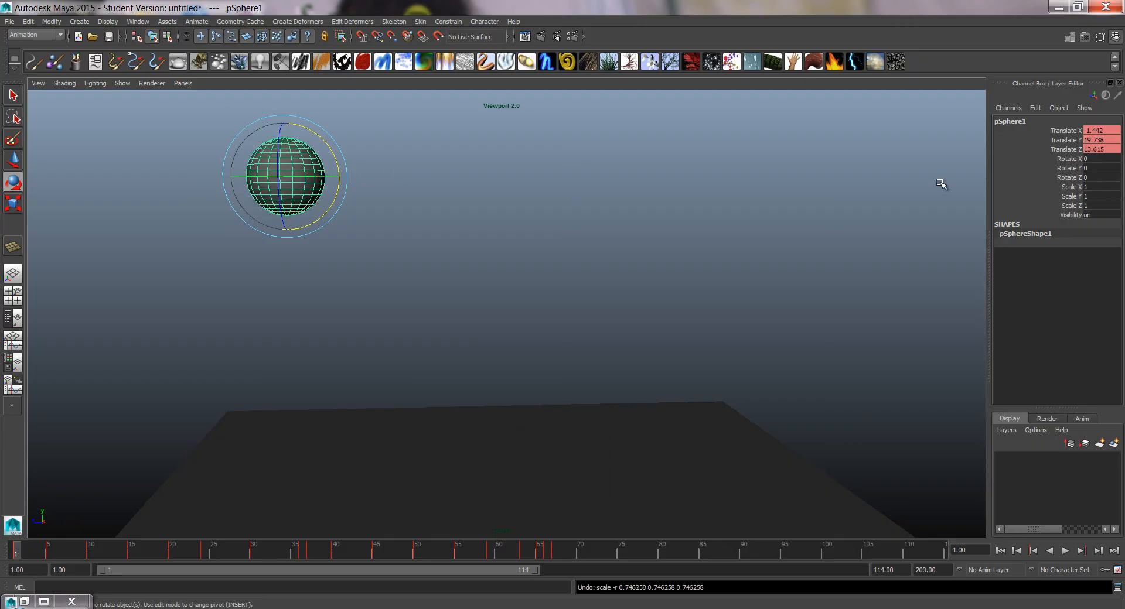
key("shift+e")
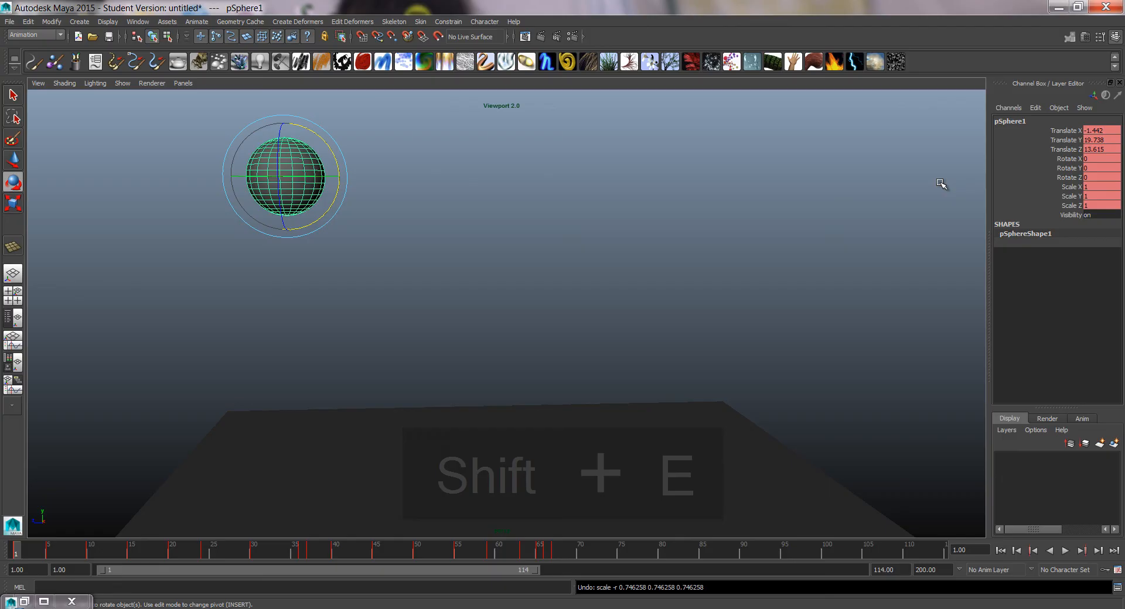
key("shift+r")
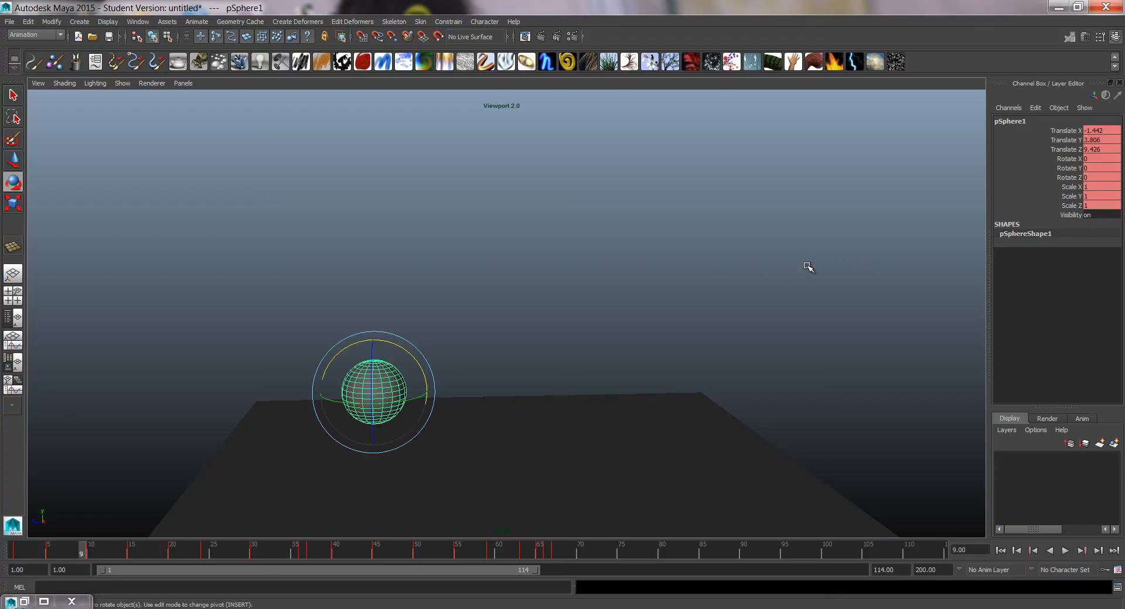
- Stretch the sphere tall and tilt it forward before the first landing at frame 9, keying scale and rotation
key("r")
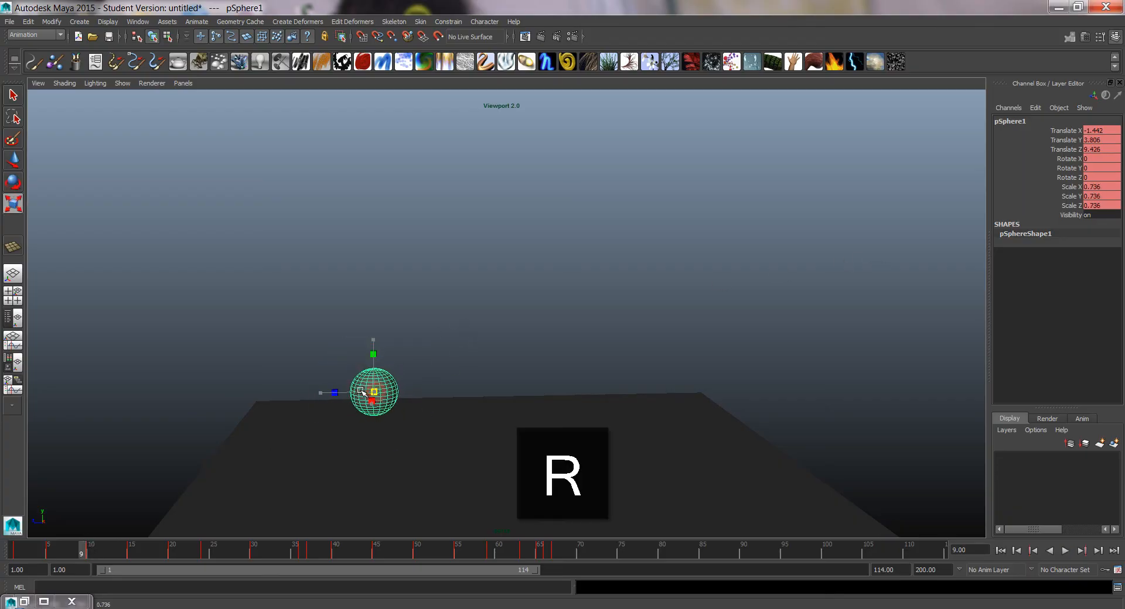
left_click_drag(373, 354, 373, 302)
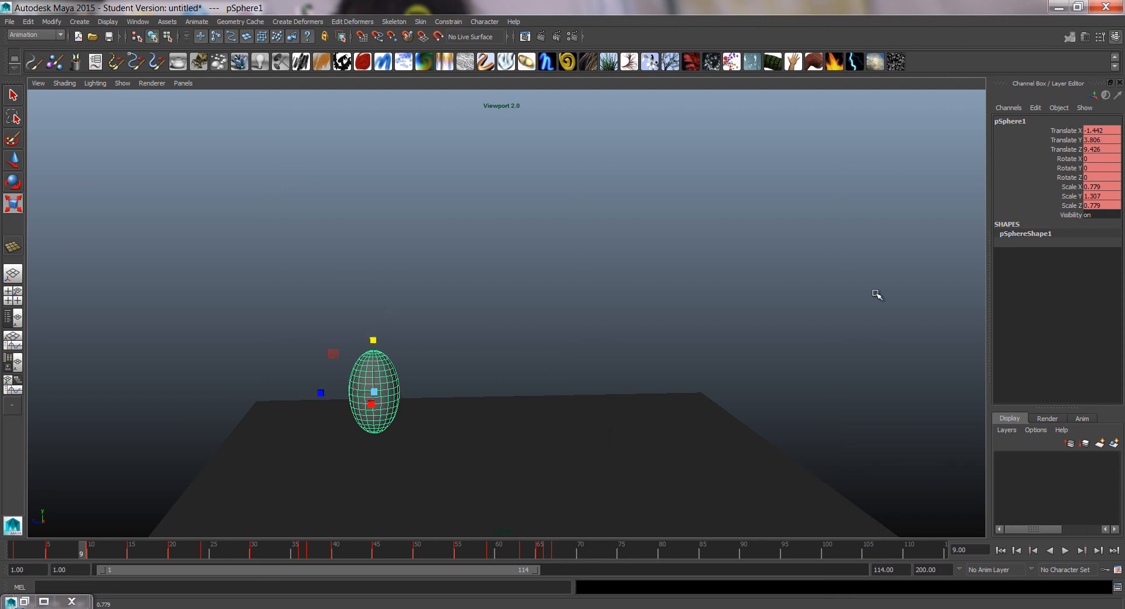
left_click(13, 203)
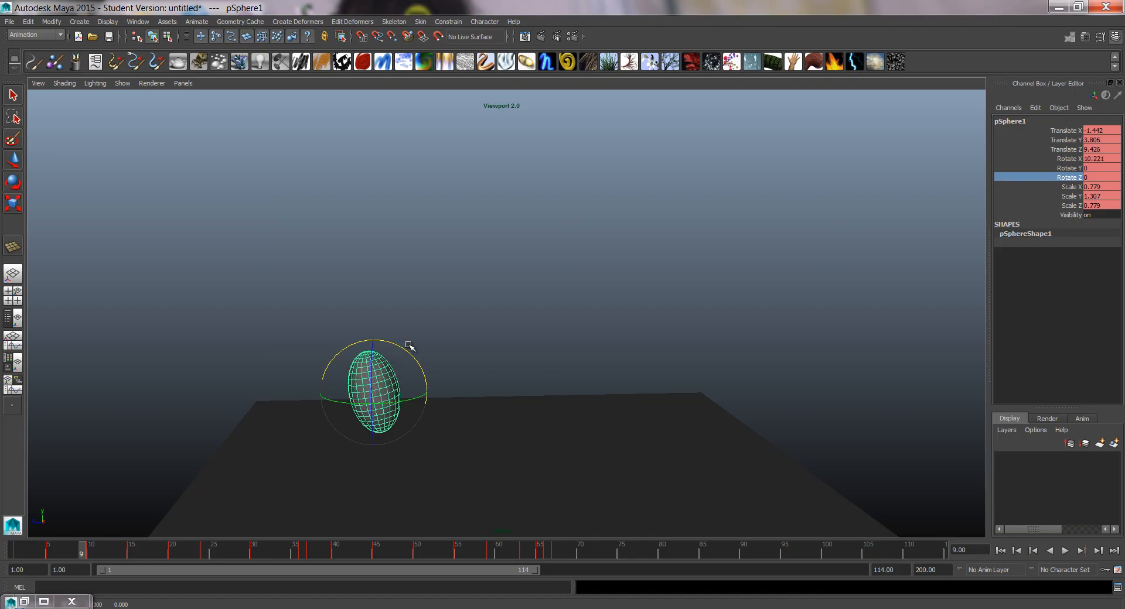
key("shift+r")
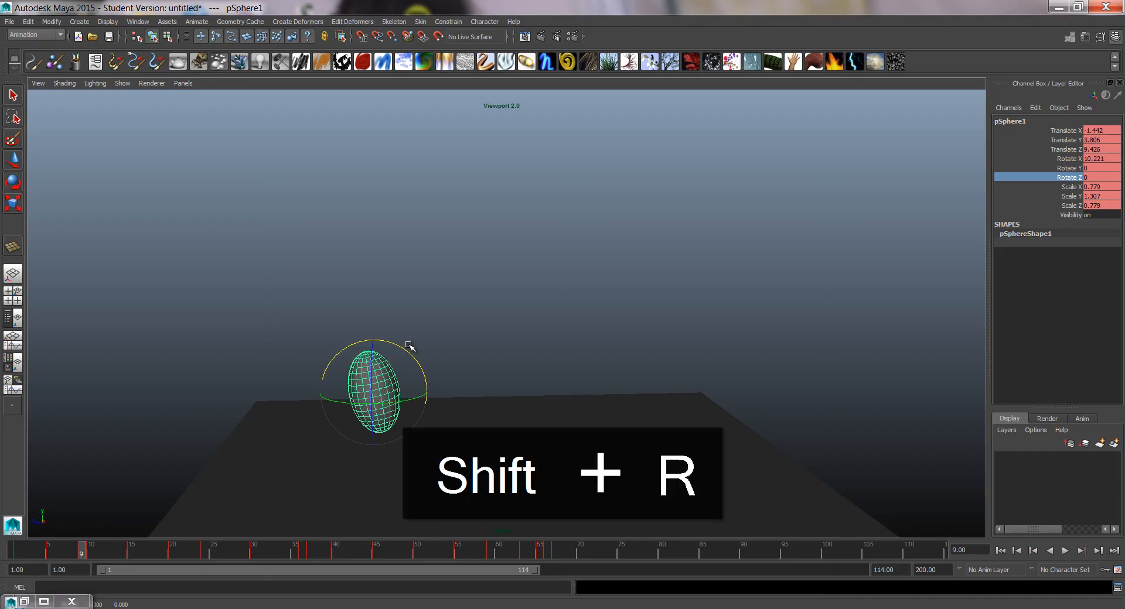
mouse_move(1115, 573)
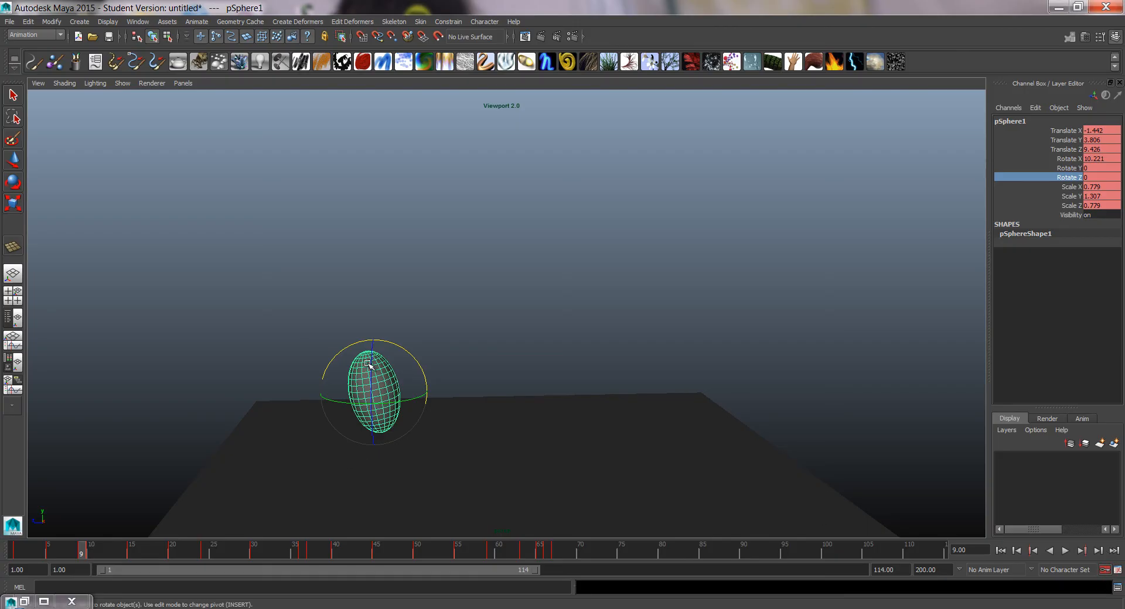
mouse_move(85, 553)
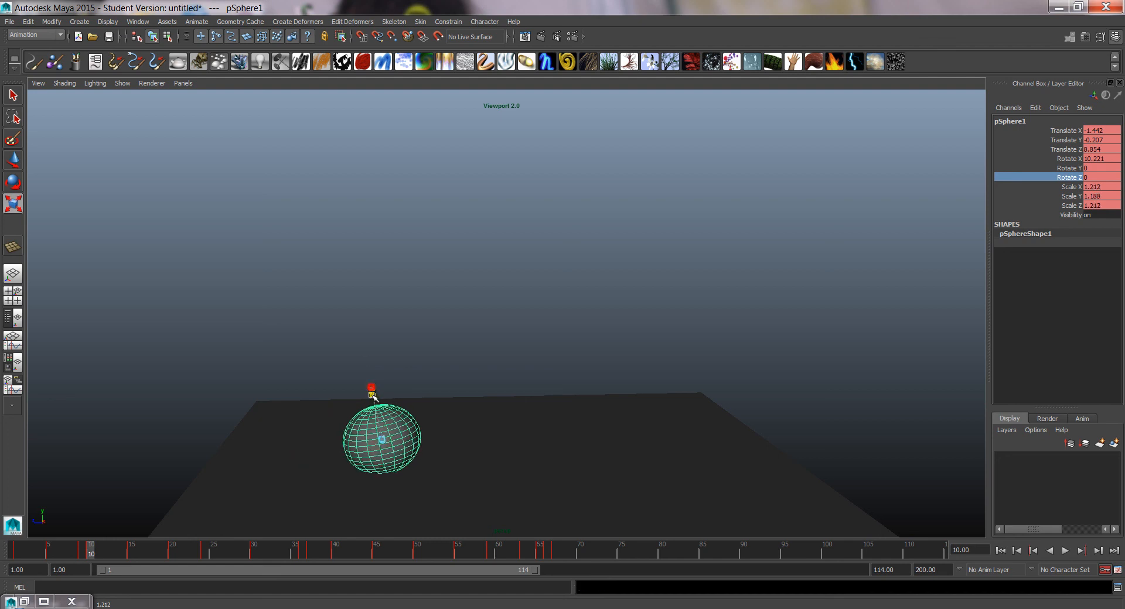
- Squash the sphere on contact at frame 10 with rotations zeroed, keying it round again by frame 14
key("e")
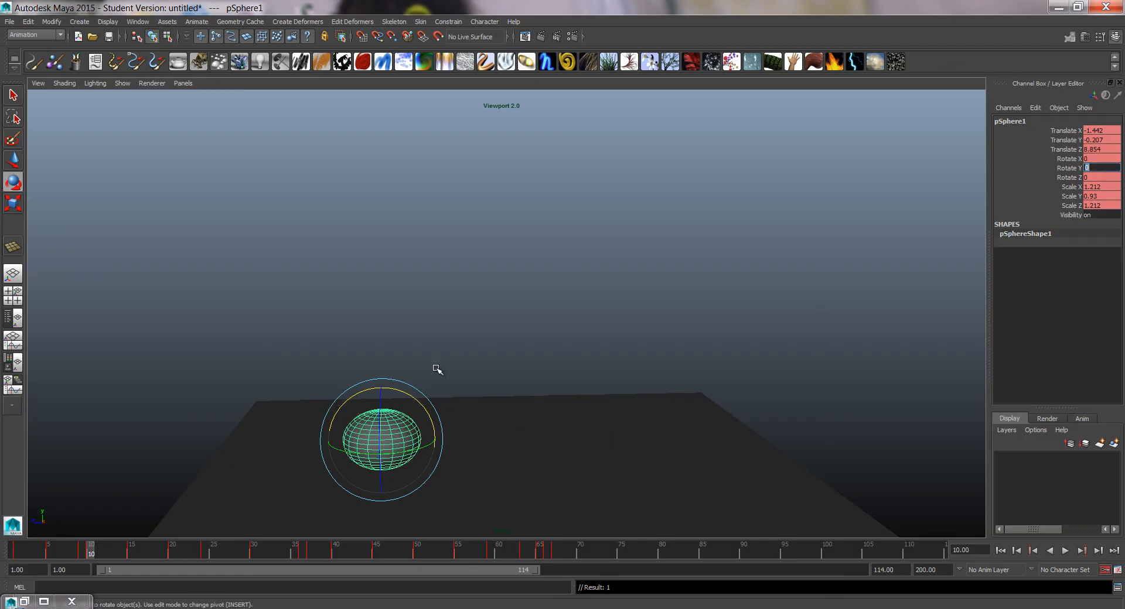
key("r")
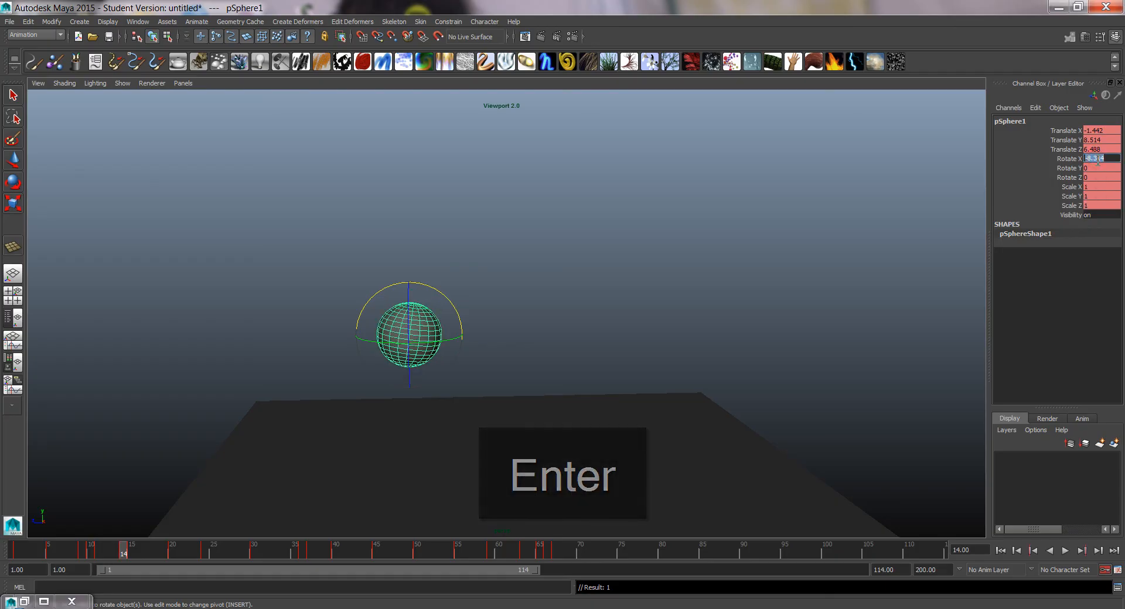
key("Return")
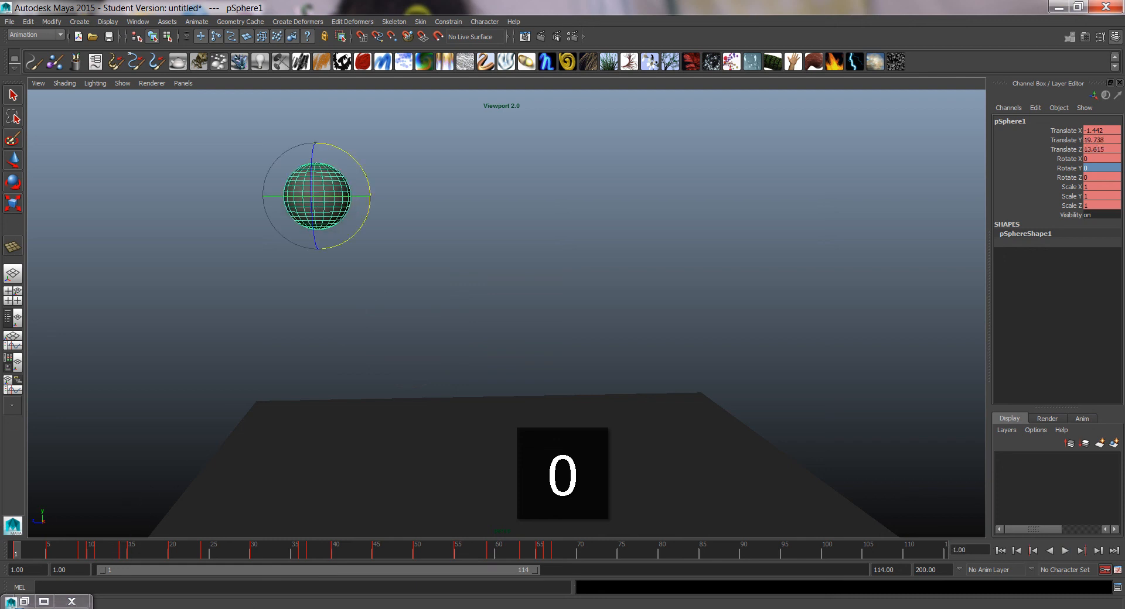
left_click(1064, 550)
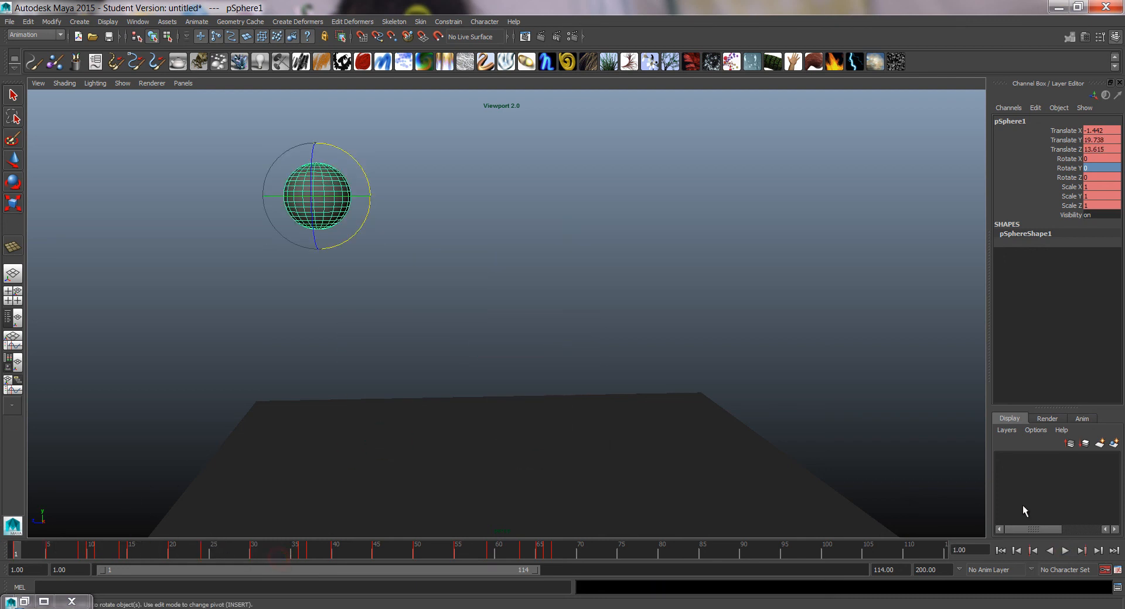
left_click(1065, 550)
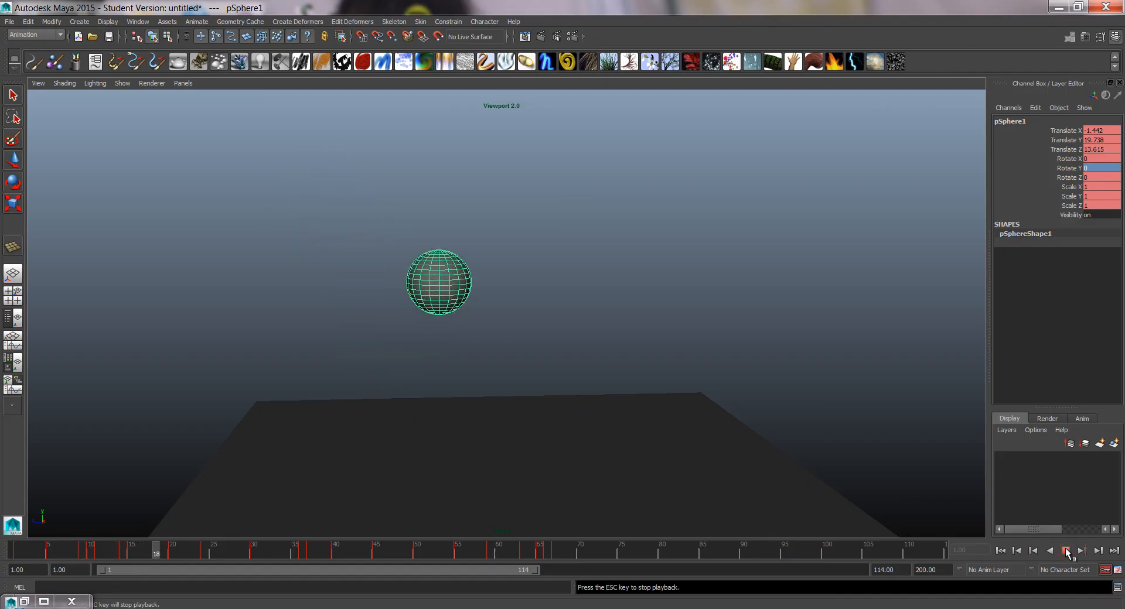
left_click(1065, 550)
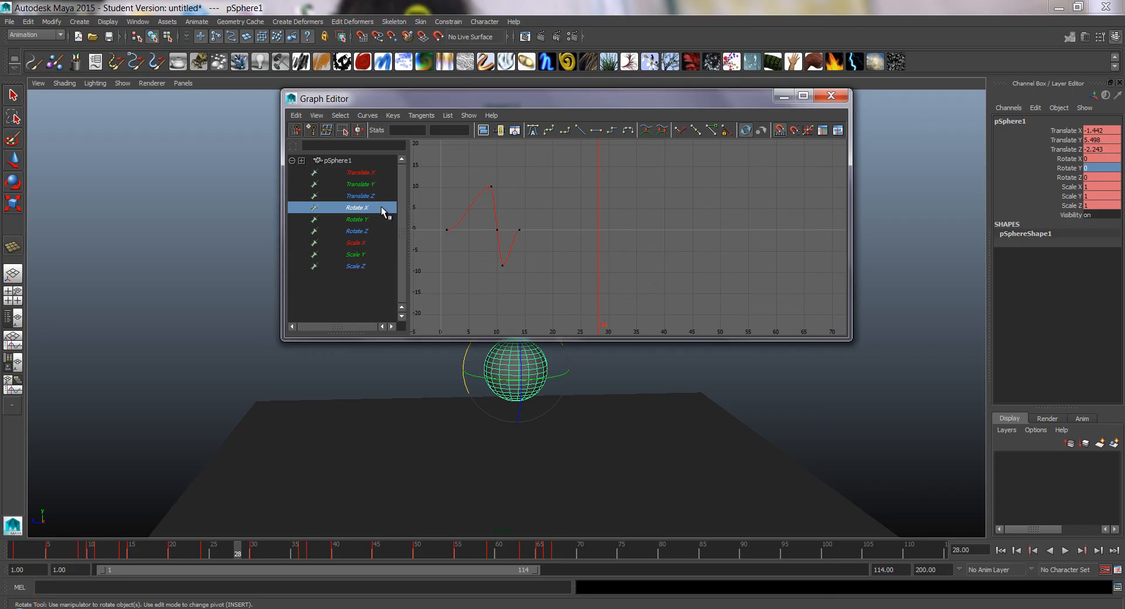
mouse_move(360, 225)
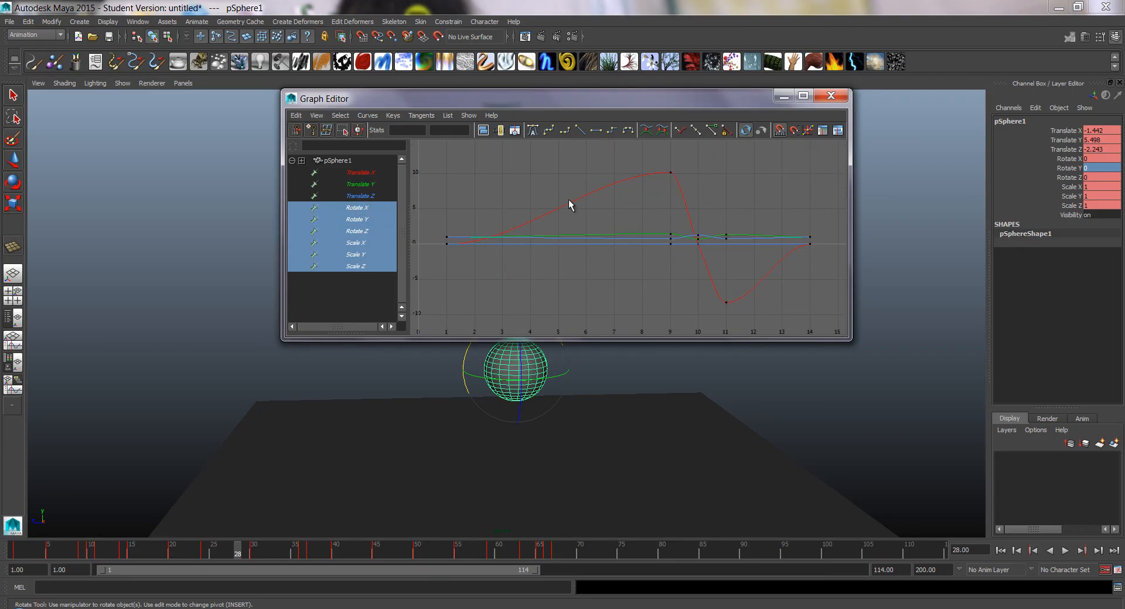
- Frame the rotate and scale curves and copy the first bounce's tilt and squash keys
key("f")
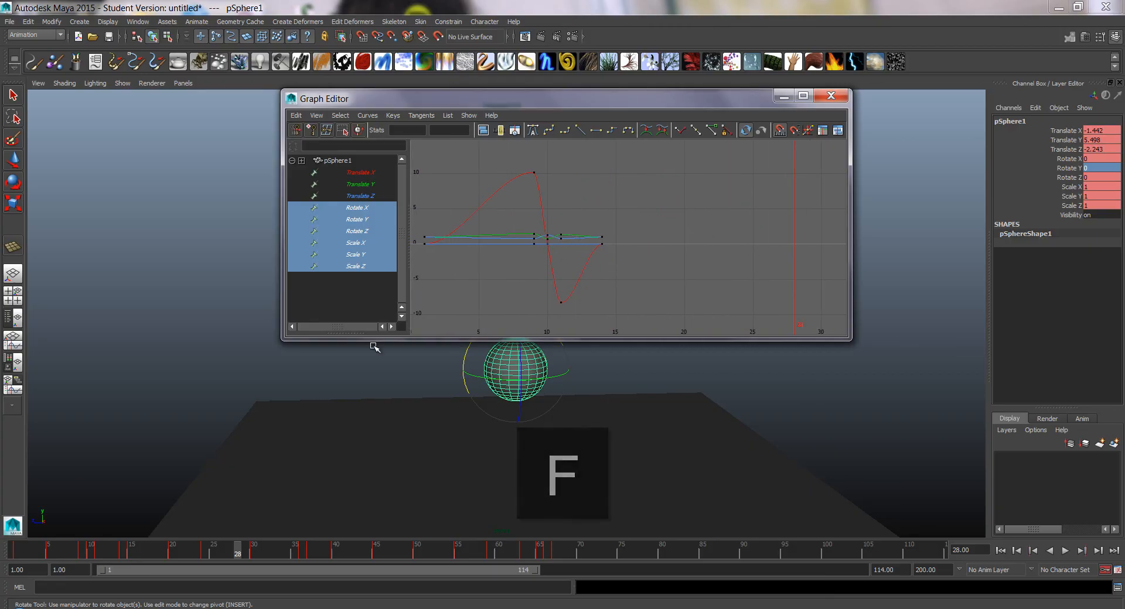
left_click(1065, 550)
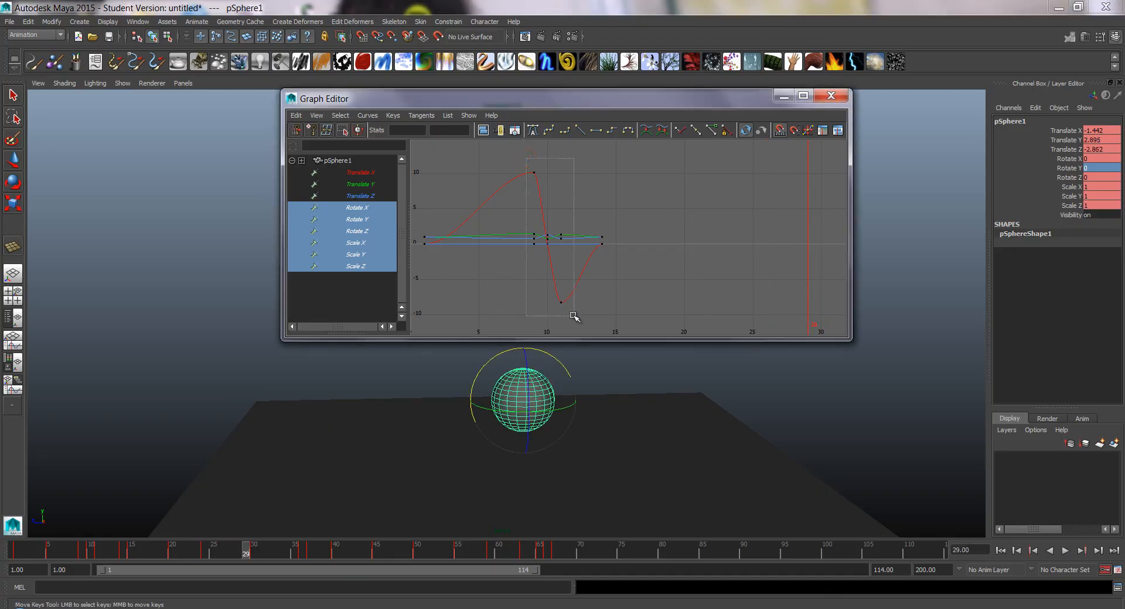
left_click(295, 116)
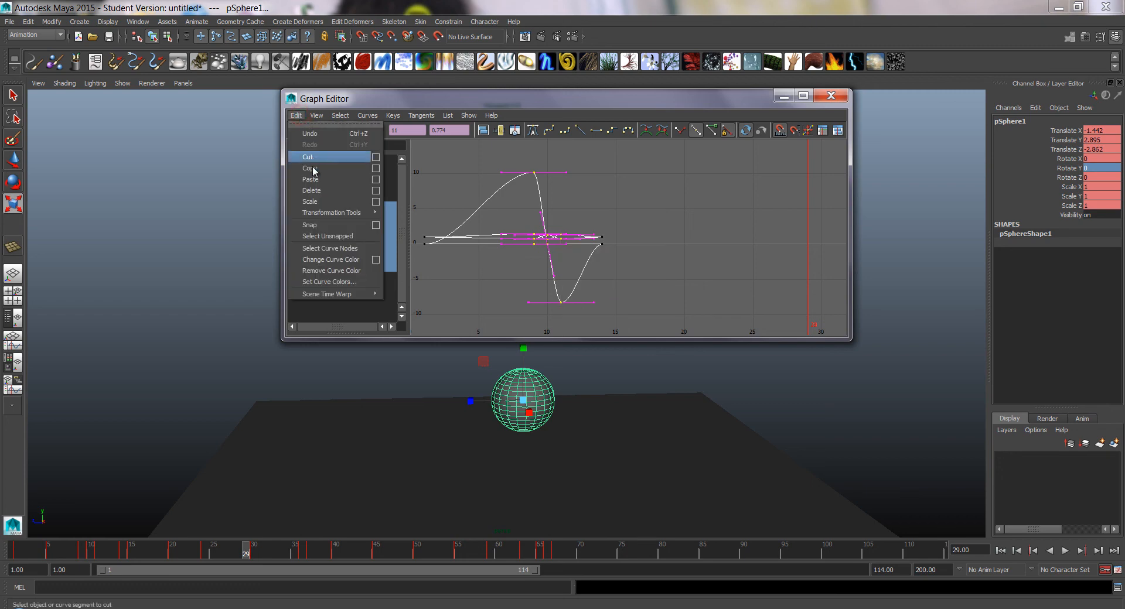
mouse_move(323, 192)
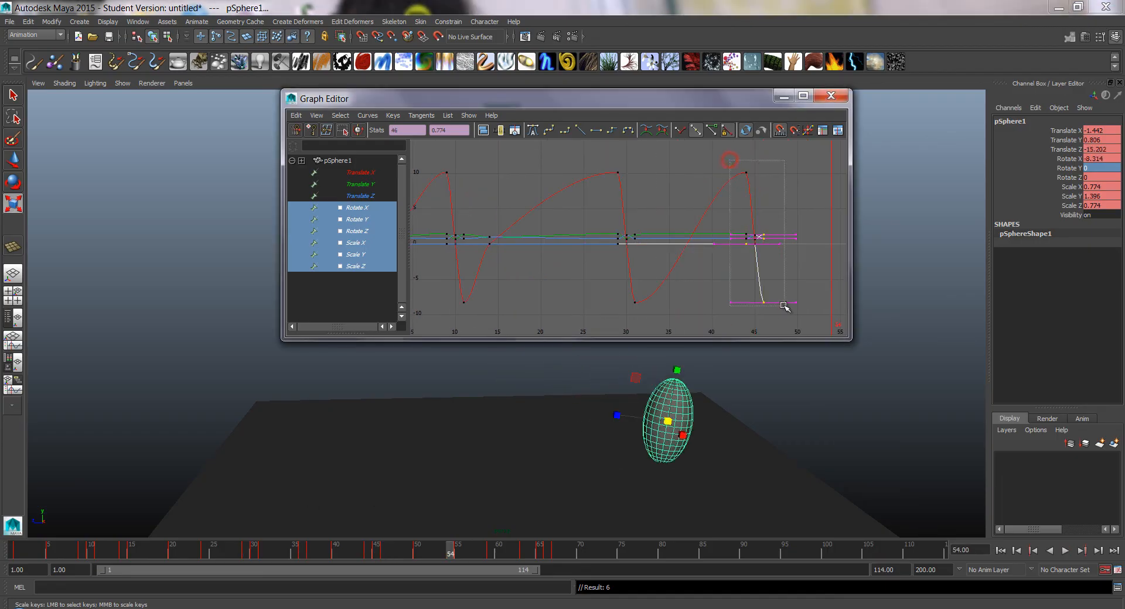
- Paste the copied keys at the landings near frames 30 and 54 and check the second contact
key("ctrl+v")
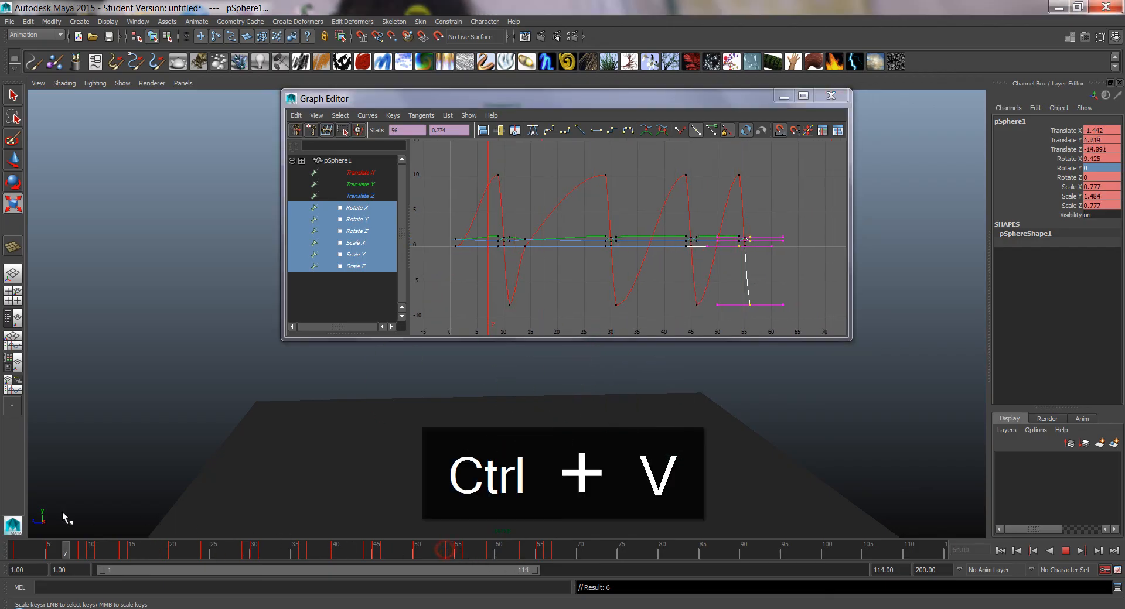
key("ctrl+v")
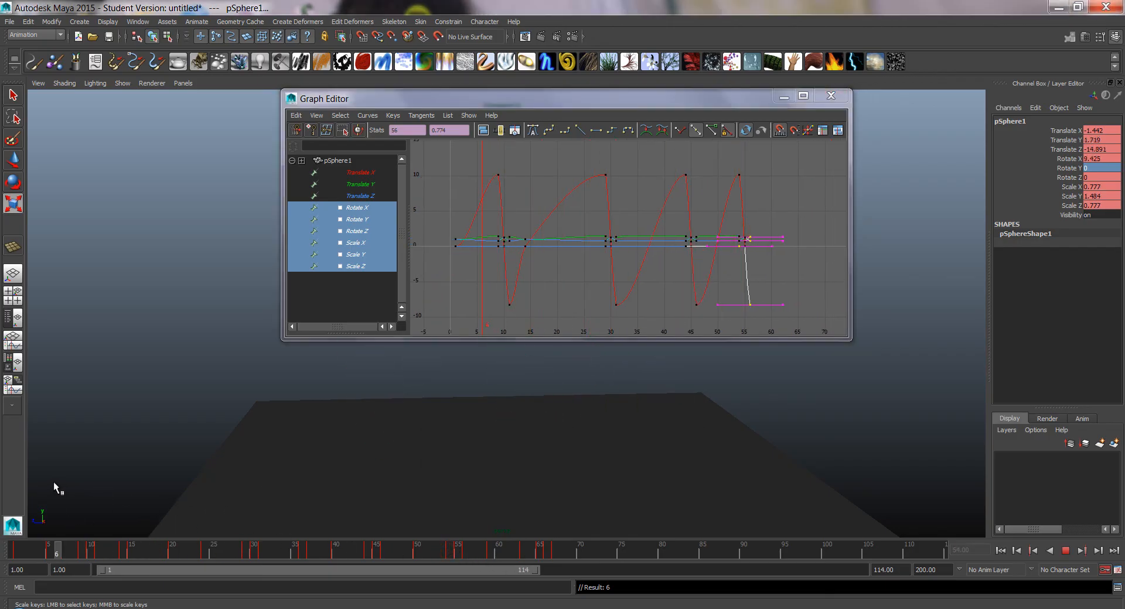
left_click(253, 550)
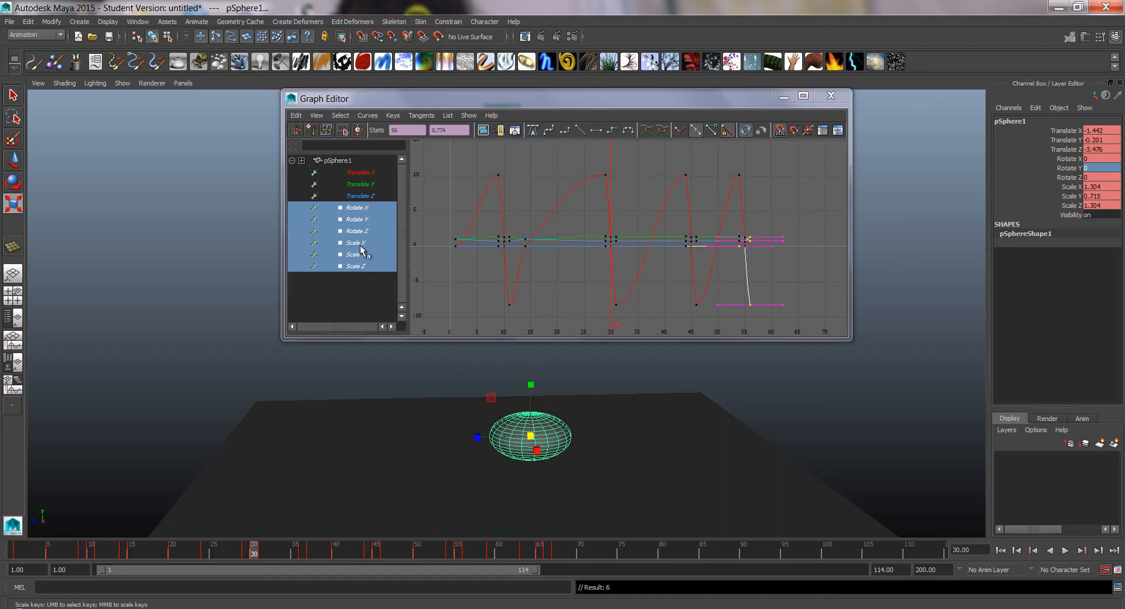
- Select the Scale X/Y/Z squash keys of the first bounce, copy them and paste at the next contact
key("f")
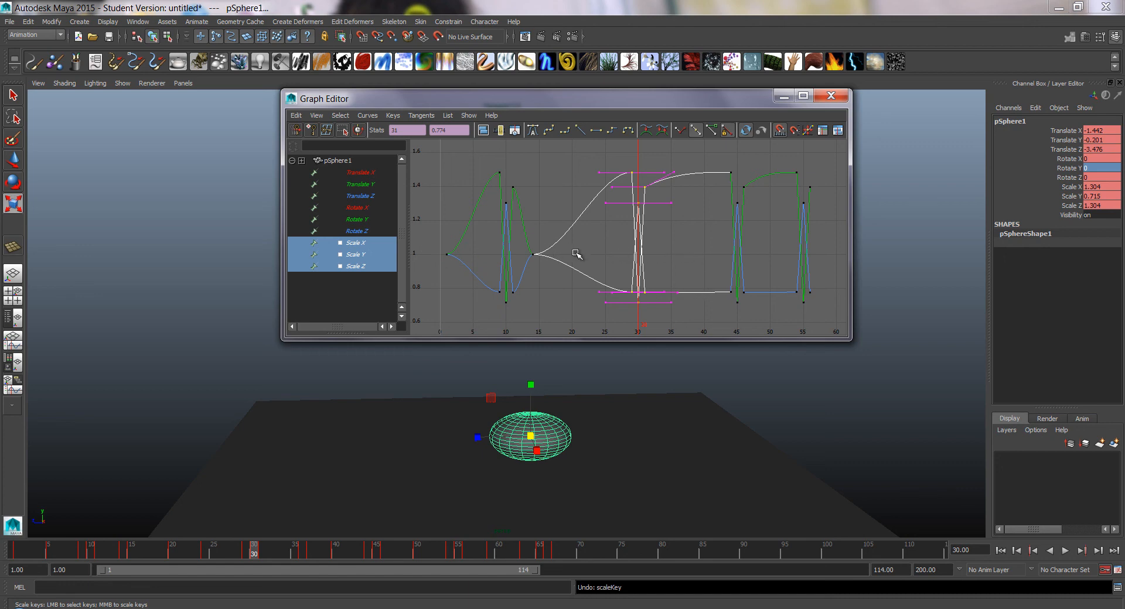
left_click_drag(577, 254, 635, 266)
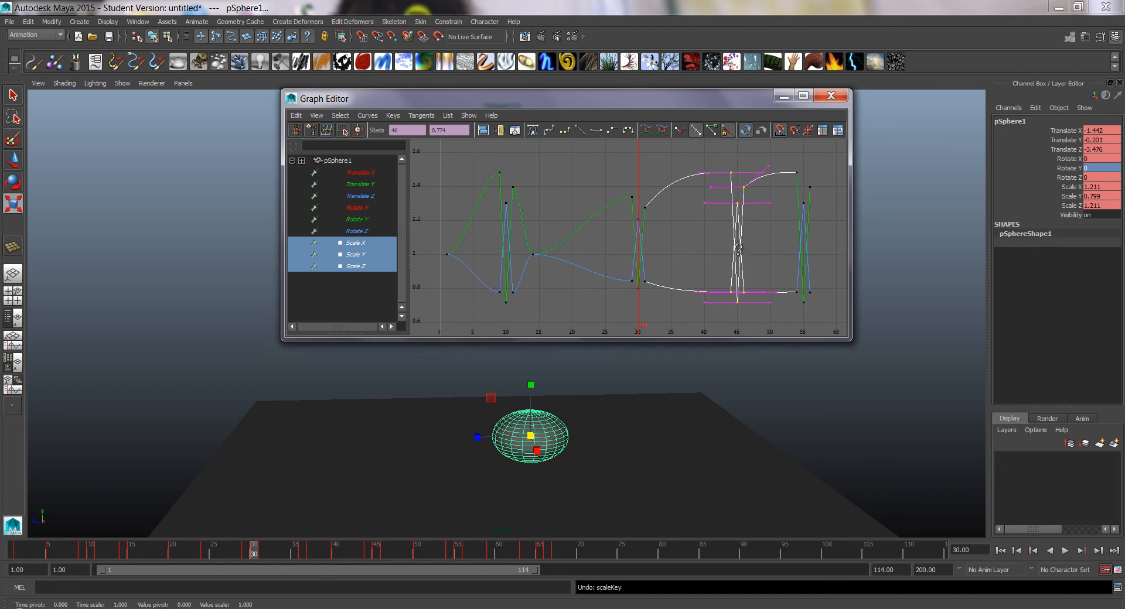
key("r")
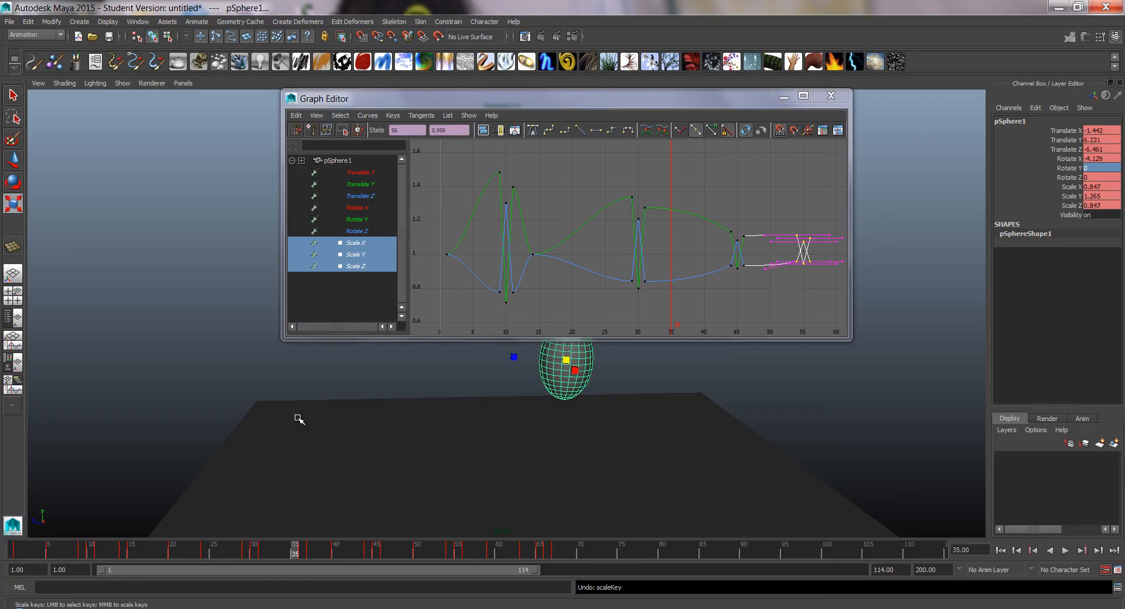
key("ctrl+c")
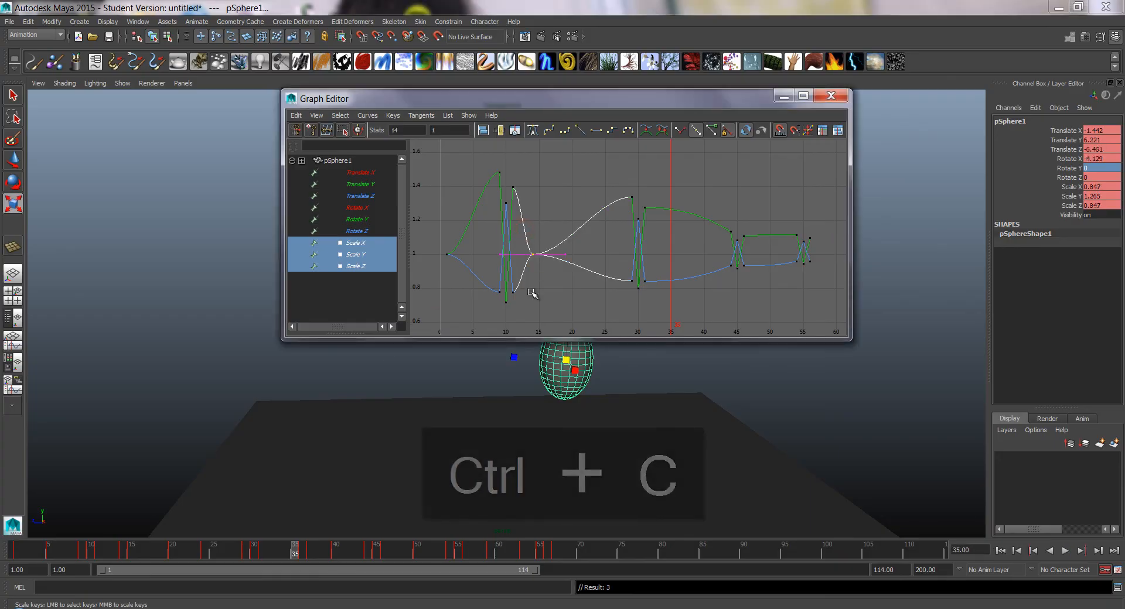
key("ctrl+v")
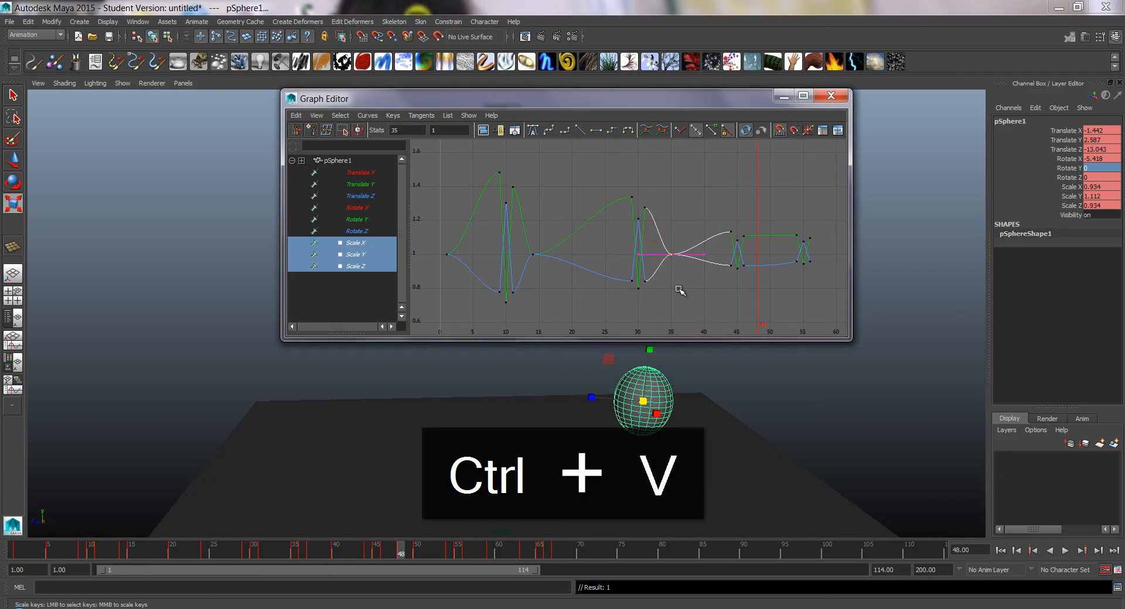
- Paste the squash-and-stretch scale keys at each remaining landing, including frame 39 and the last bounce
key("ctrl+v")
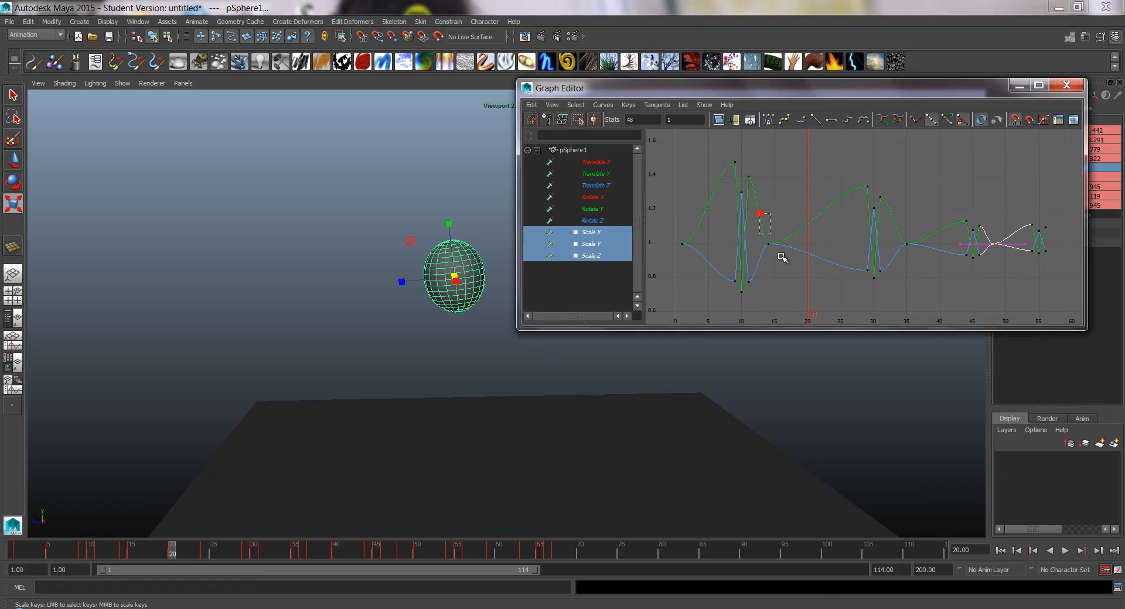
key("ctrl+v")
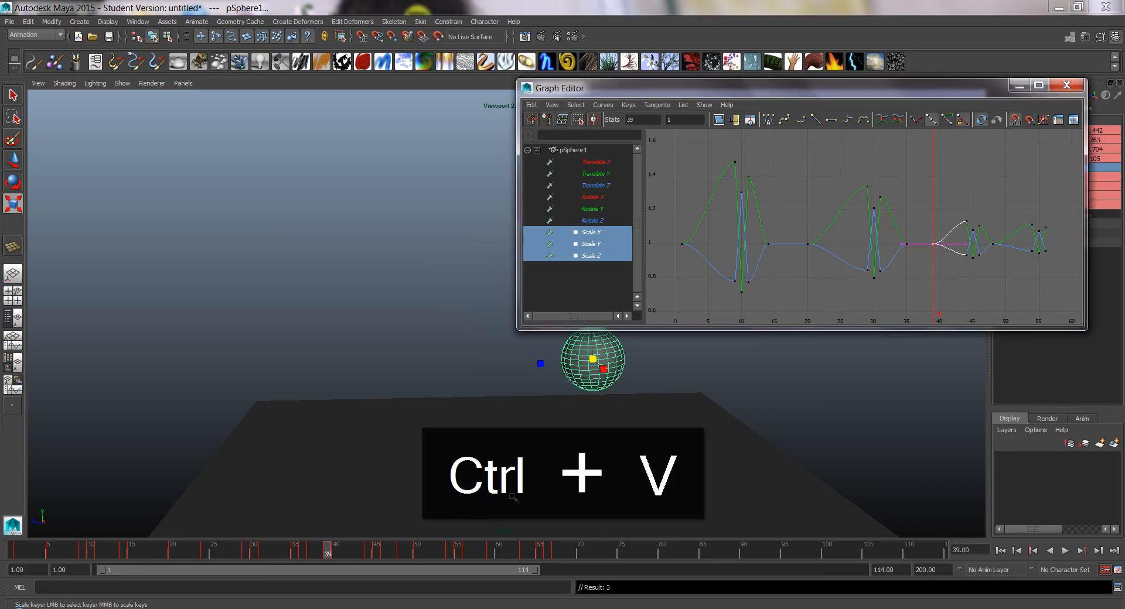
key("ctrl+v")
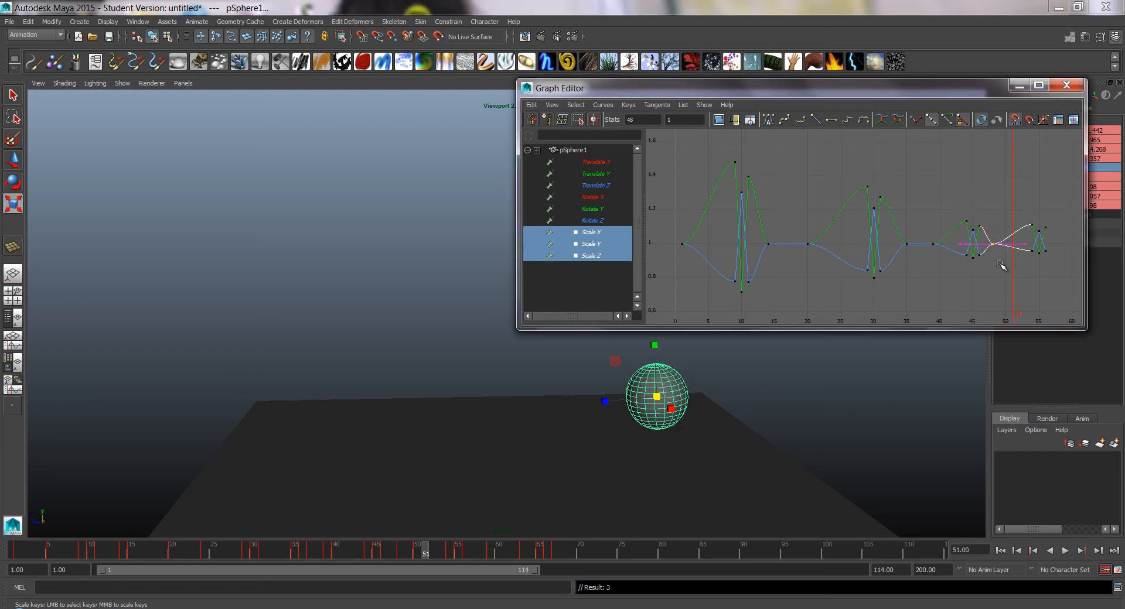
key("ctrl+v")
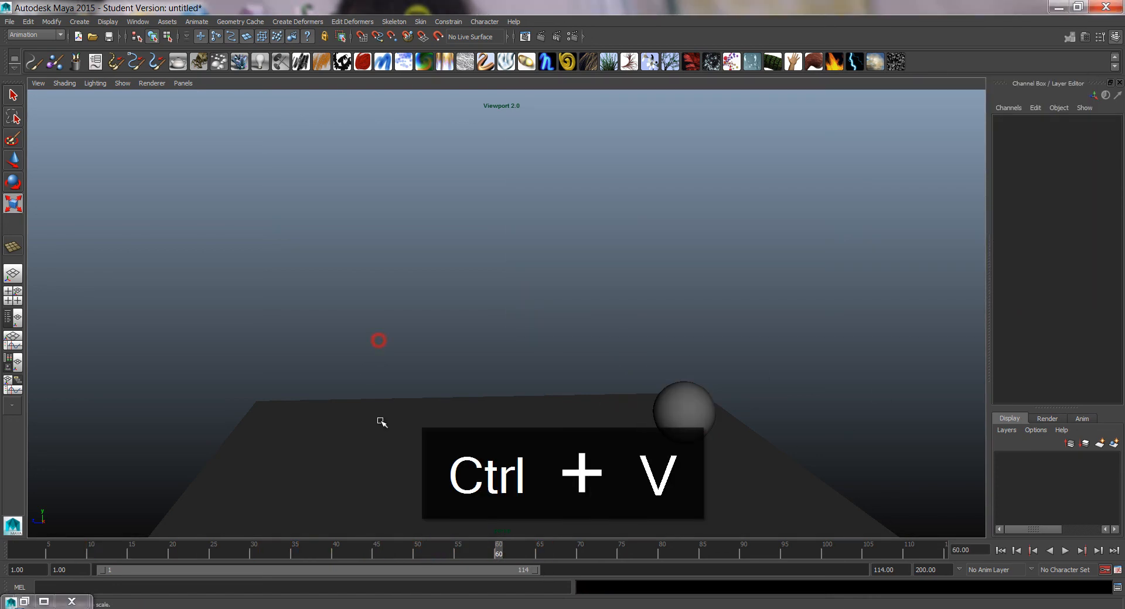
key("ctrl+v")
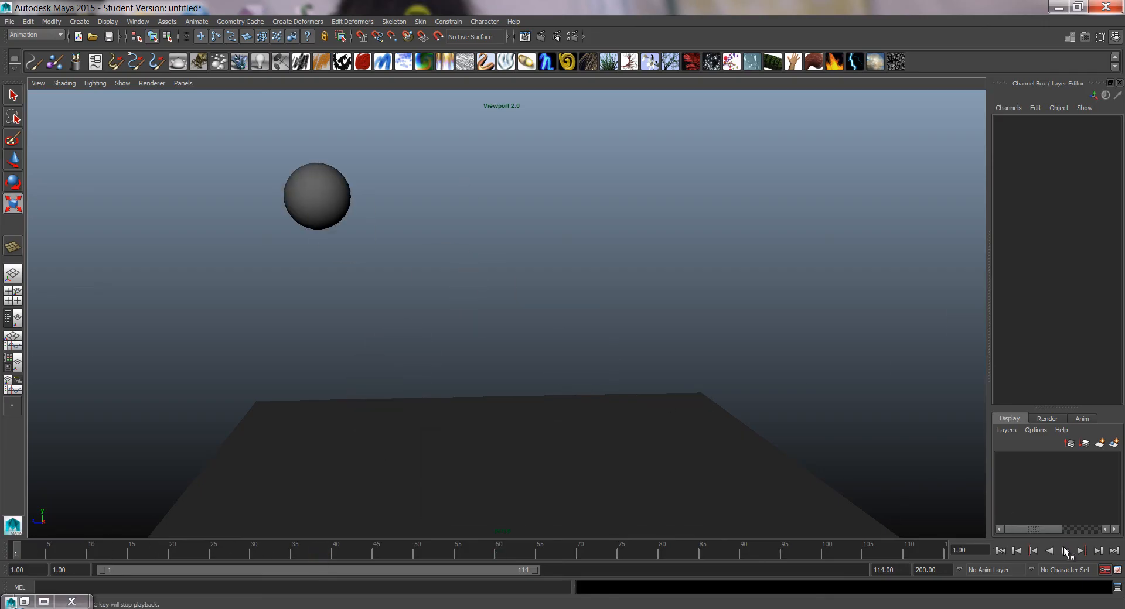
left_click(1063, 551)
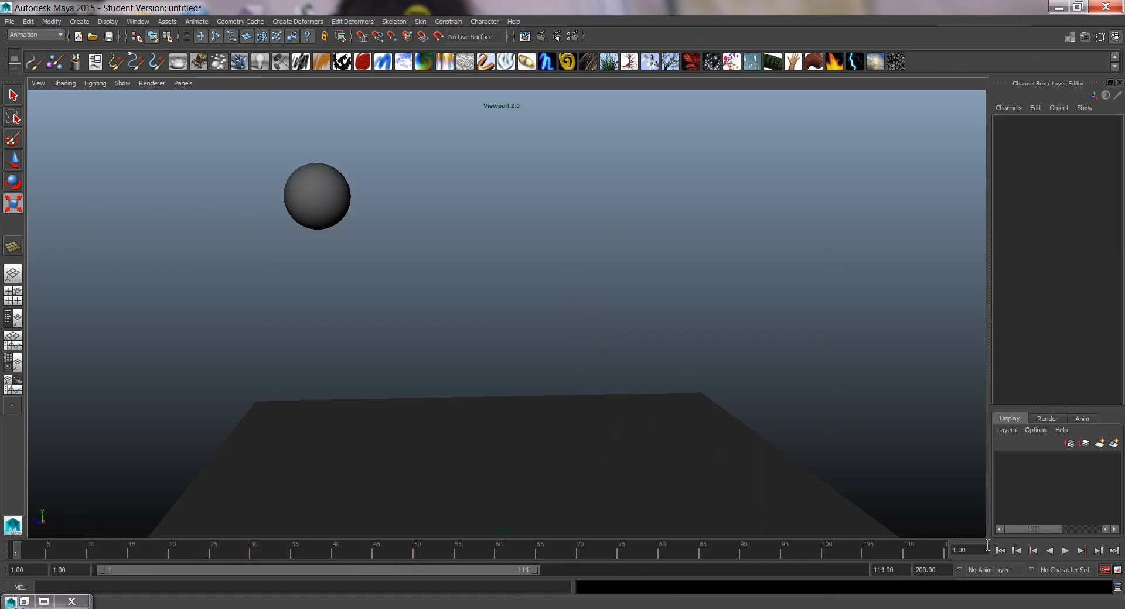
left_click(1064, 551)
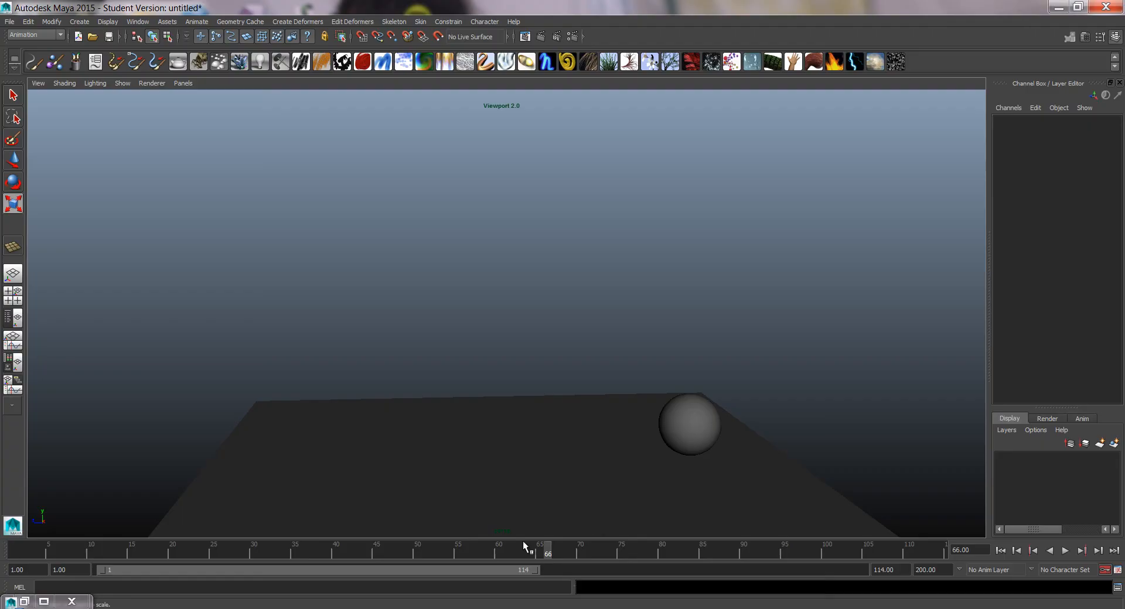
mouse_move(1043, 518)
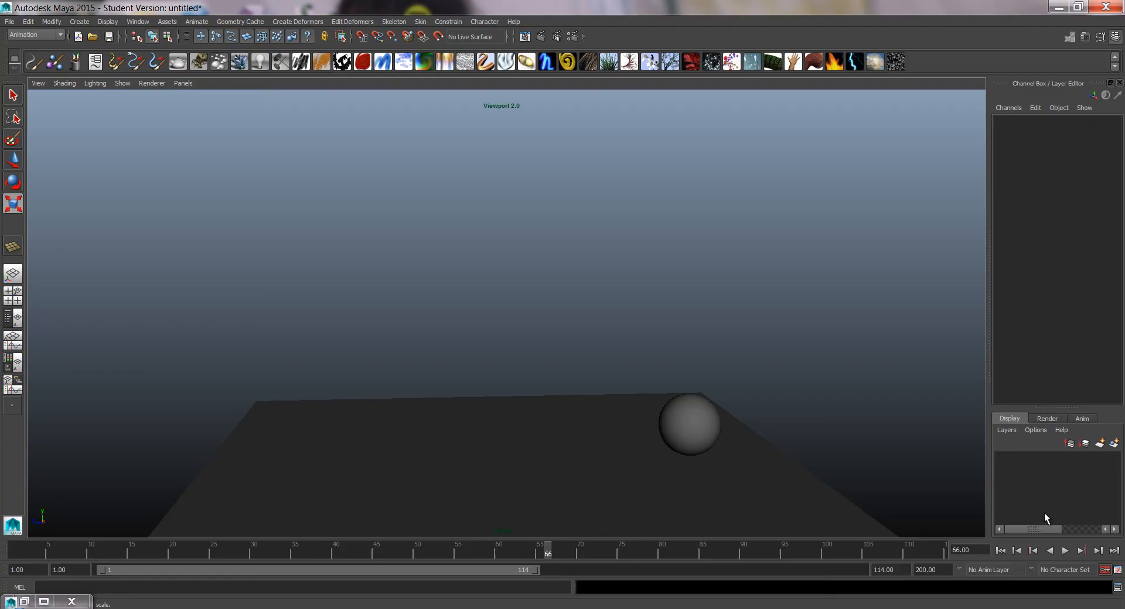